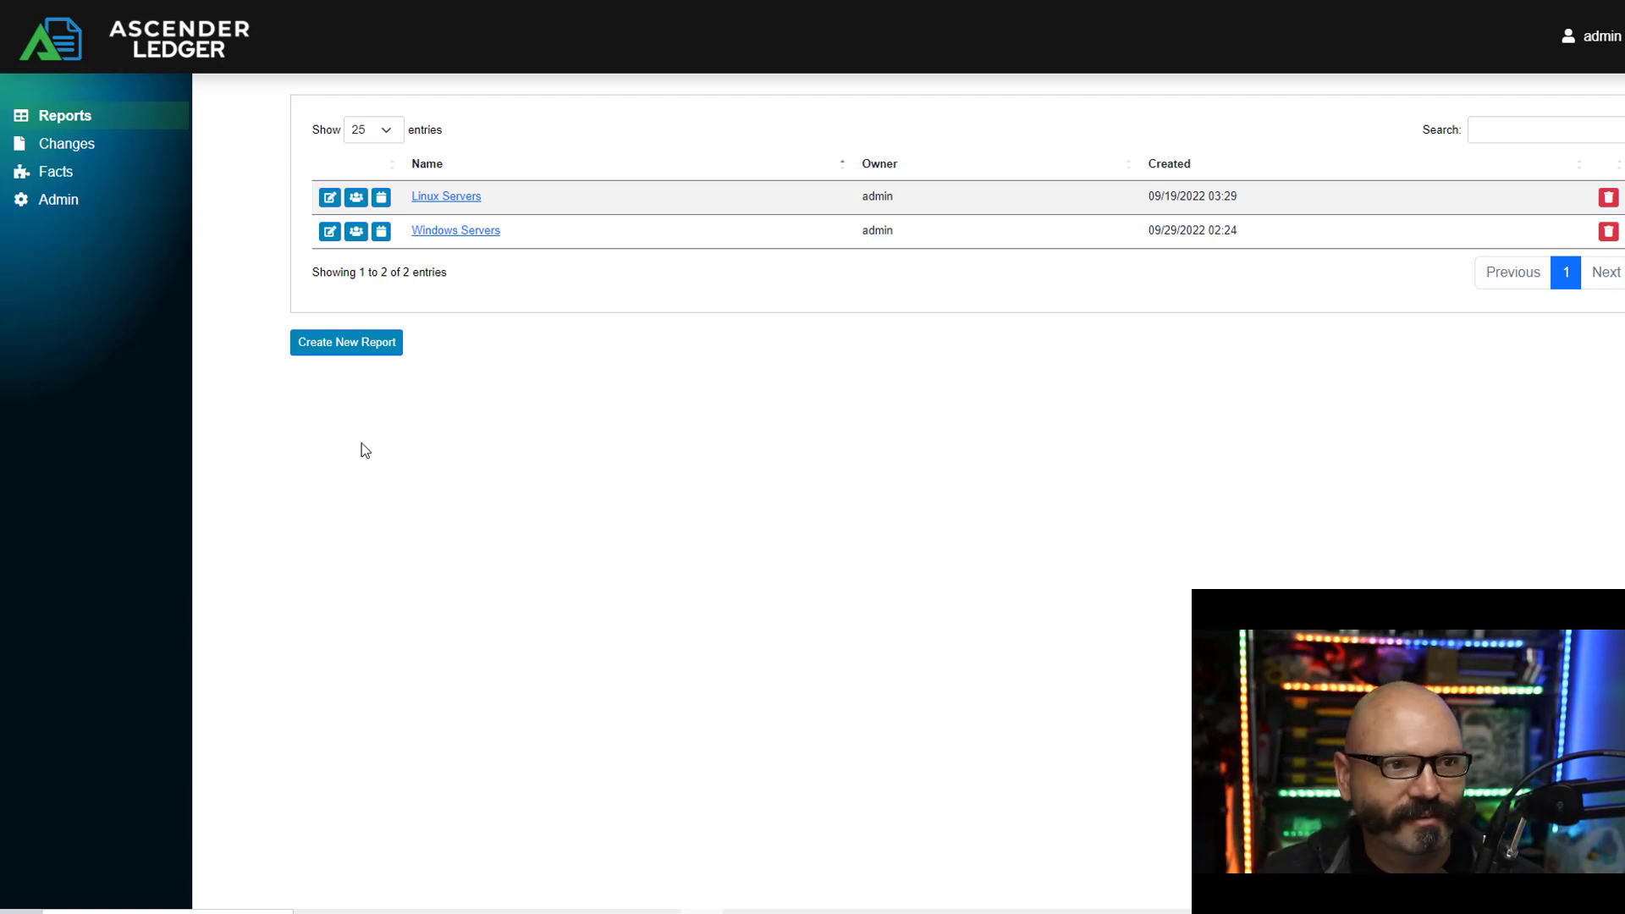
mouse_move(296, 275)
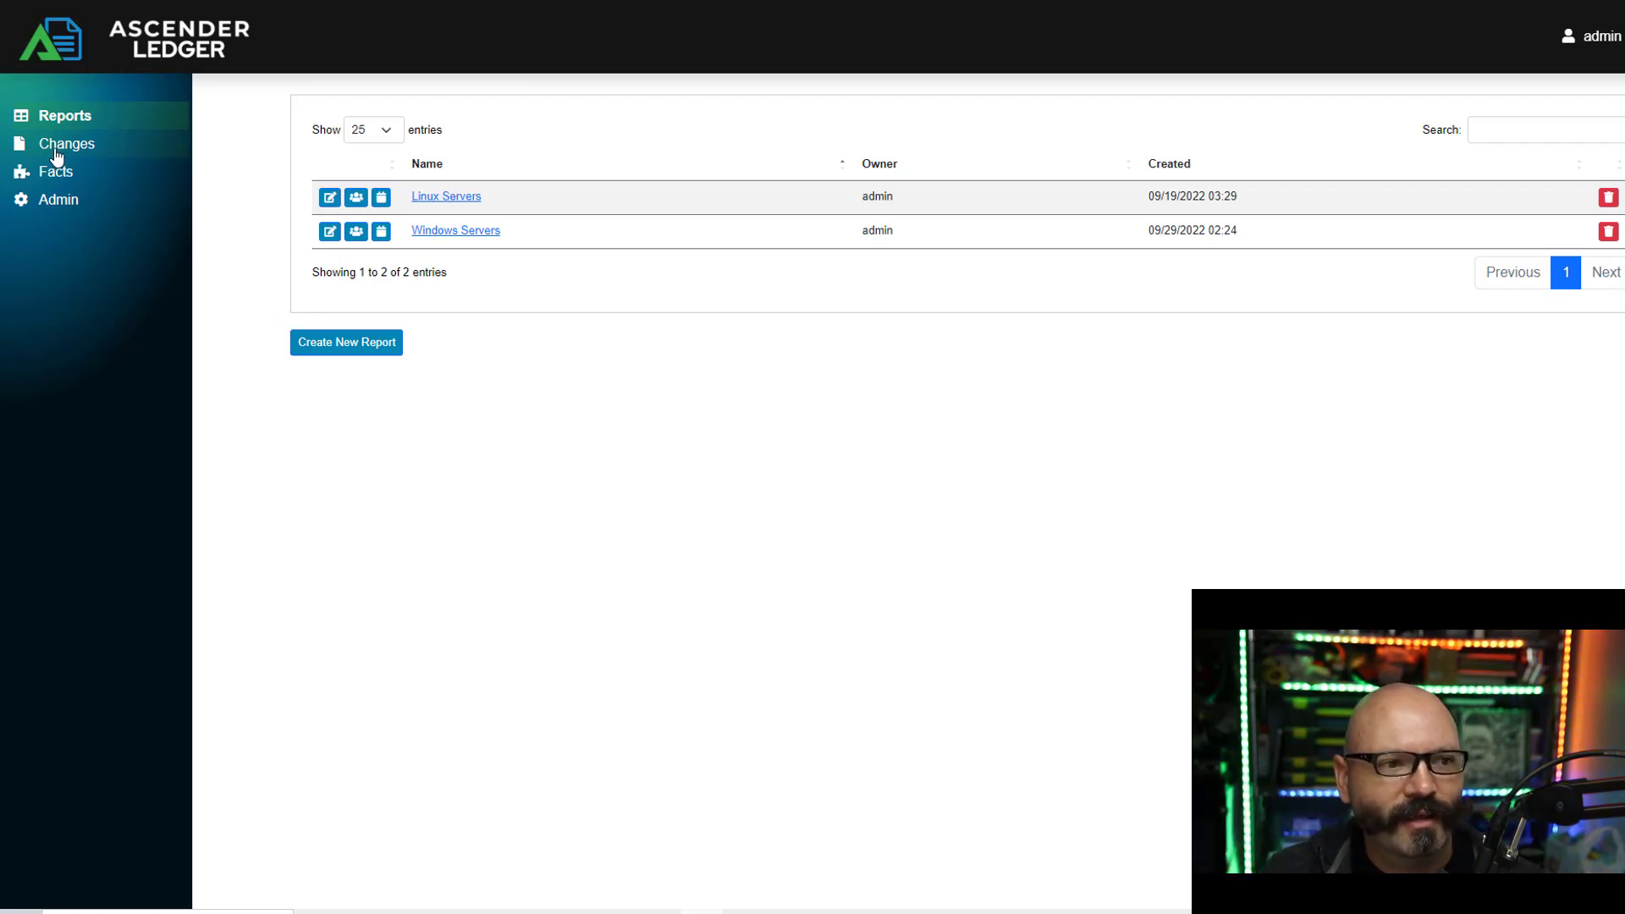
Step: Switch from the reports list to the Facts page of collected host facts
left_click(56, 171)
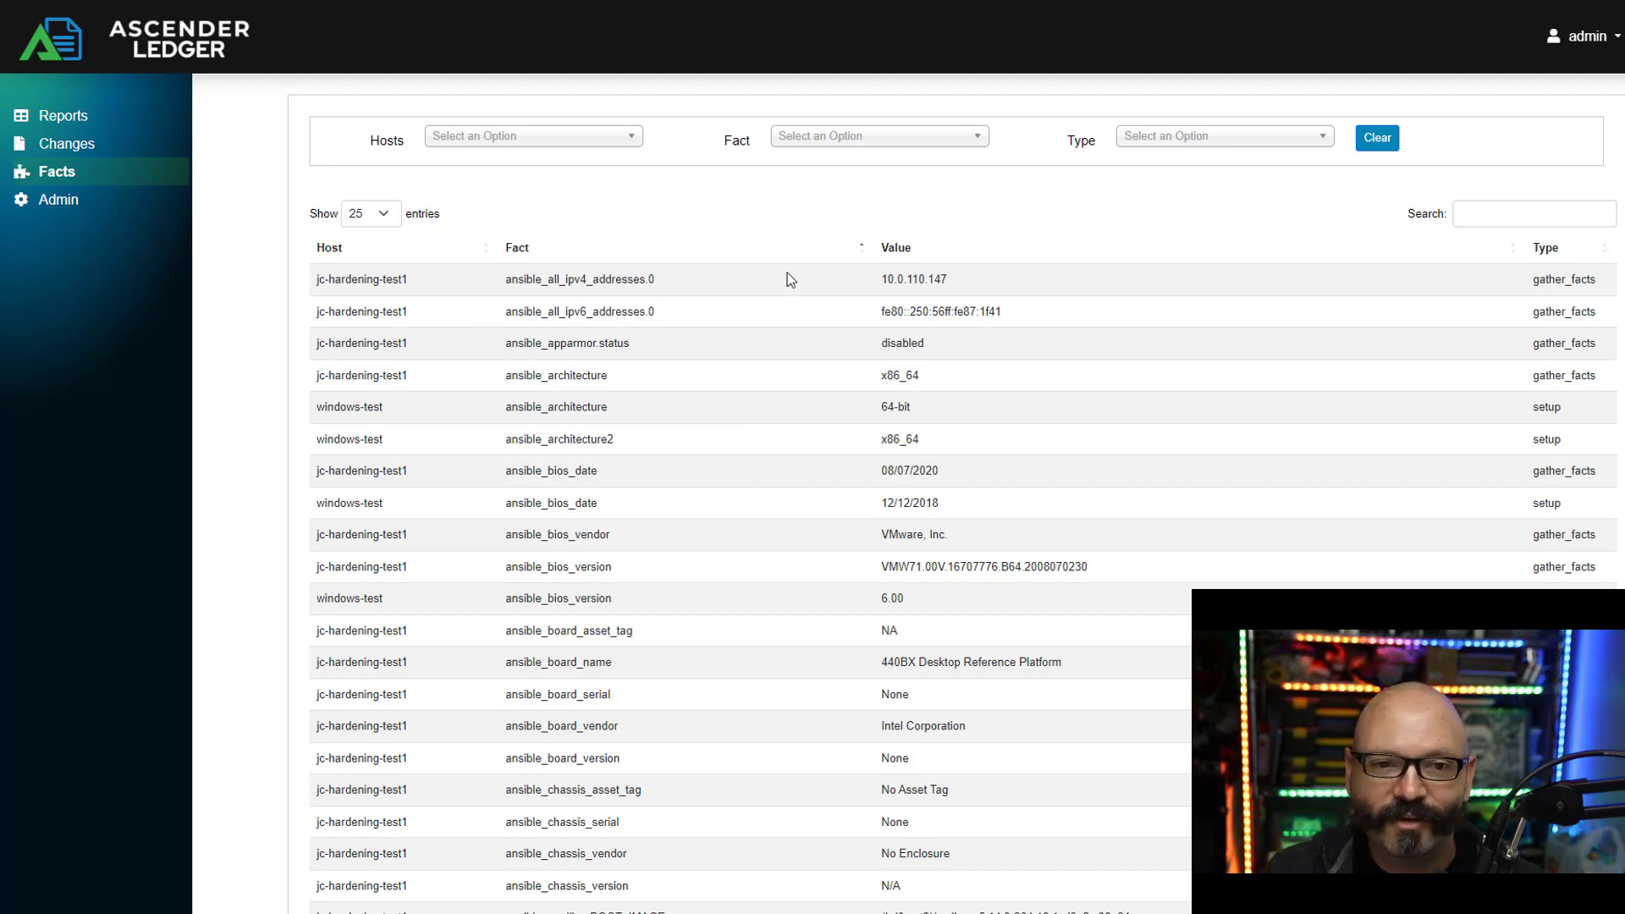
mouse_move(823, 210)
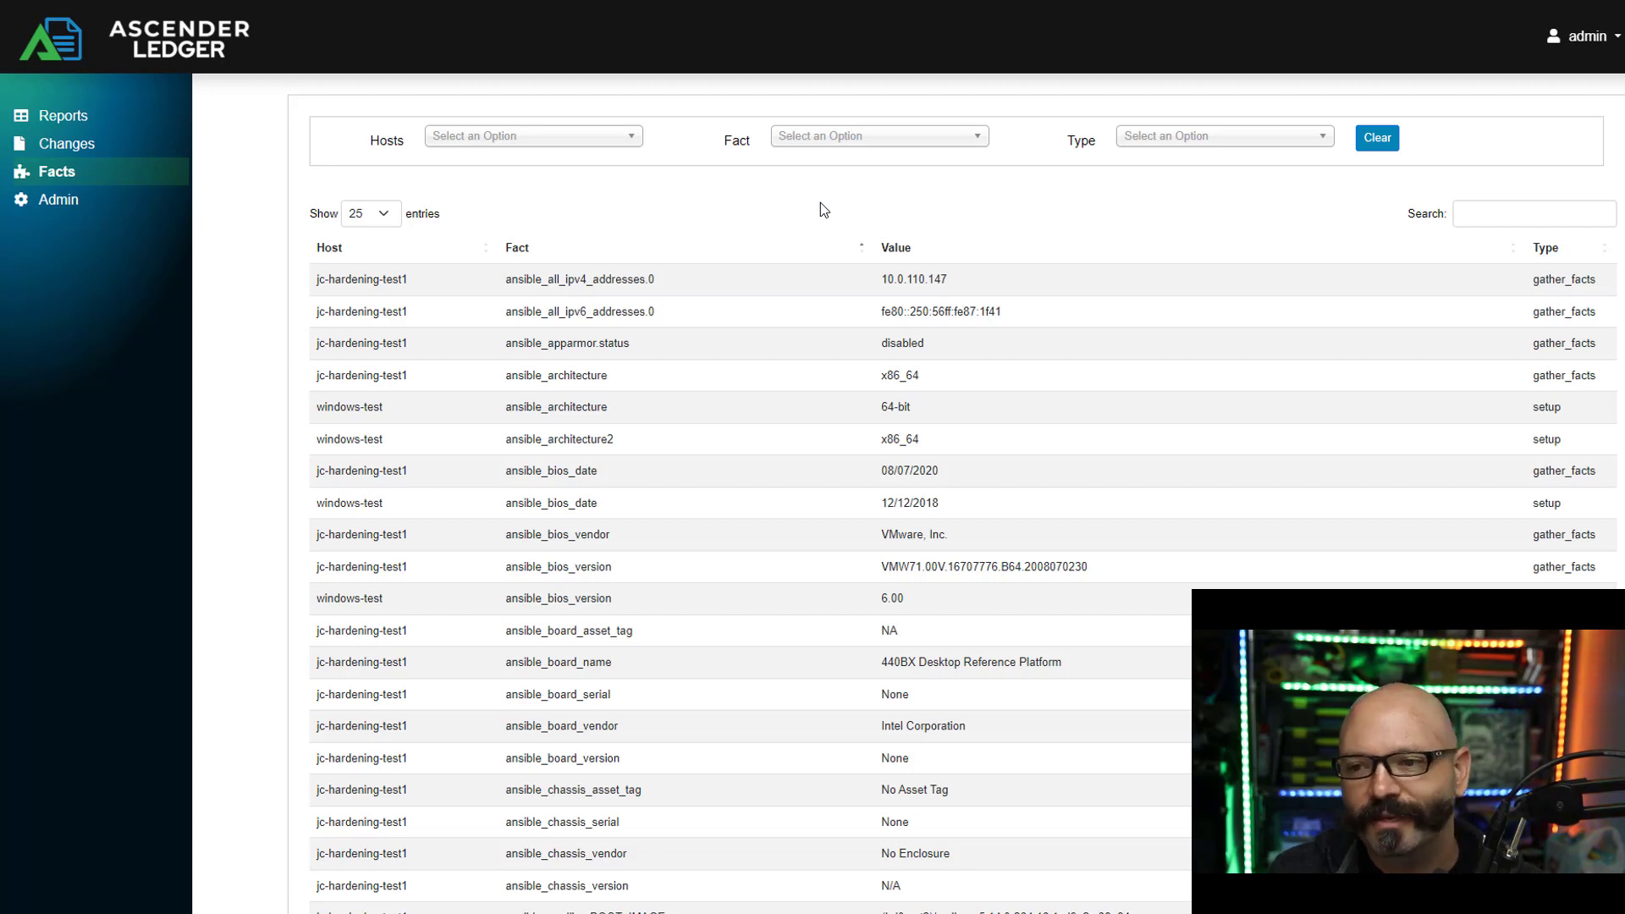
Step: Filter the facts listing by 'ipv4', then return to the Reports list
left_click(1534, 213)
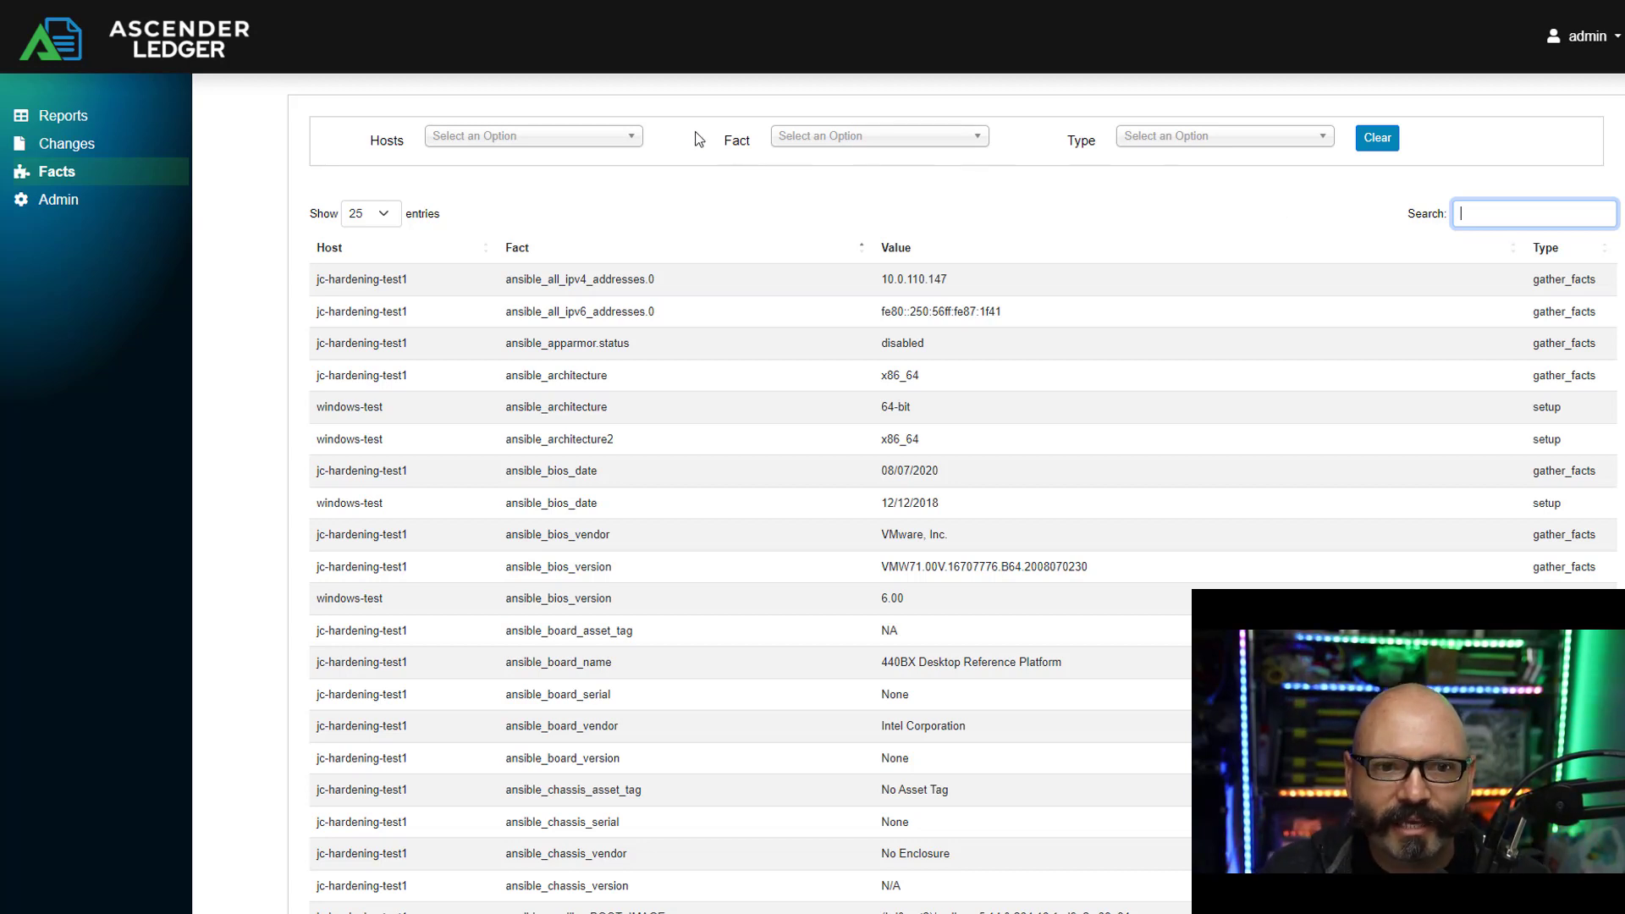
left_click(532, 136)
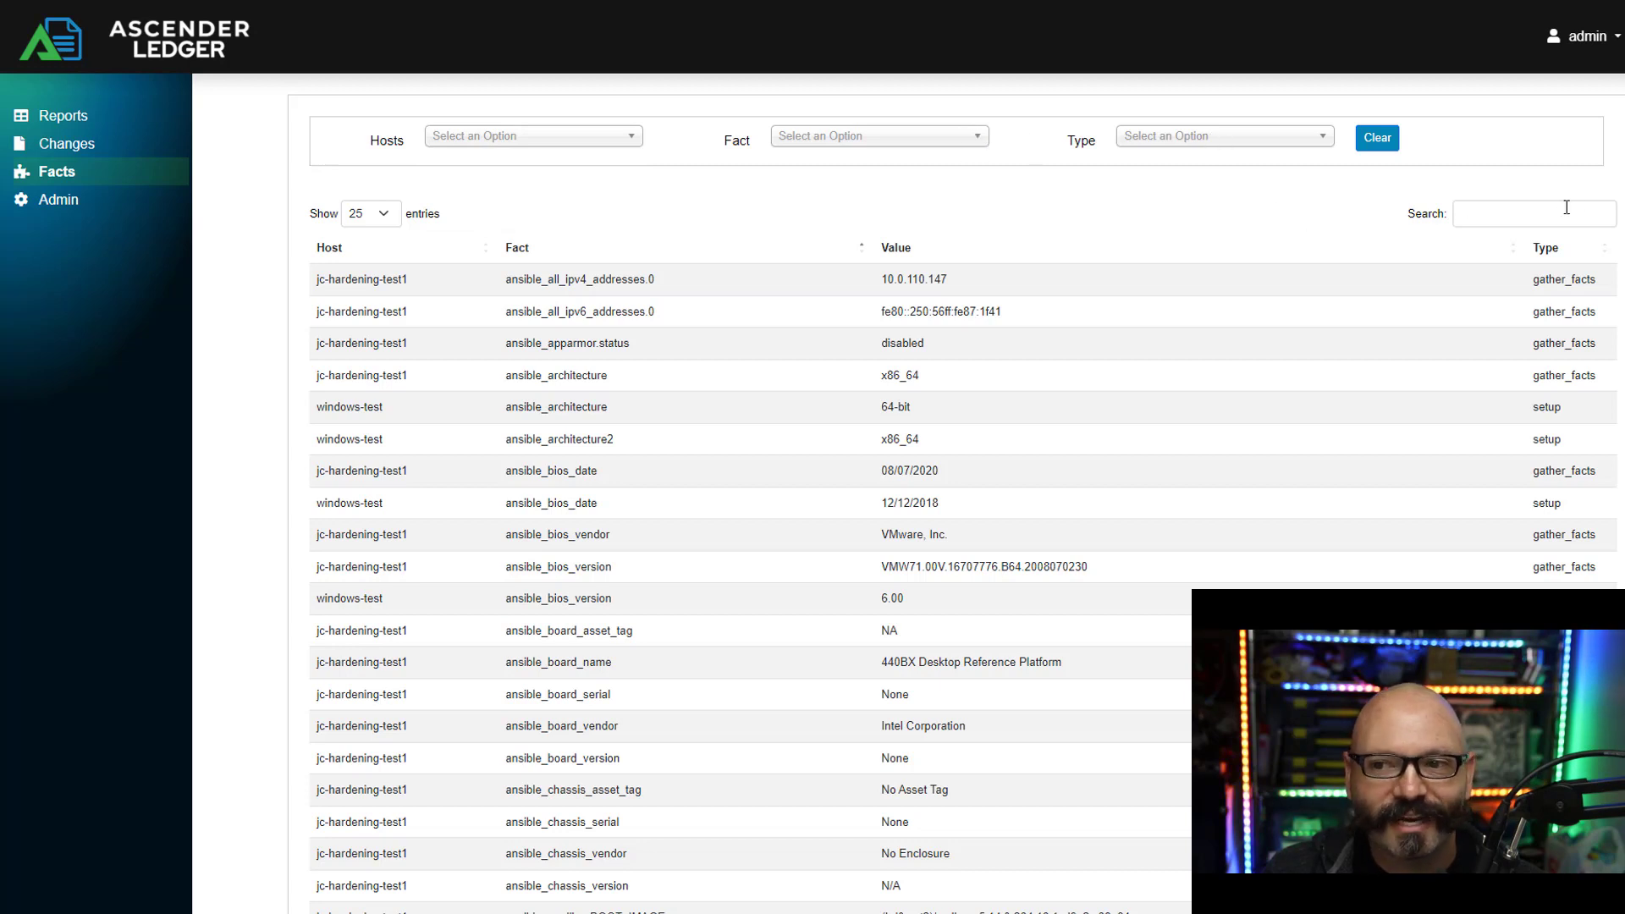
left_click(1534, 213)
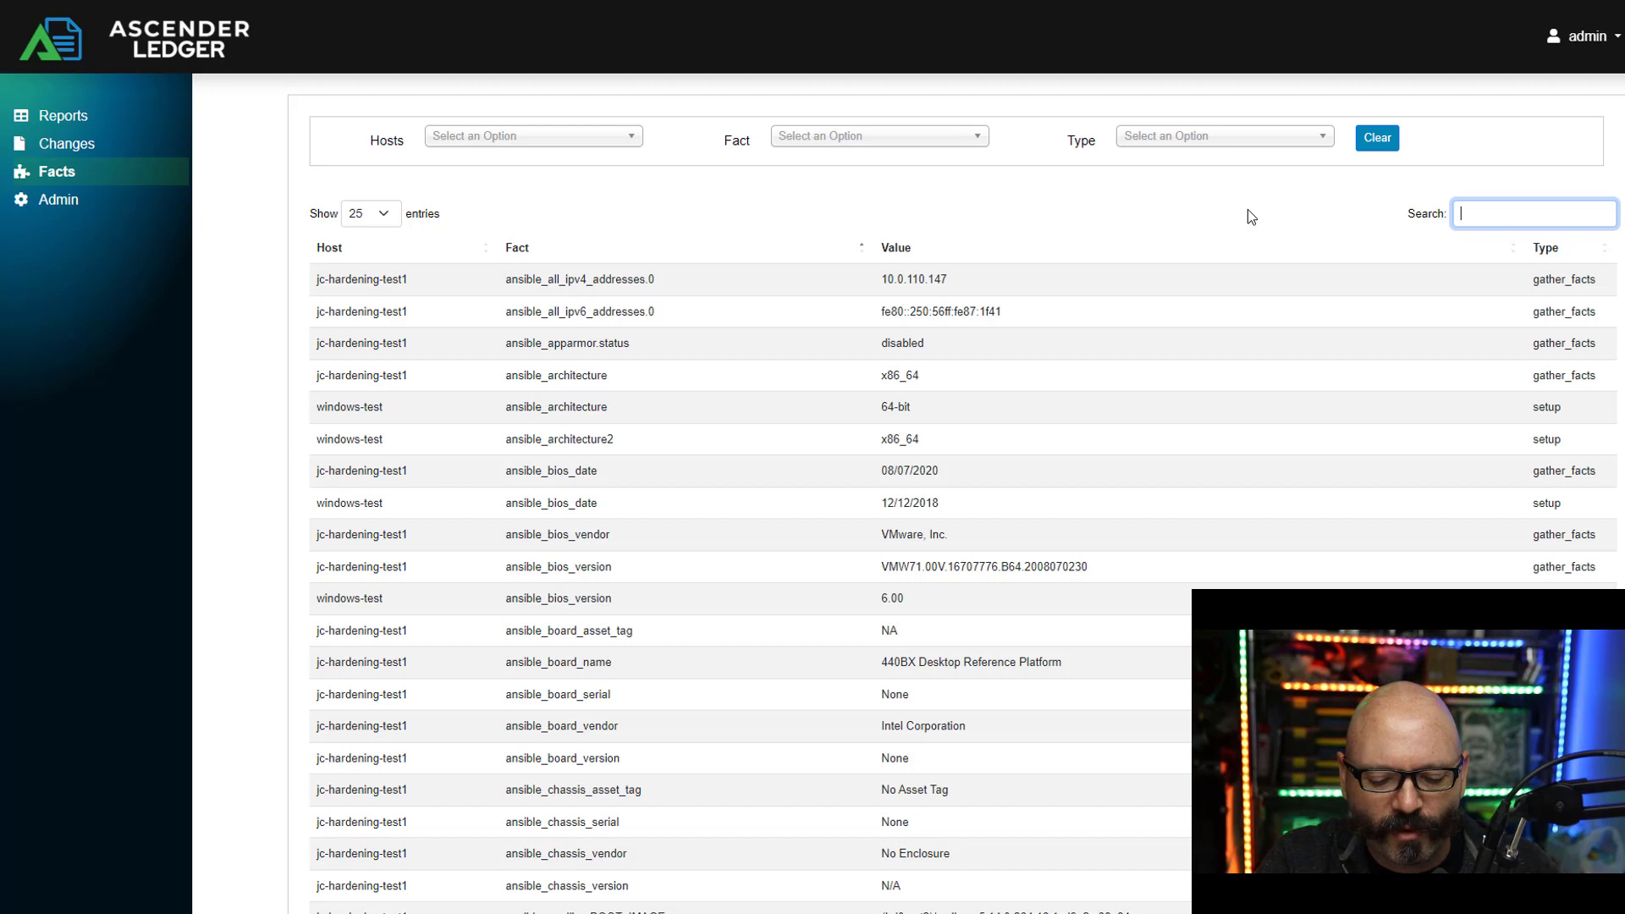
type("ipv4")
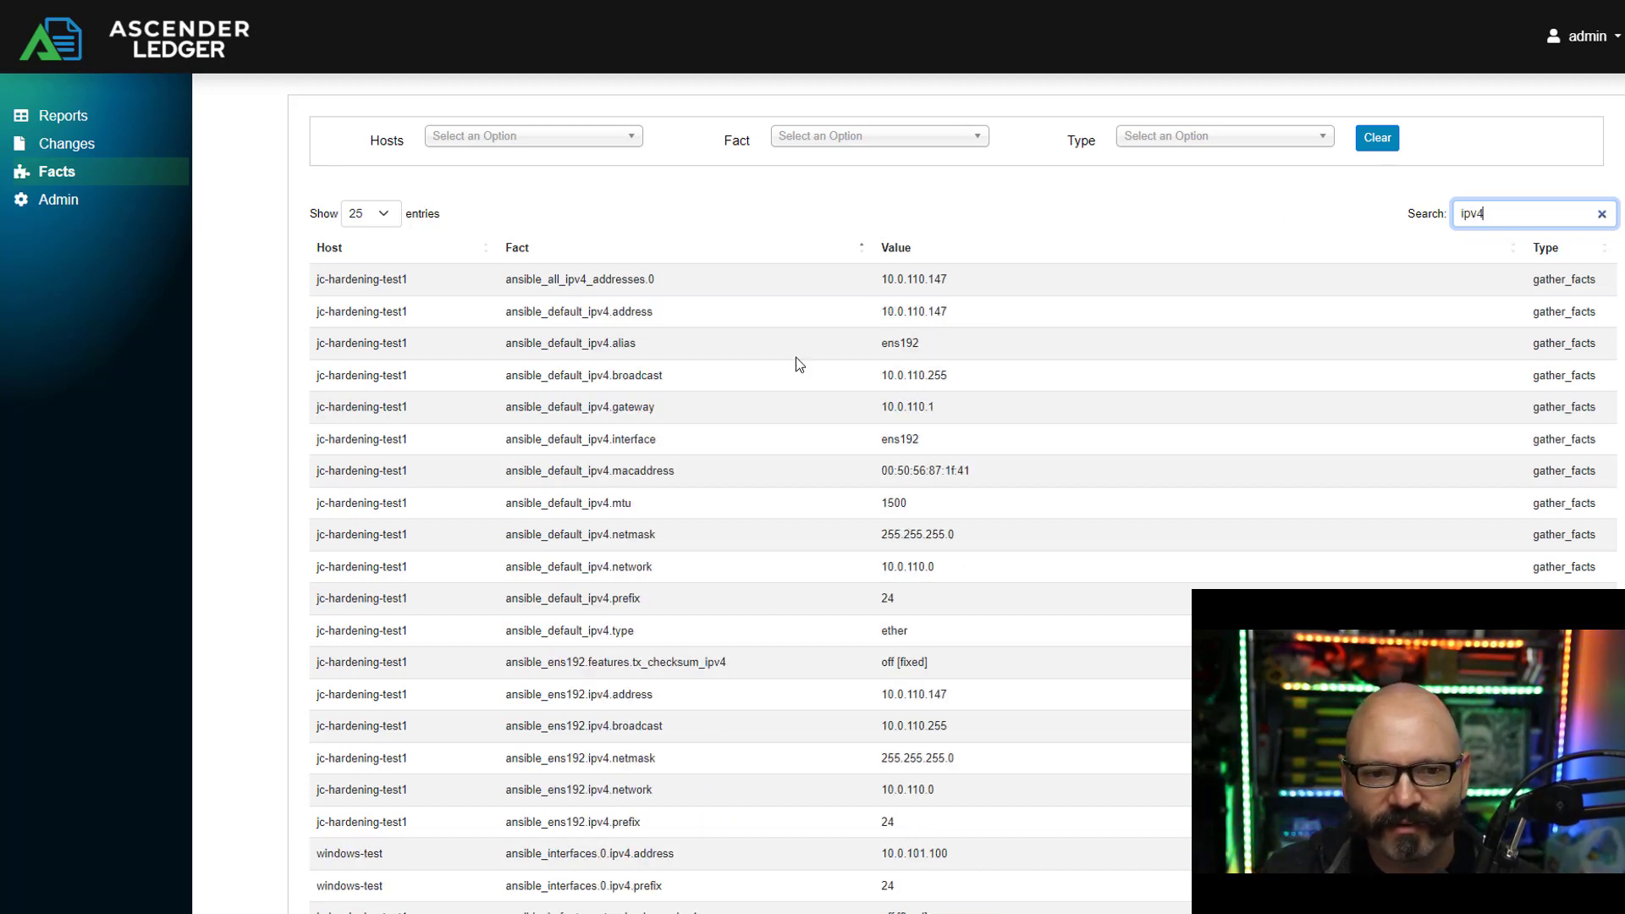
mouse_move(667, 196)
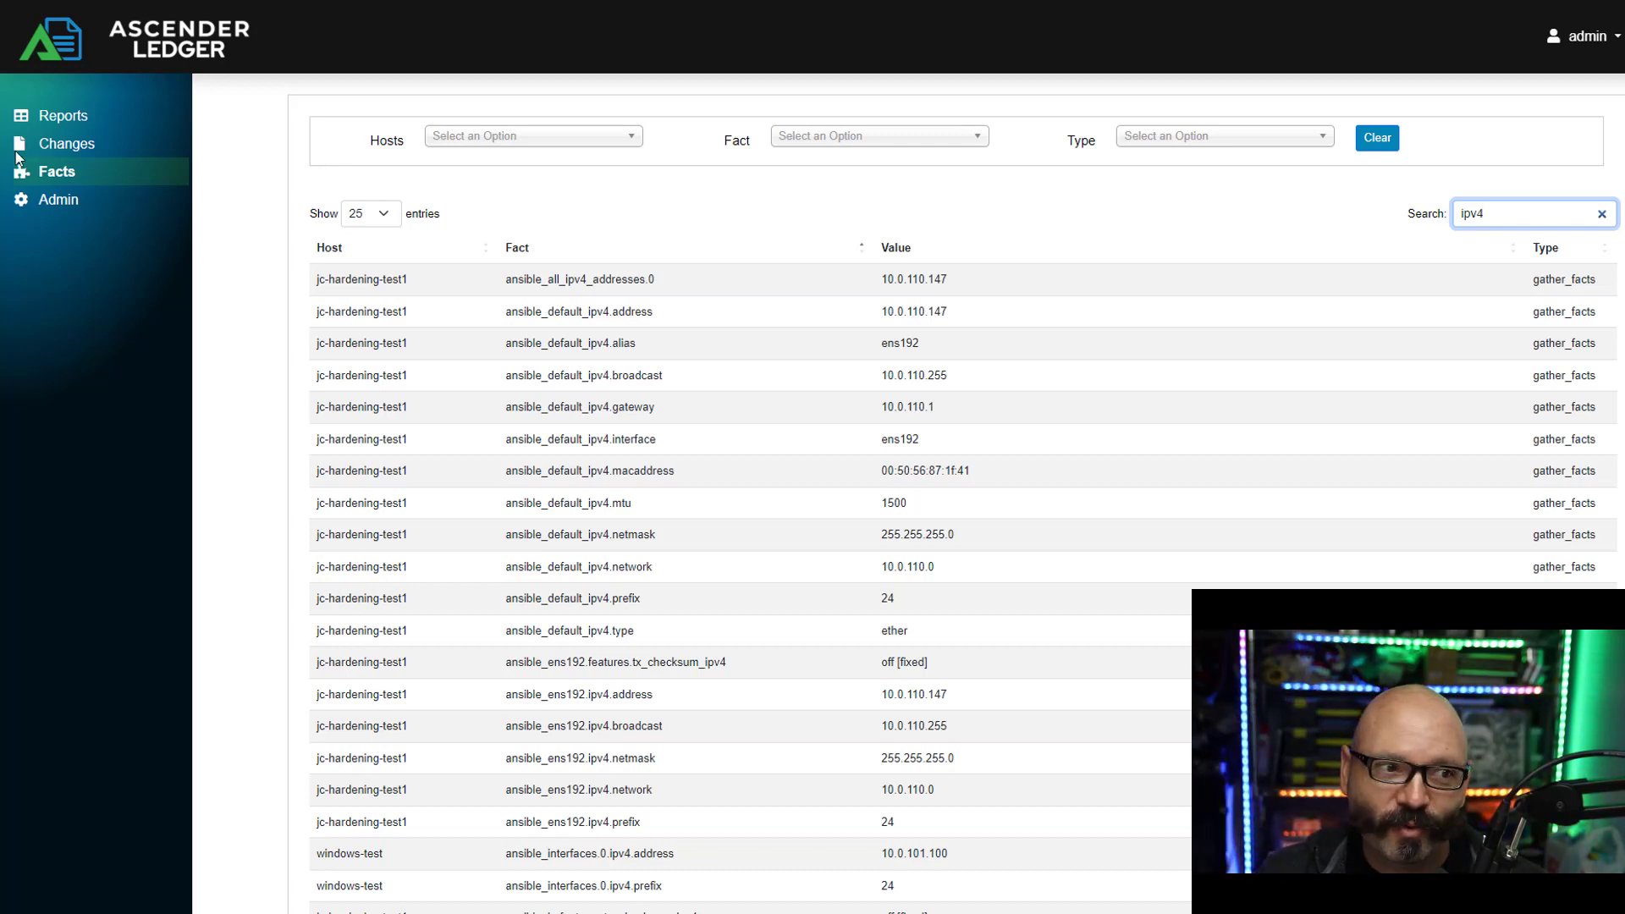
left_click(64, 115)
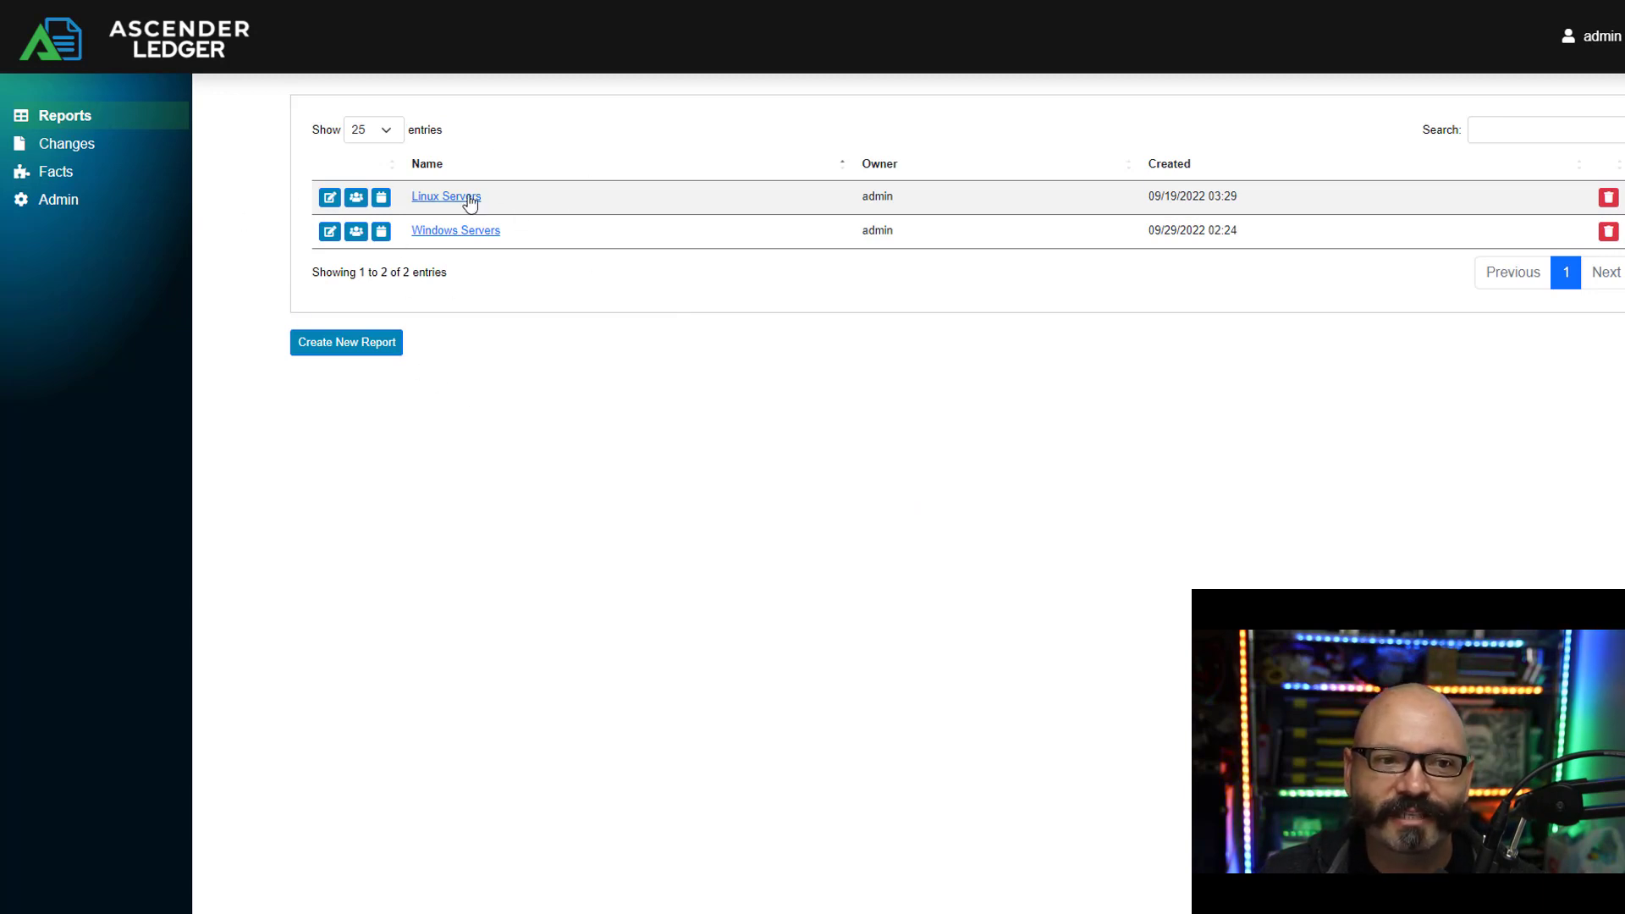
mouse_move(537, 244)
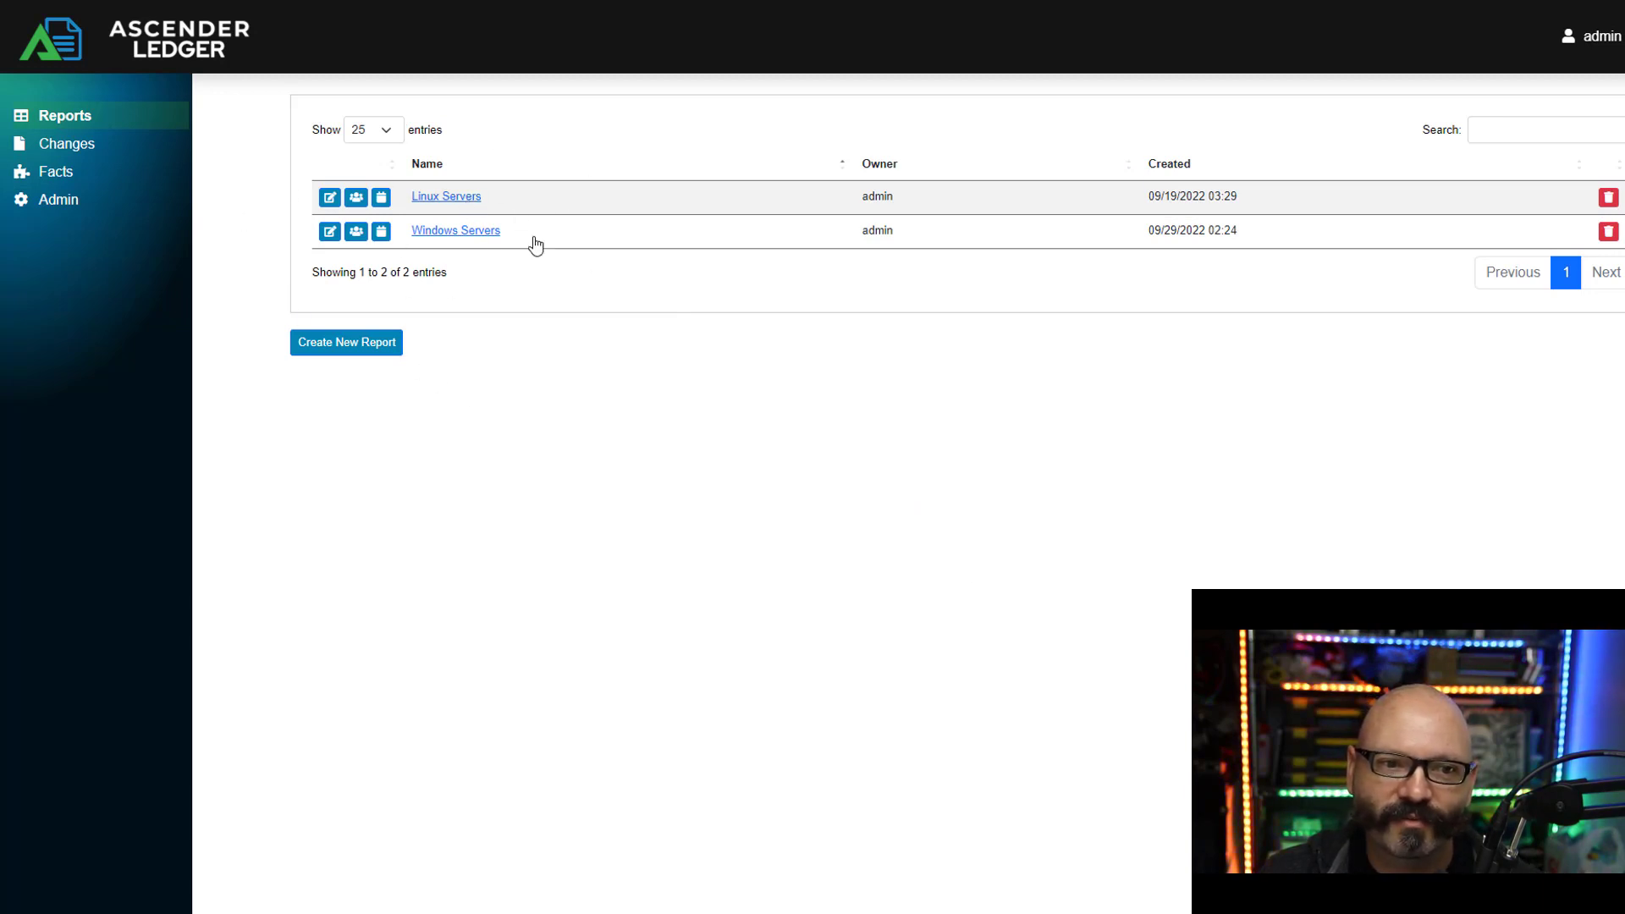
left_click(445, 197)
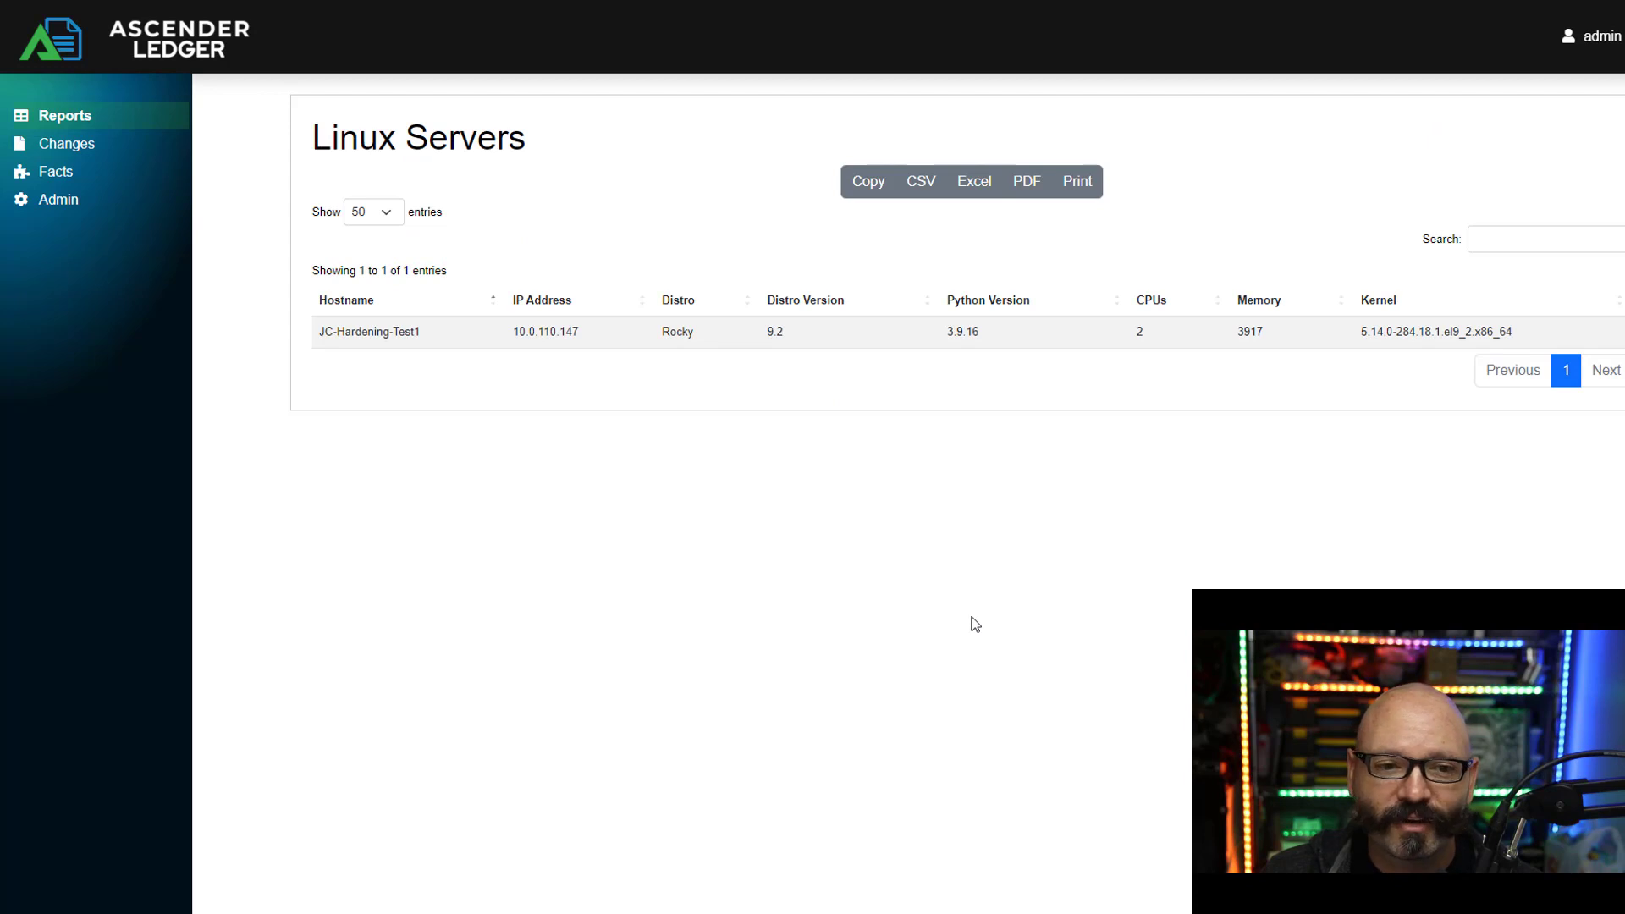
mouse_move(210, 403)
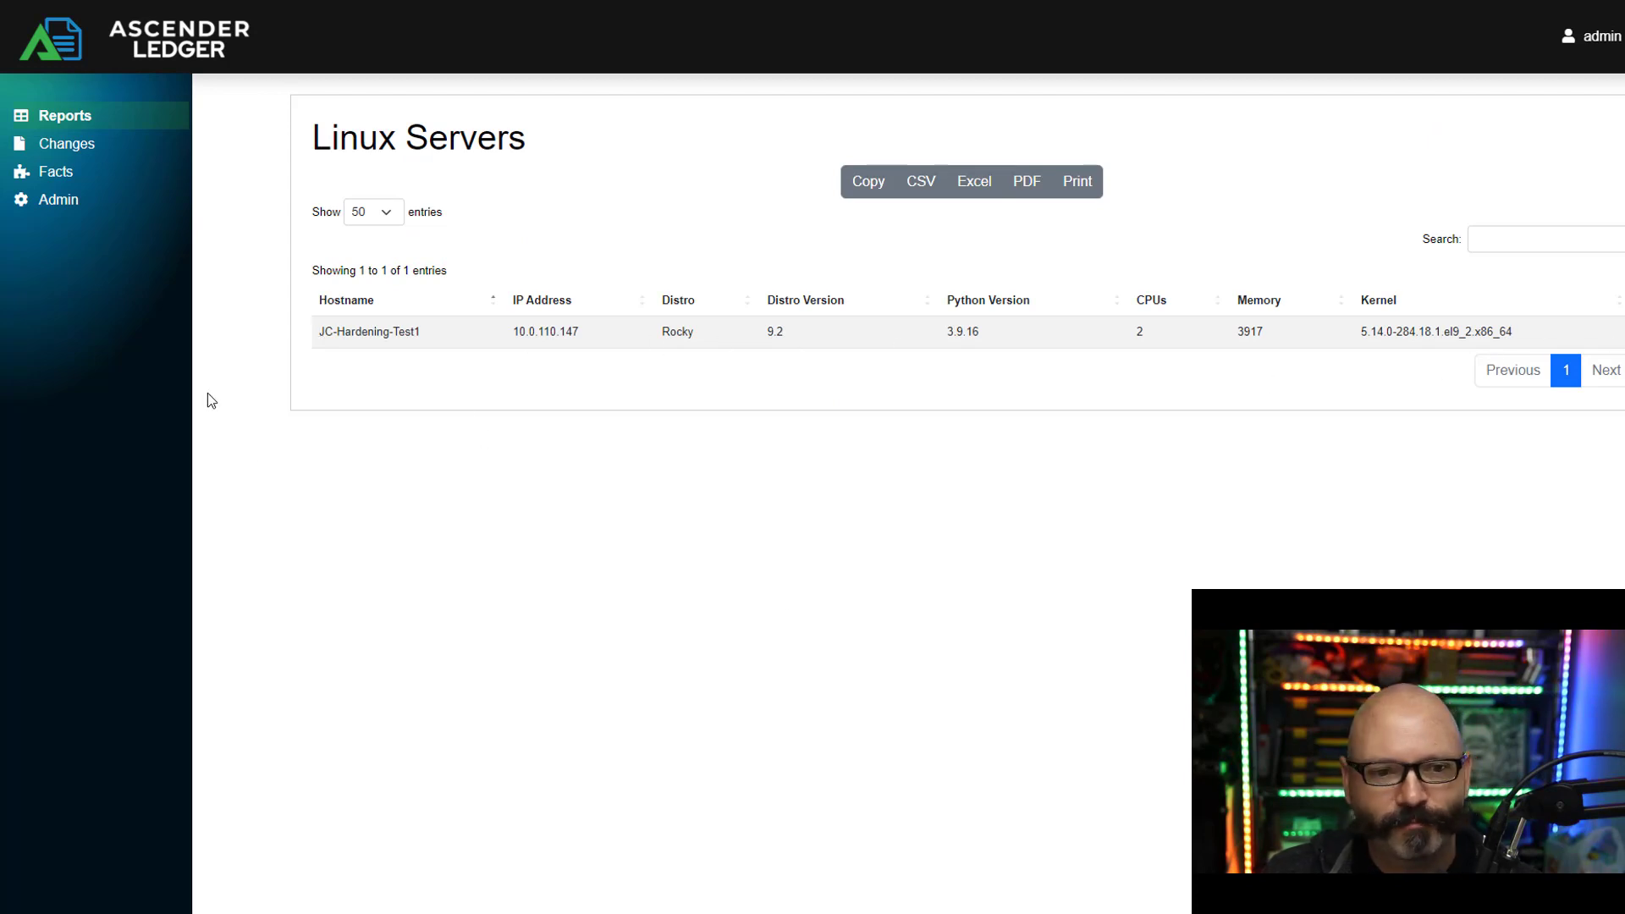
mouse_move(899, 620)
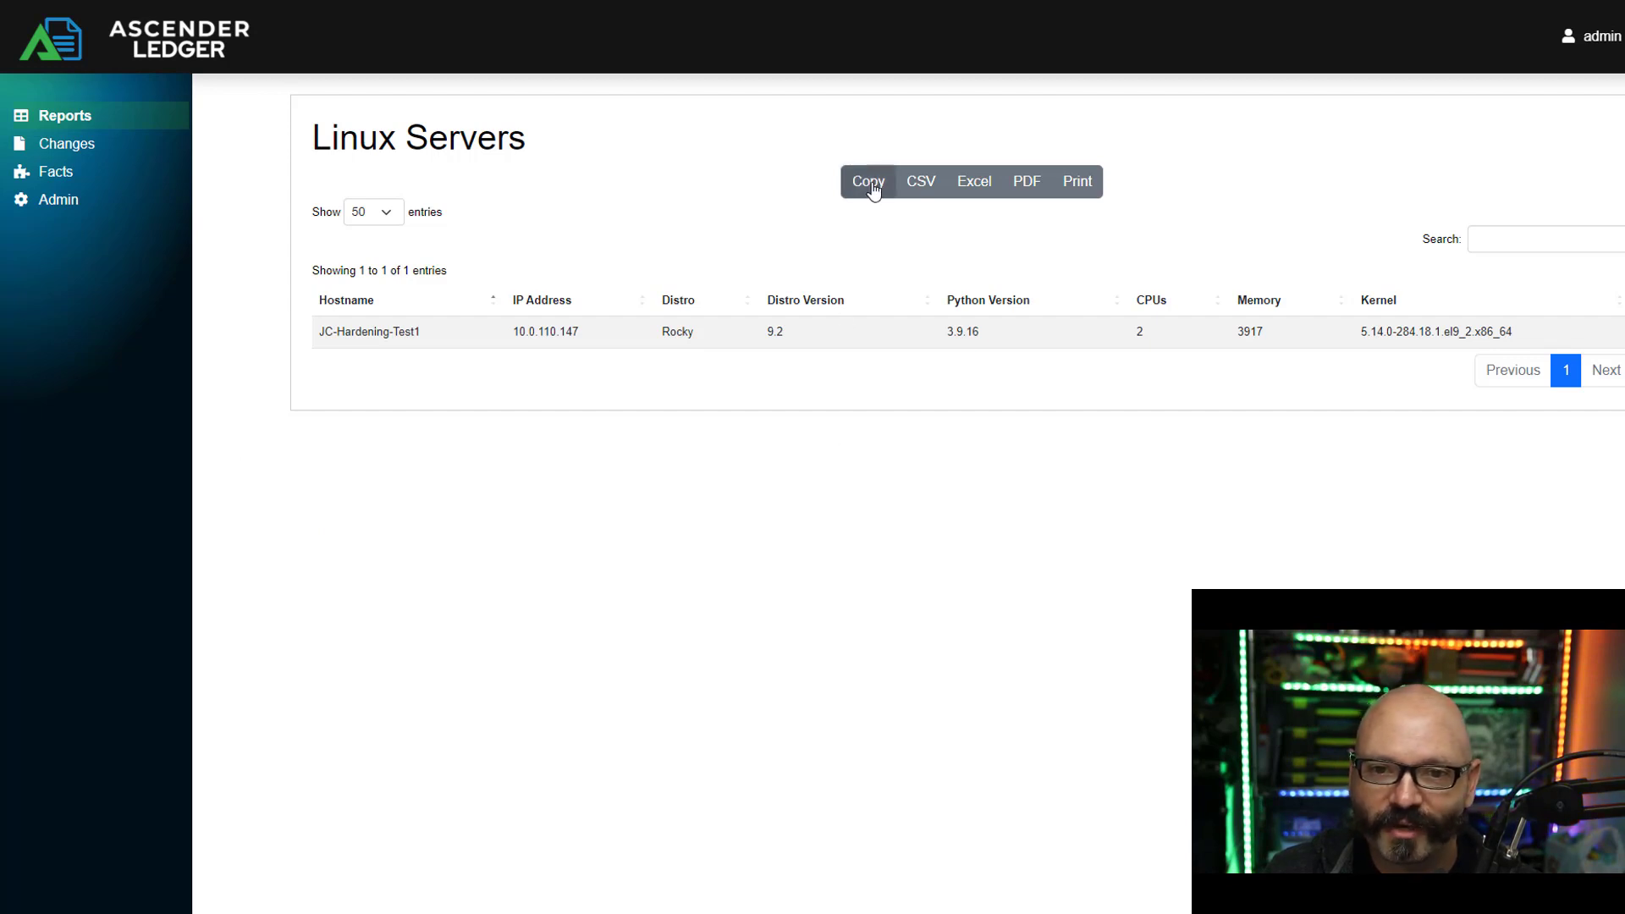
mouse_move(921, 181)
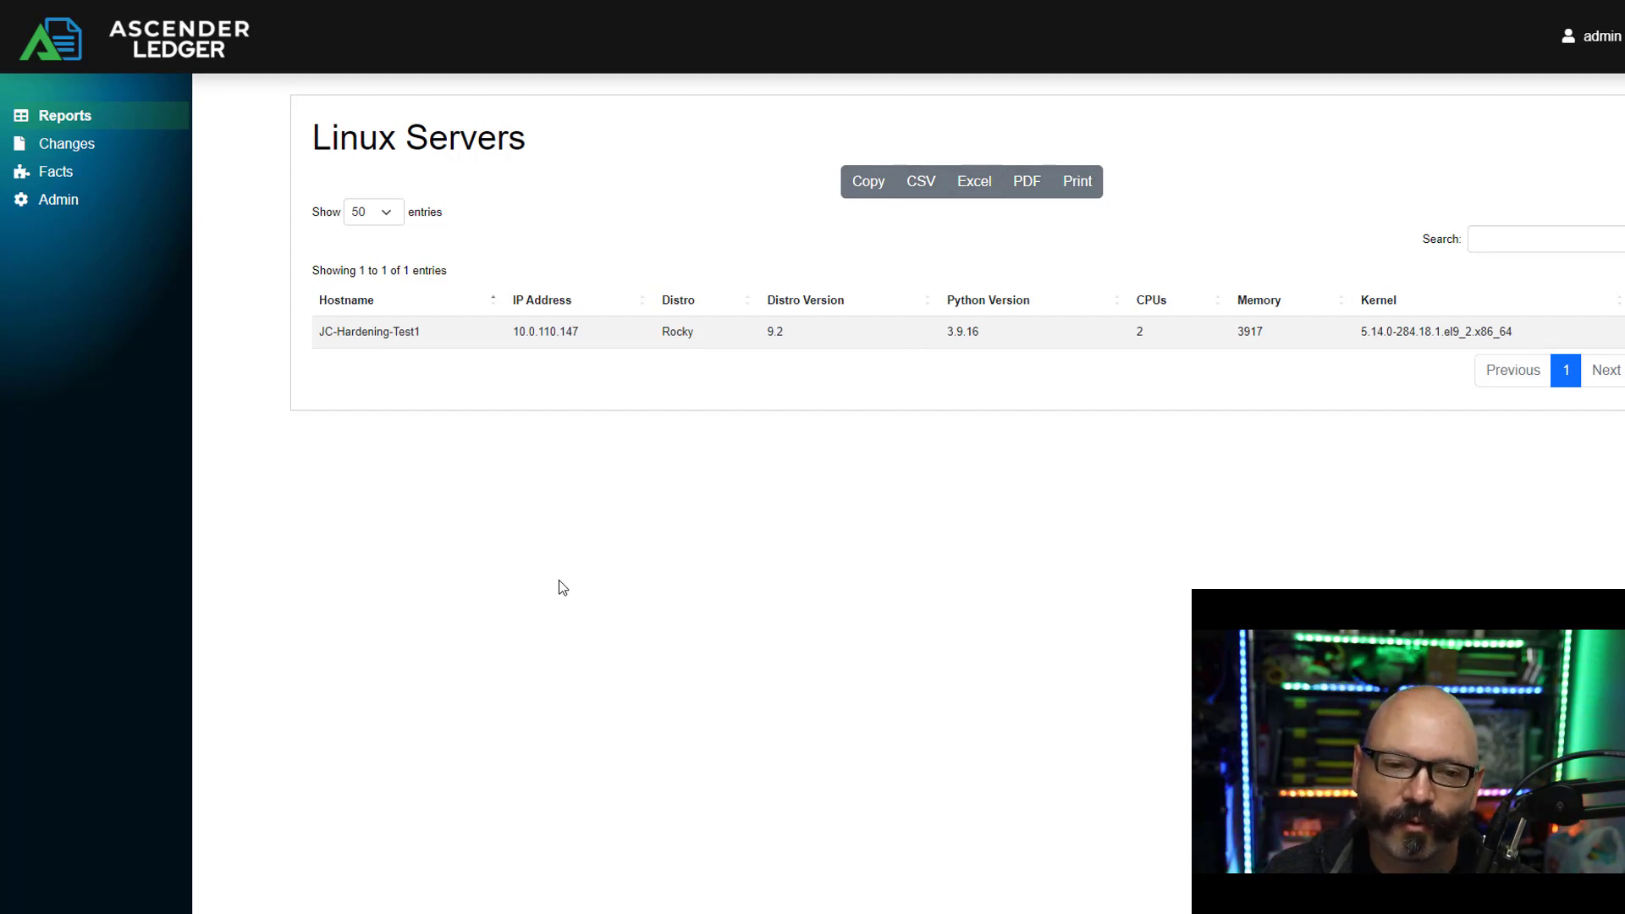
mouse_move(373, 547)
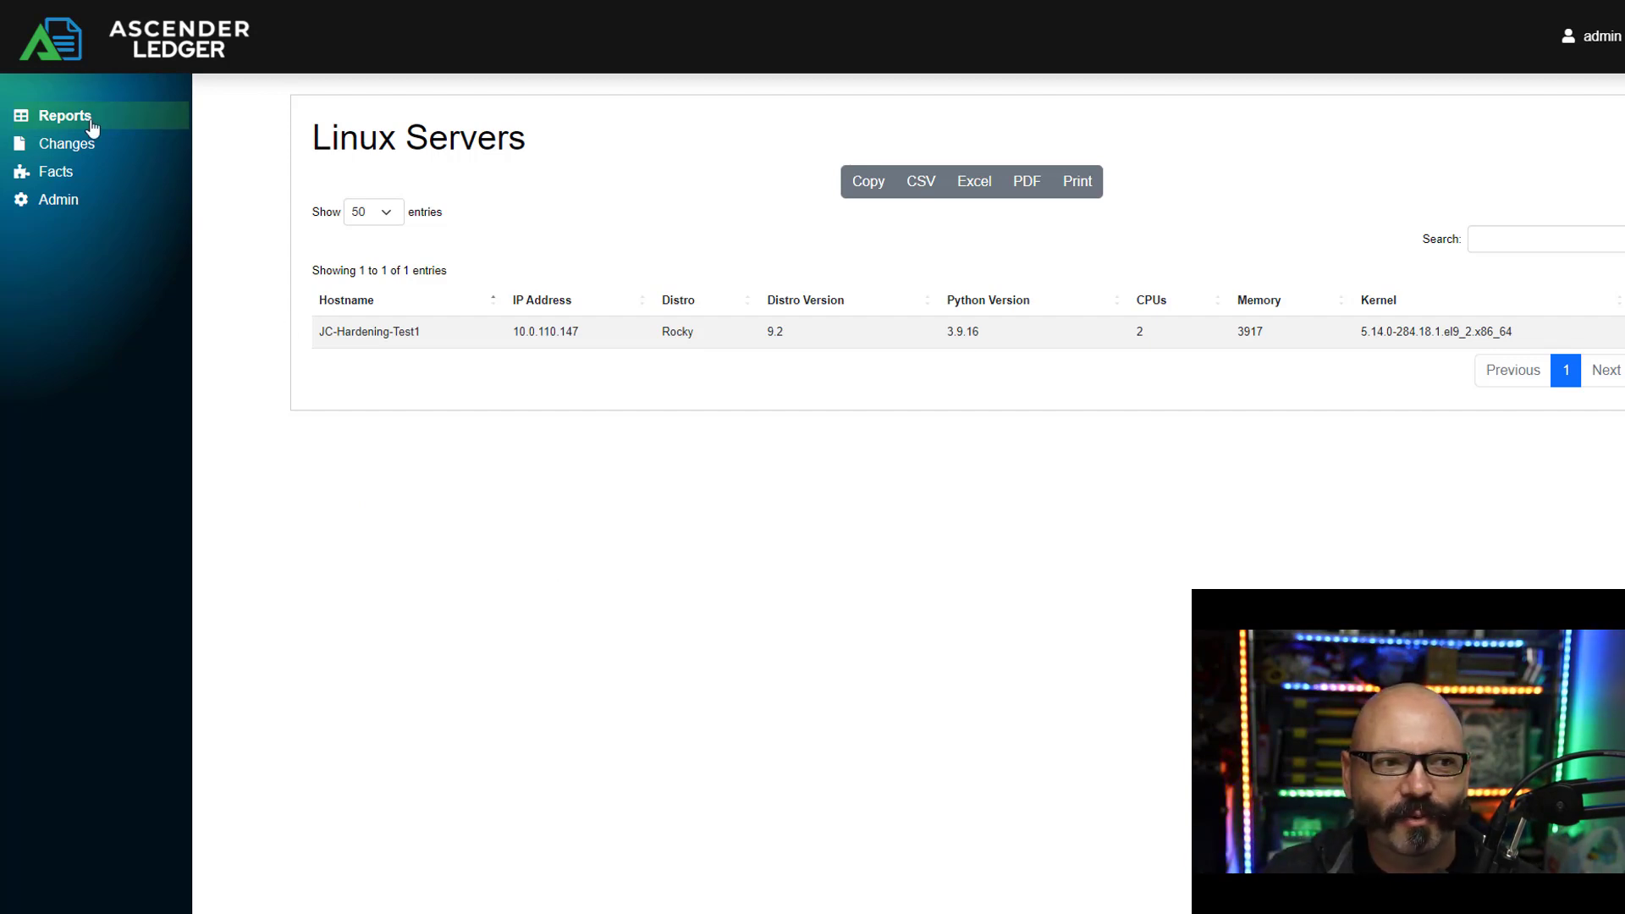
left_click(66, 115)
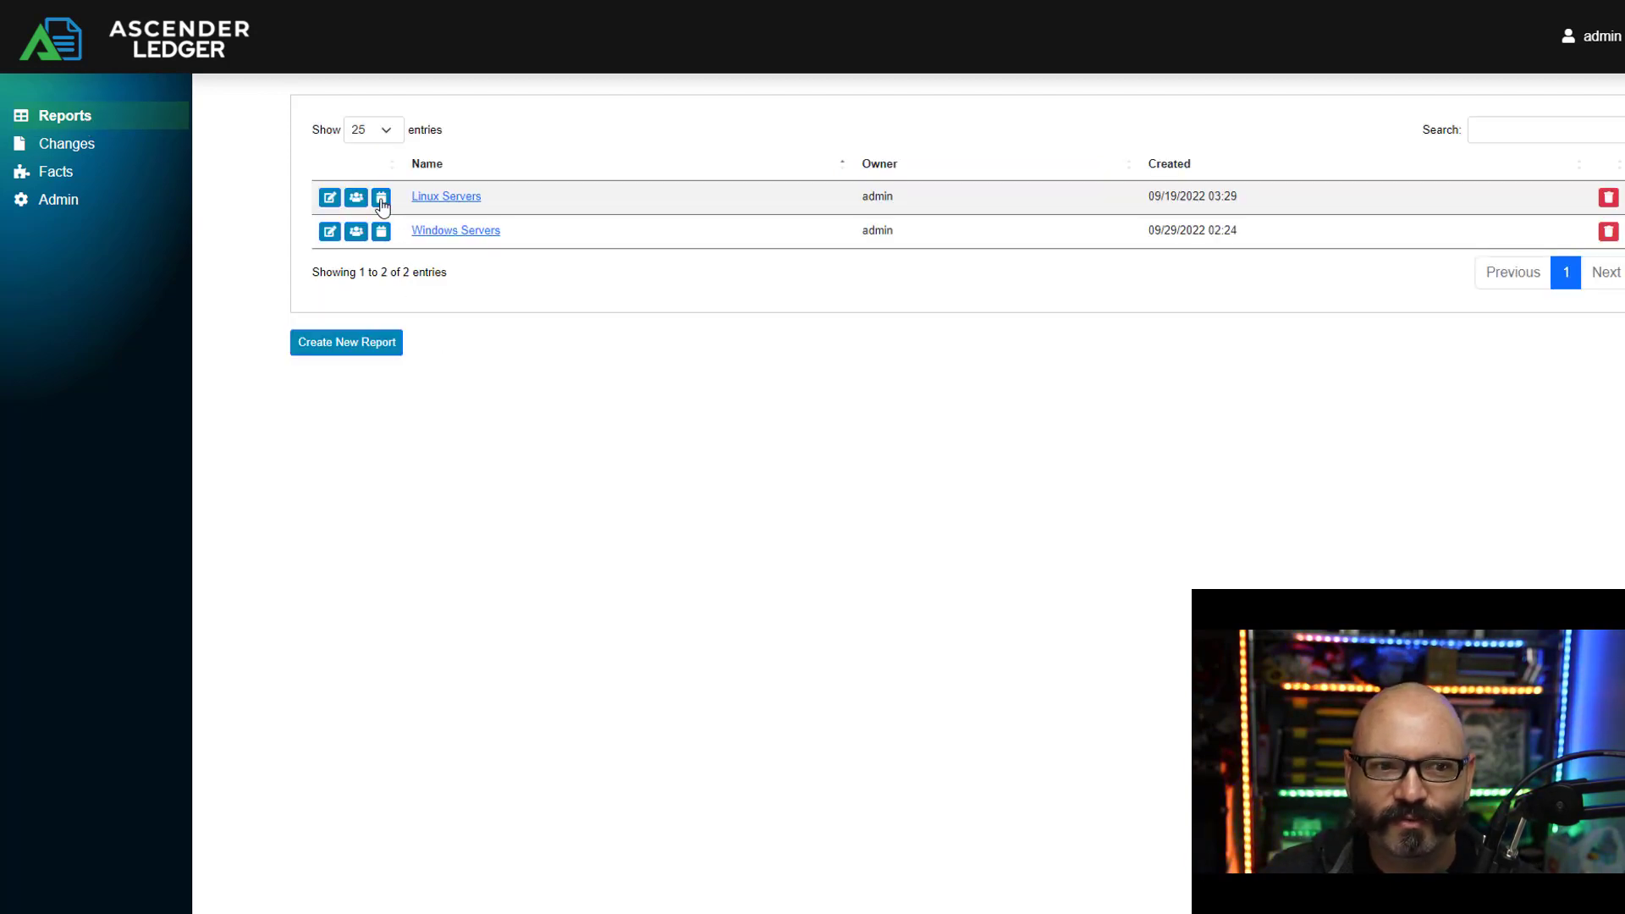
left_click(381, 197)
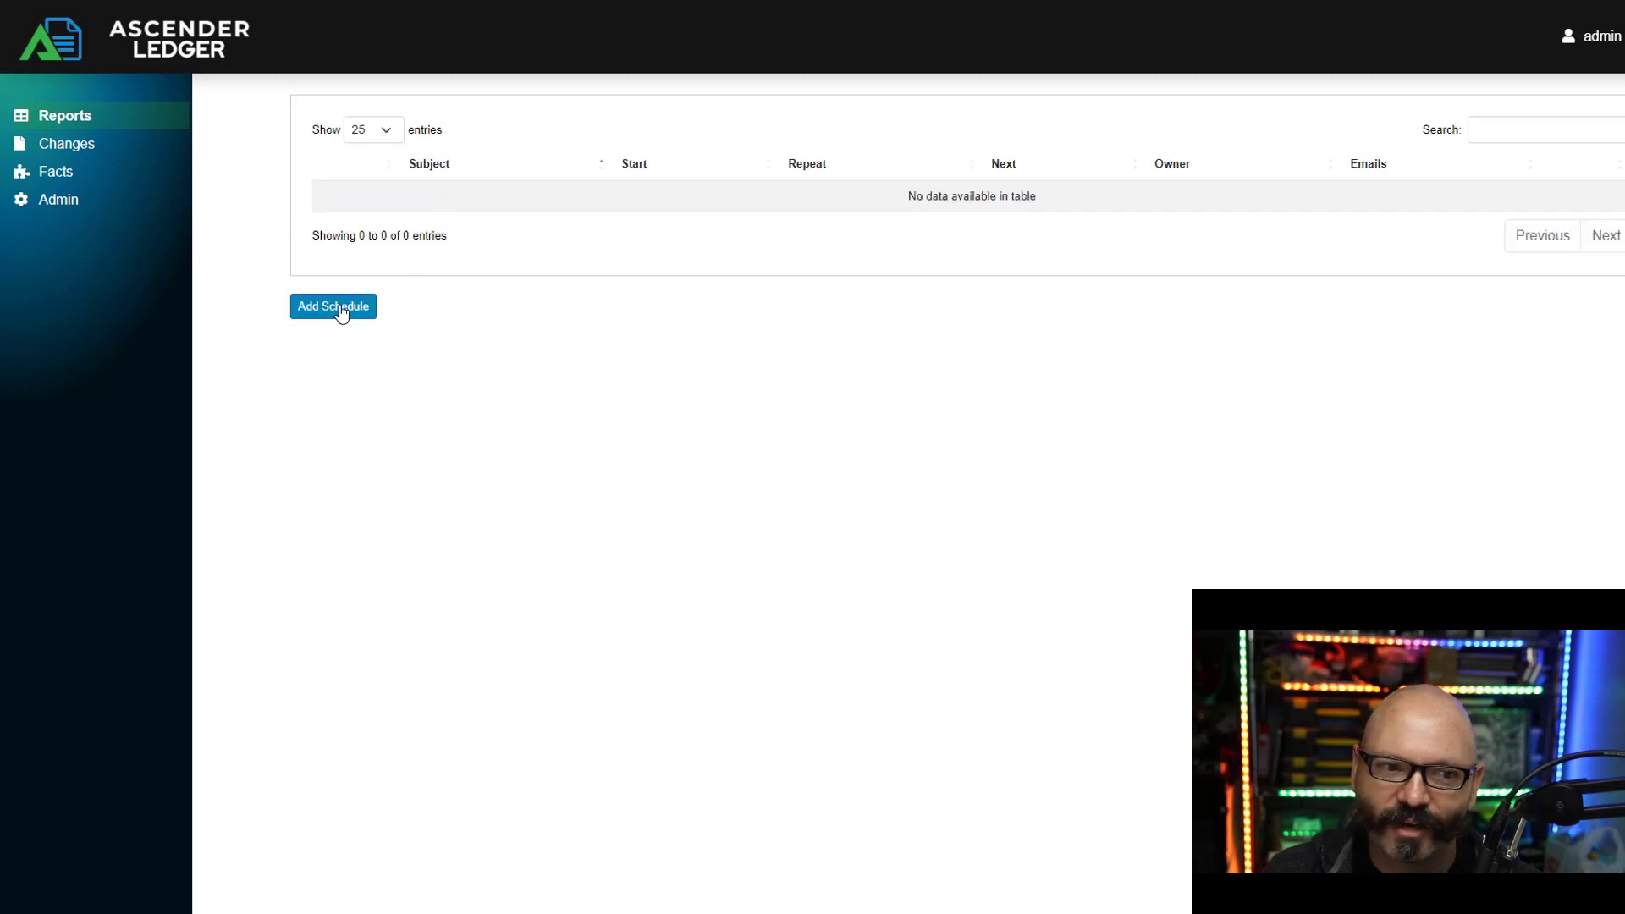
left_click(334, 307)
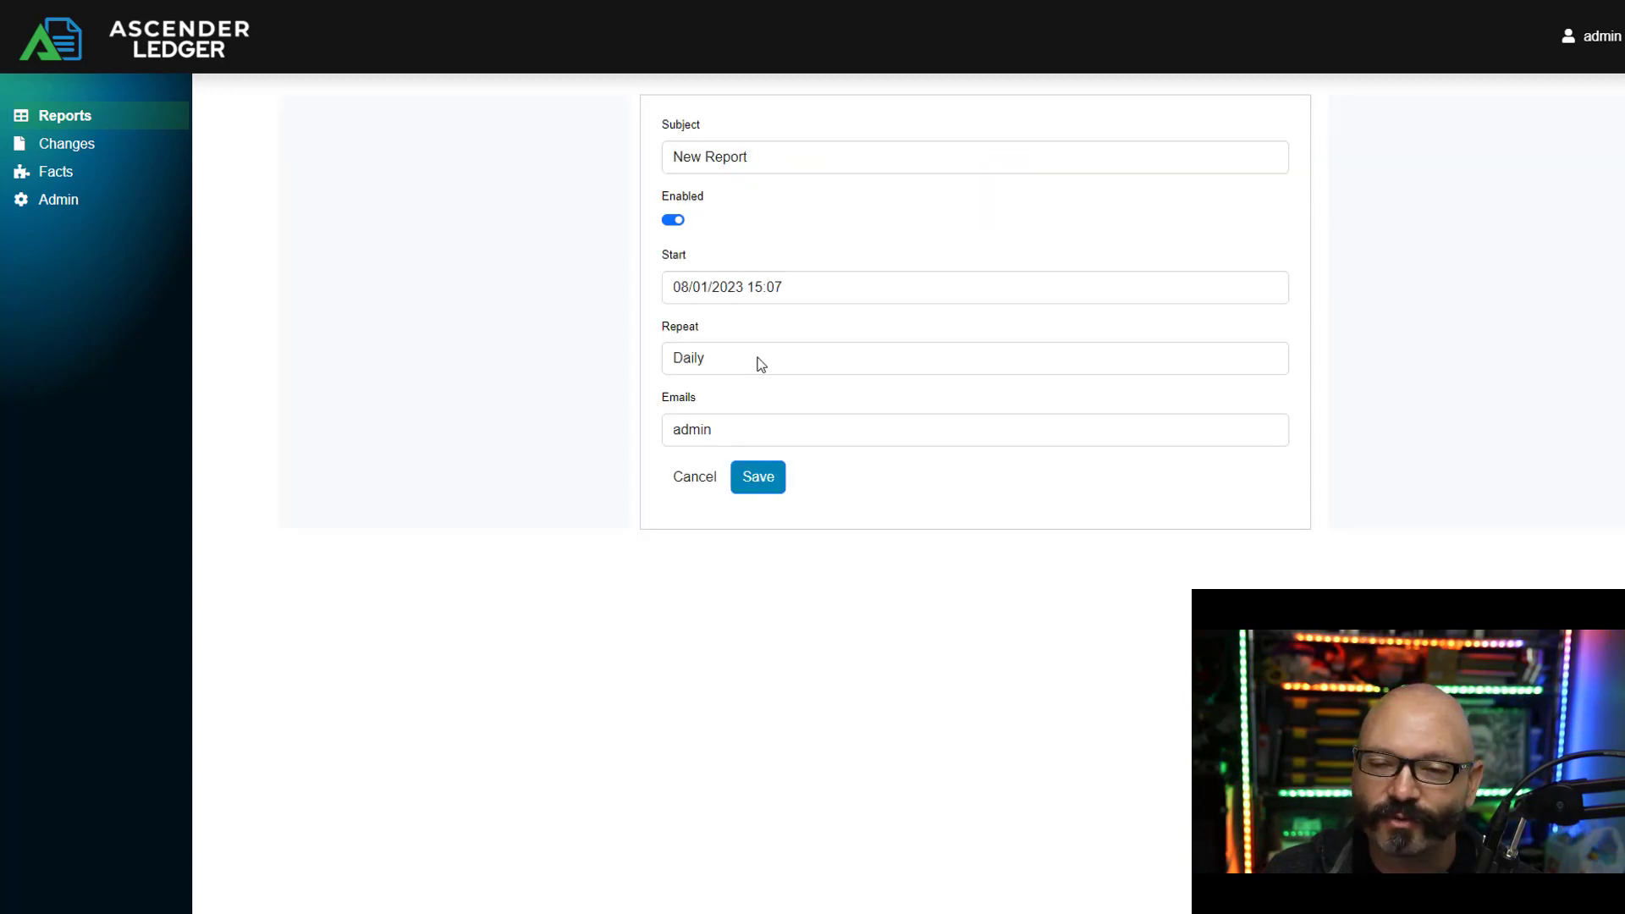
left_click(975, 357)
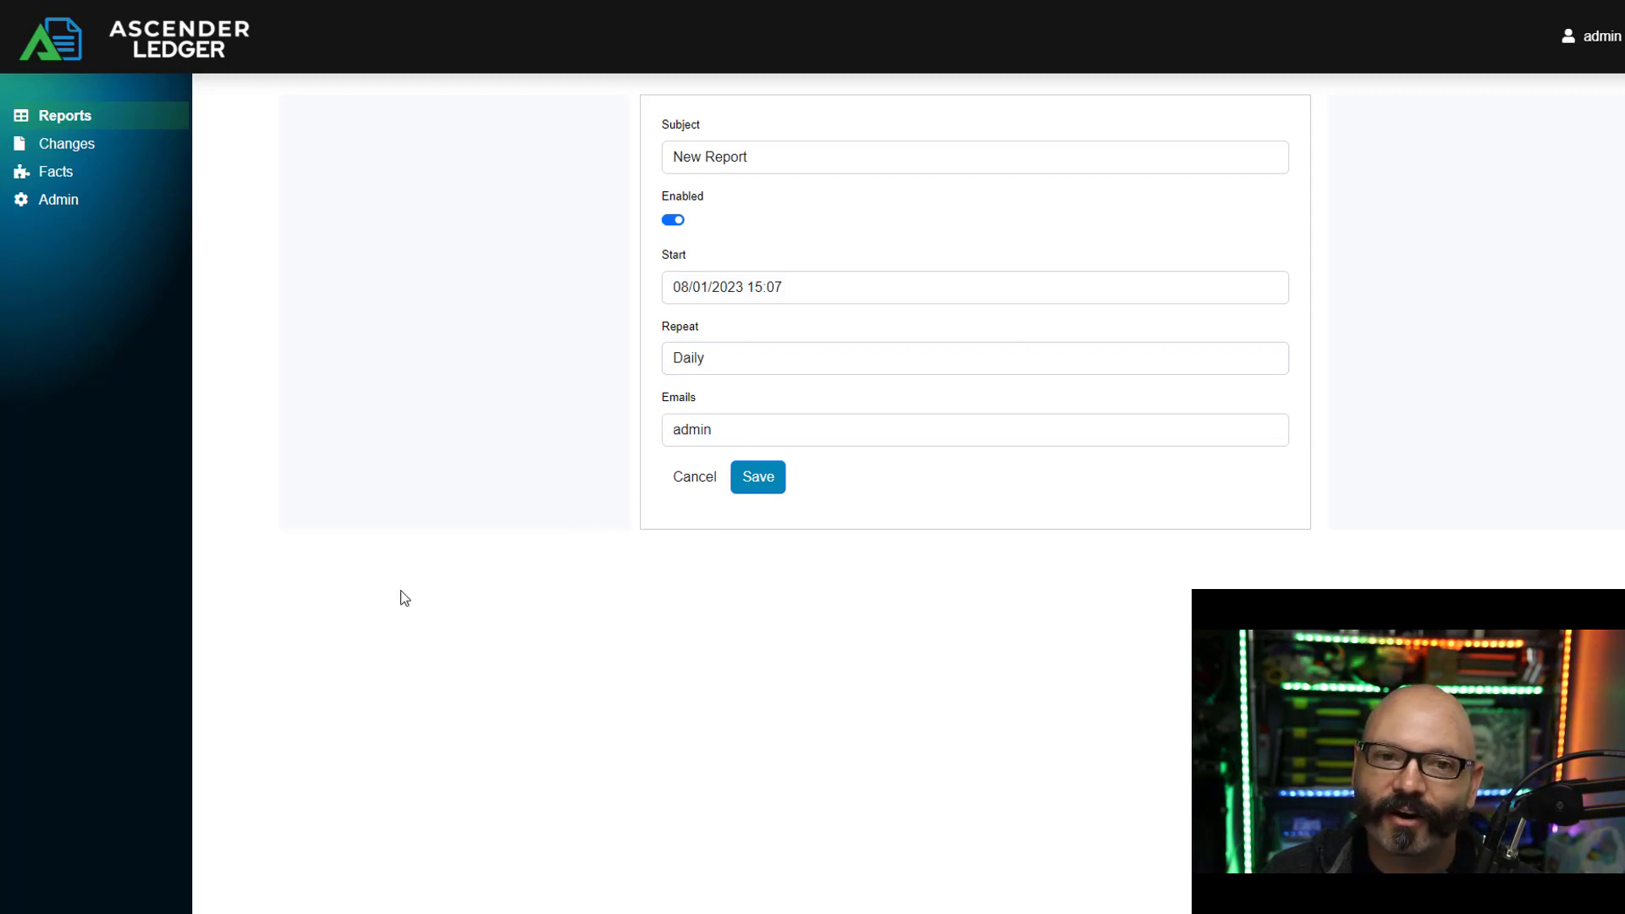
mouse_move(396, 623)
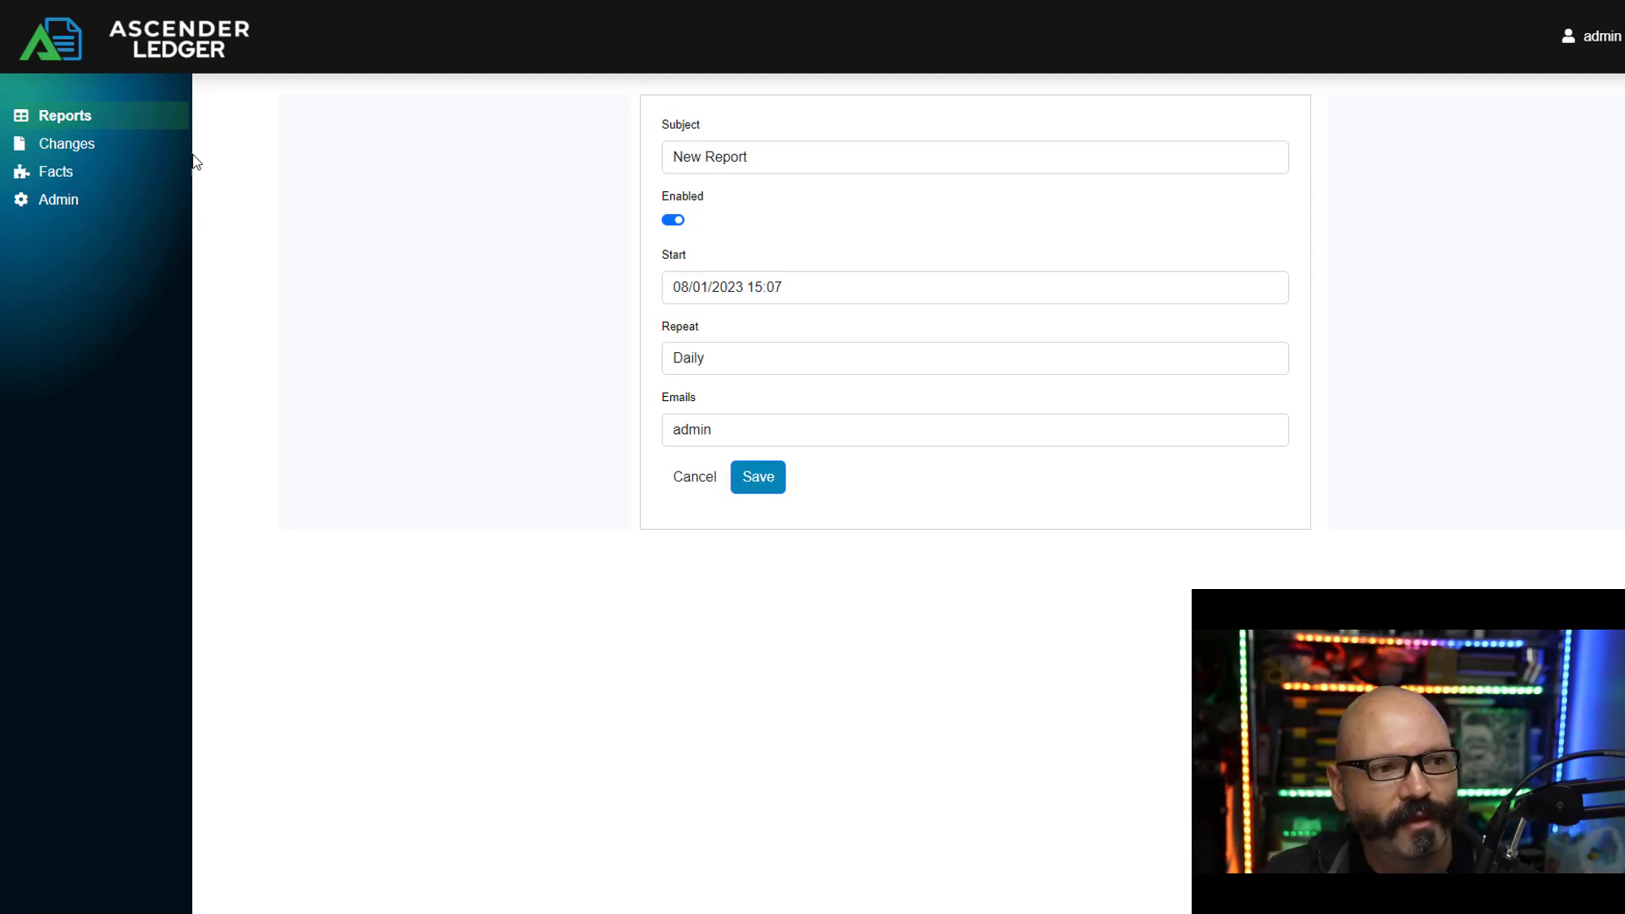
left_click(694, 477)
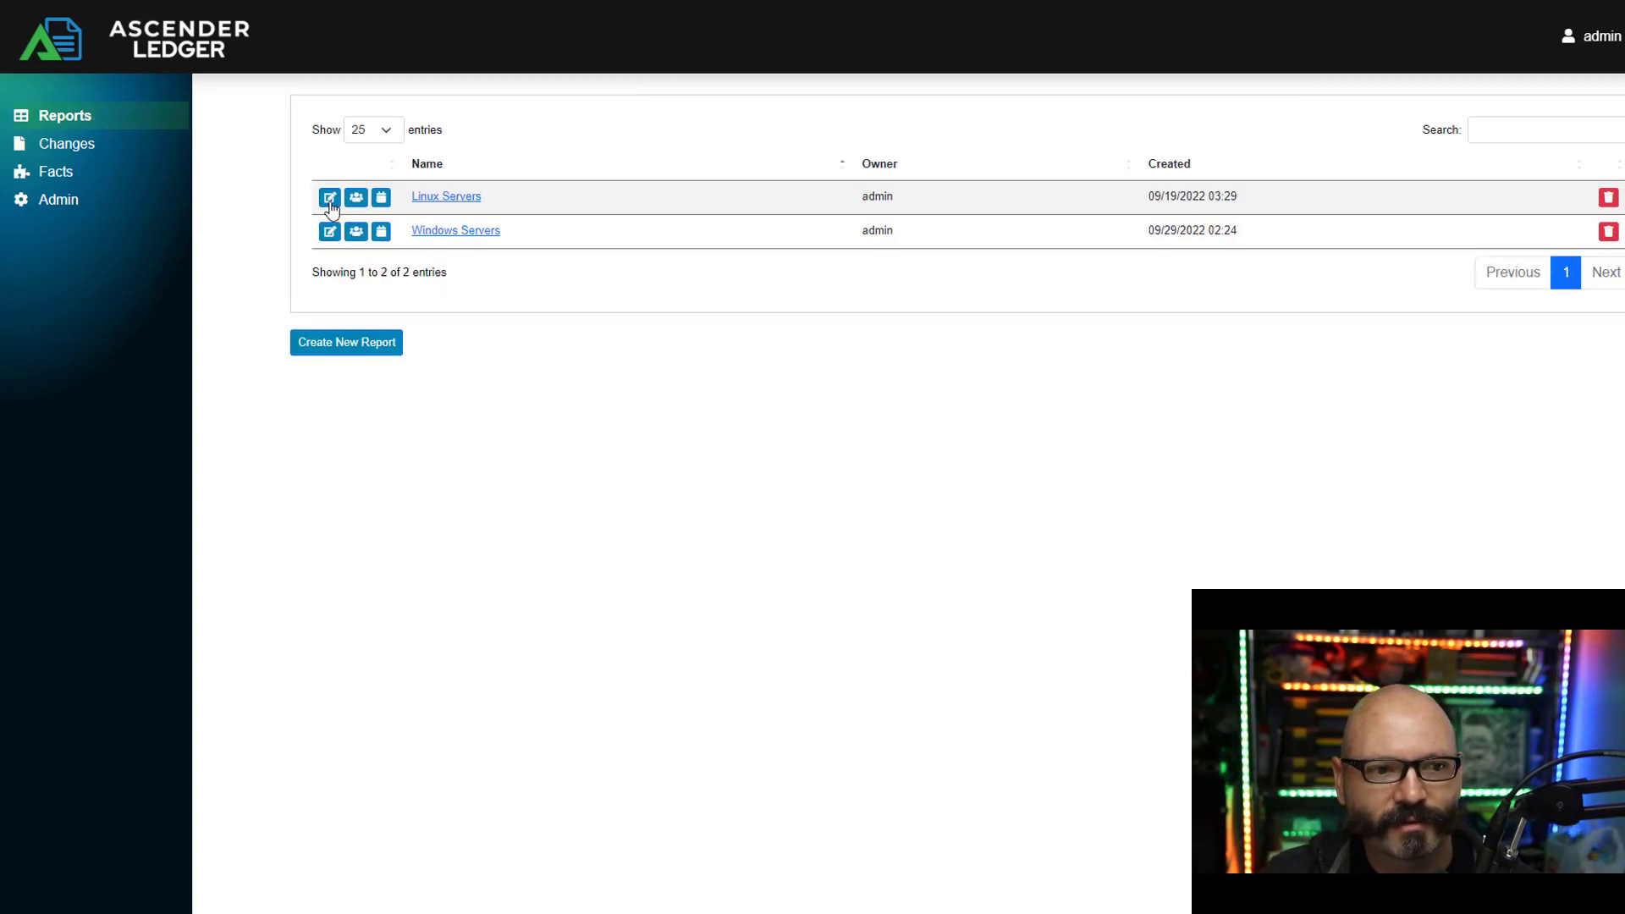
left_click(331, 196)
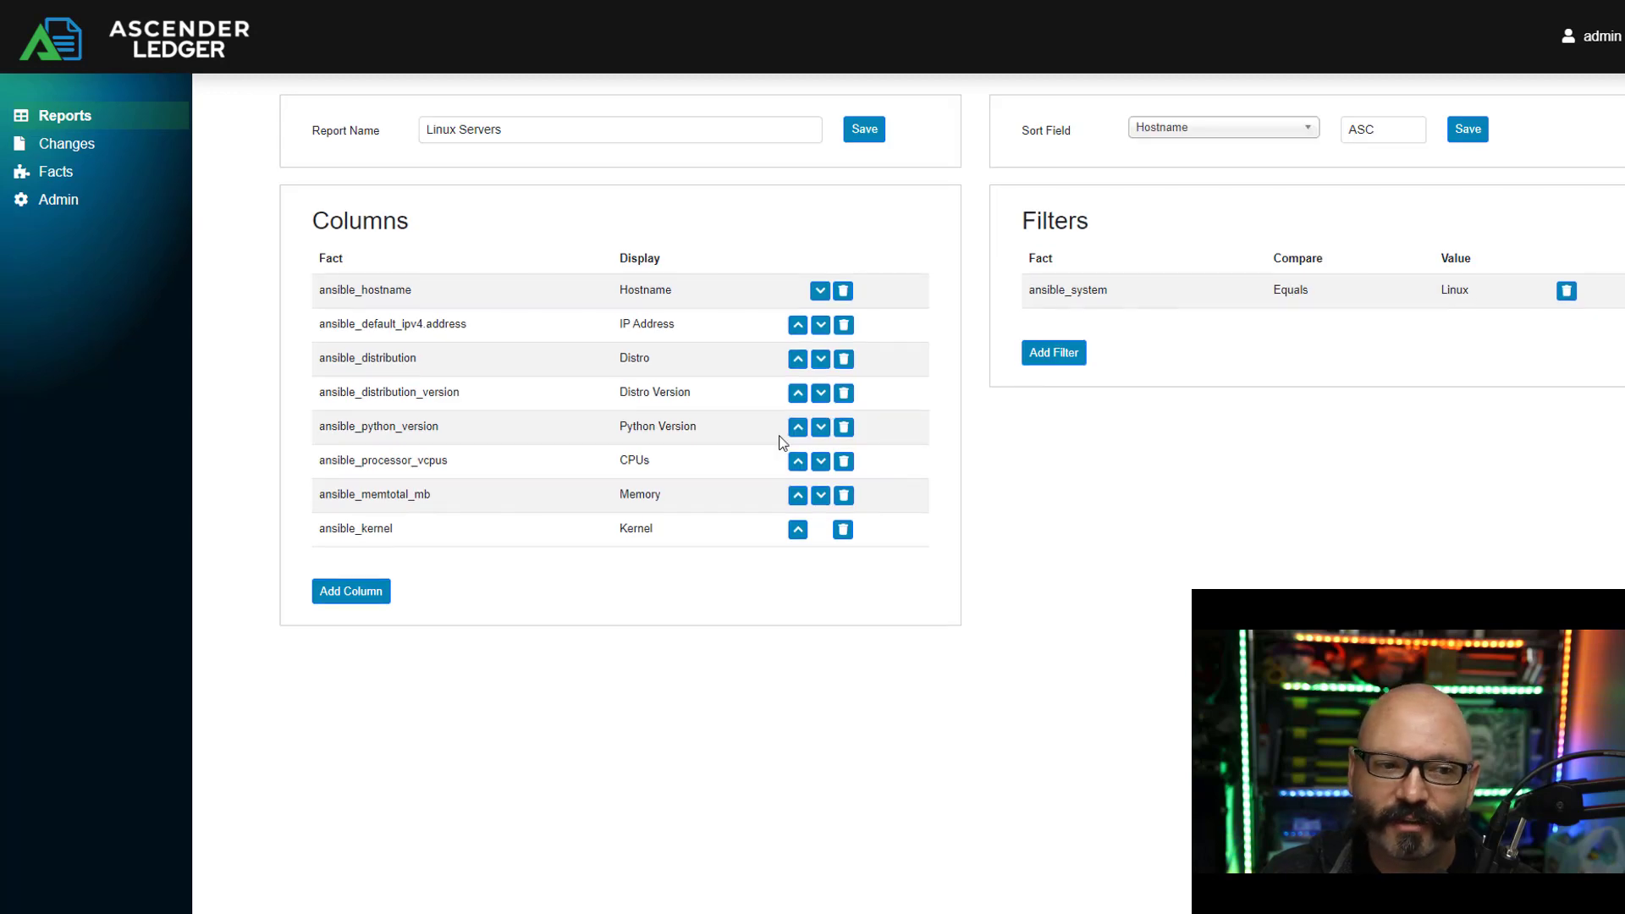
mouse_move(1120, 479)
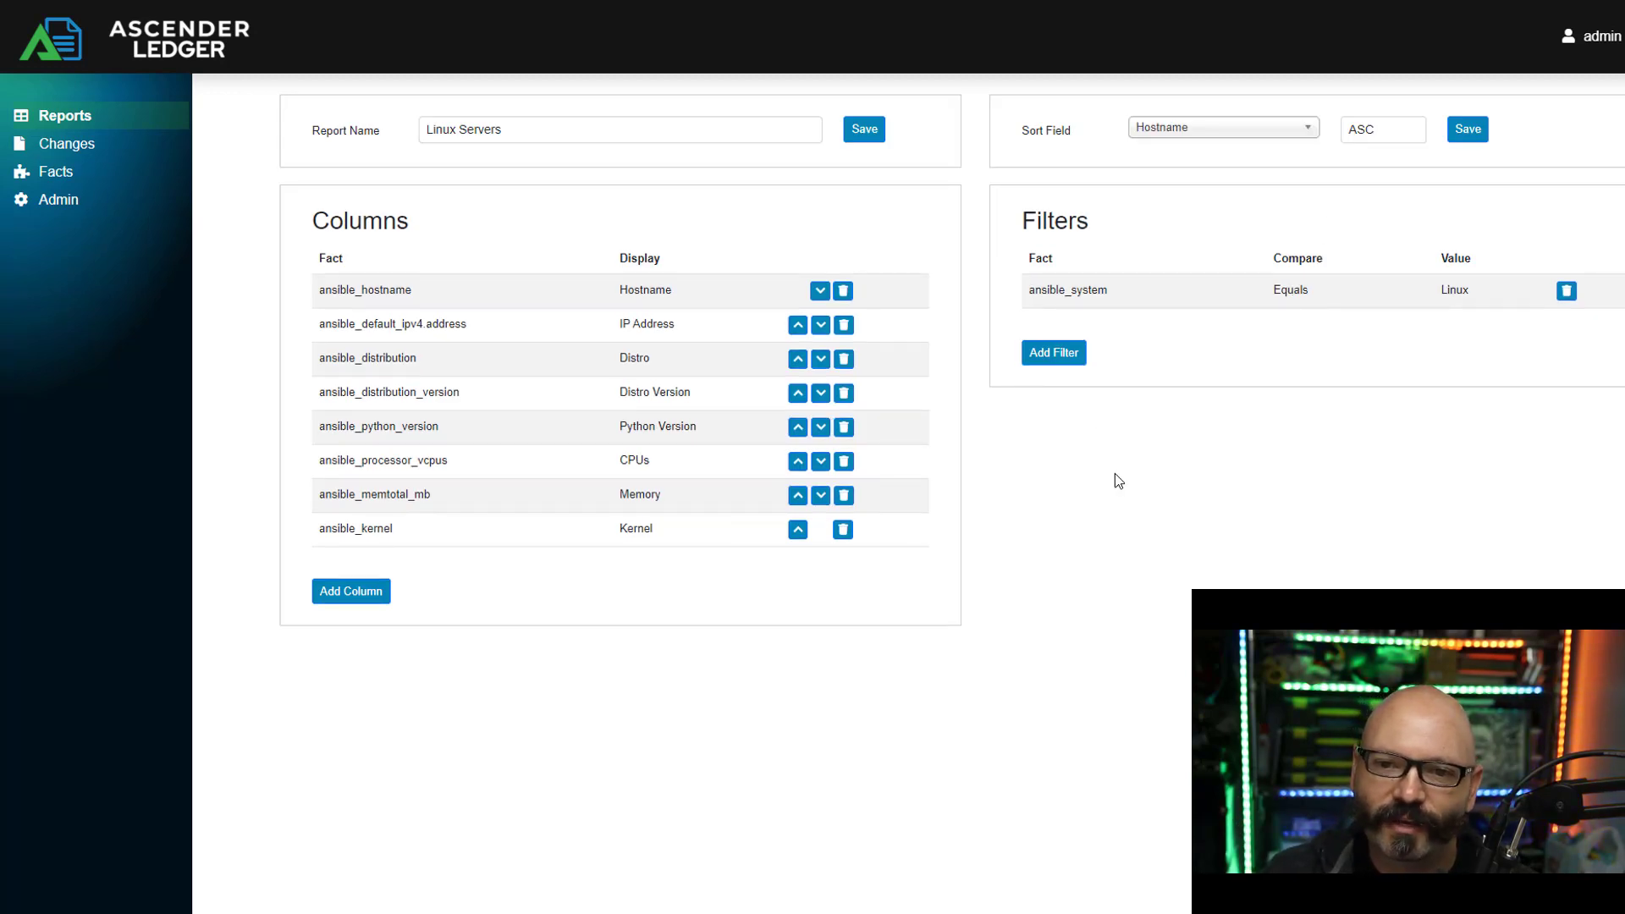
double_click(1069, 289)
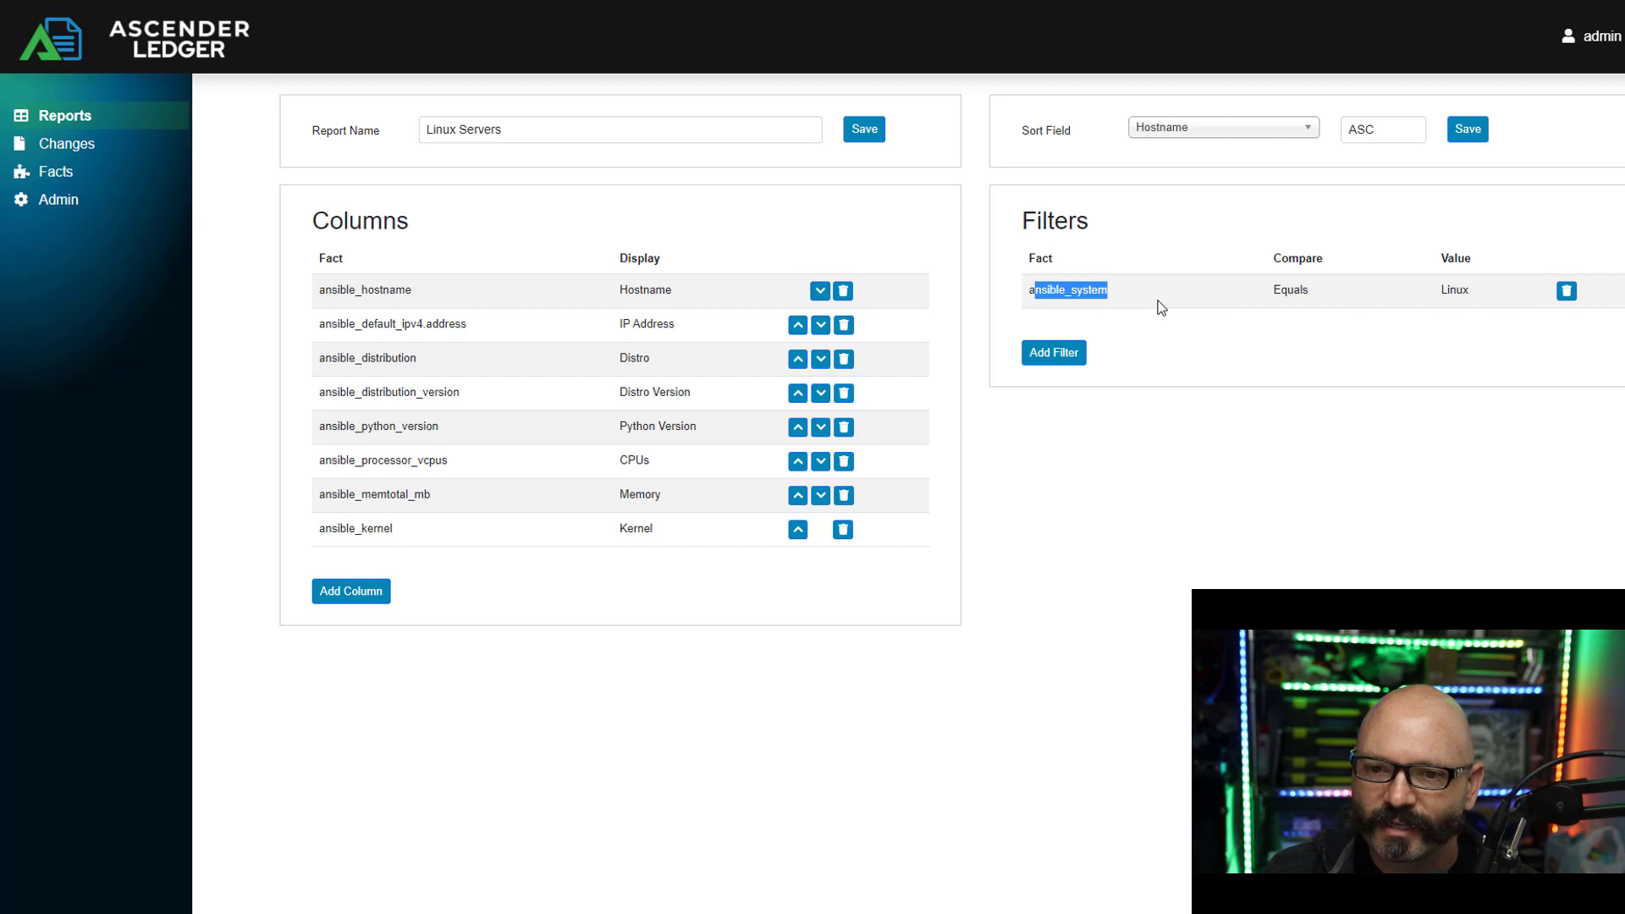
mouse_move(1264, 386)
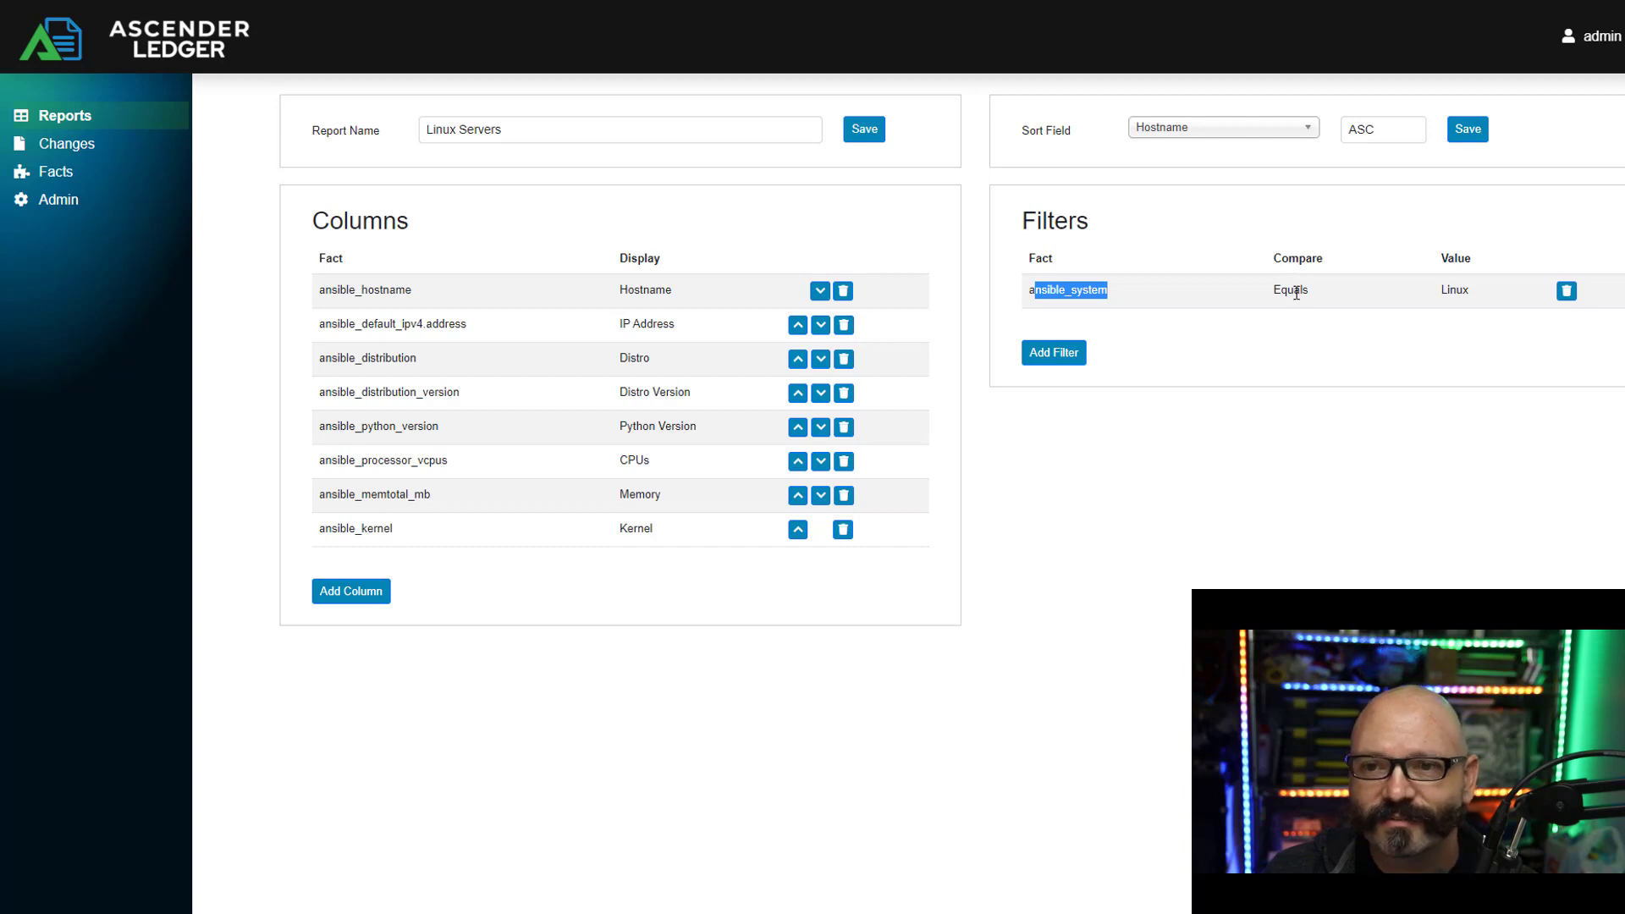
mouse_move(1311, 391)
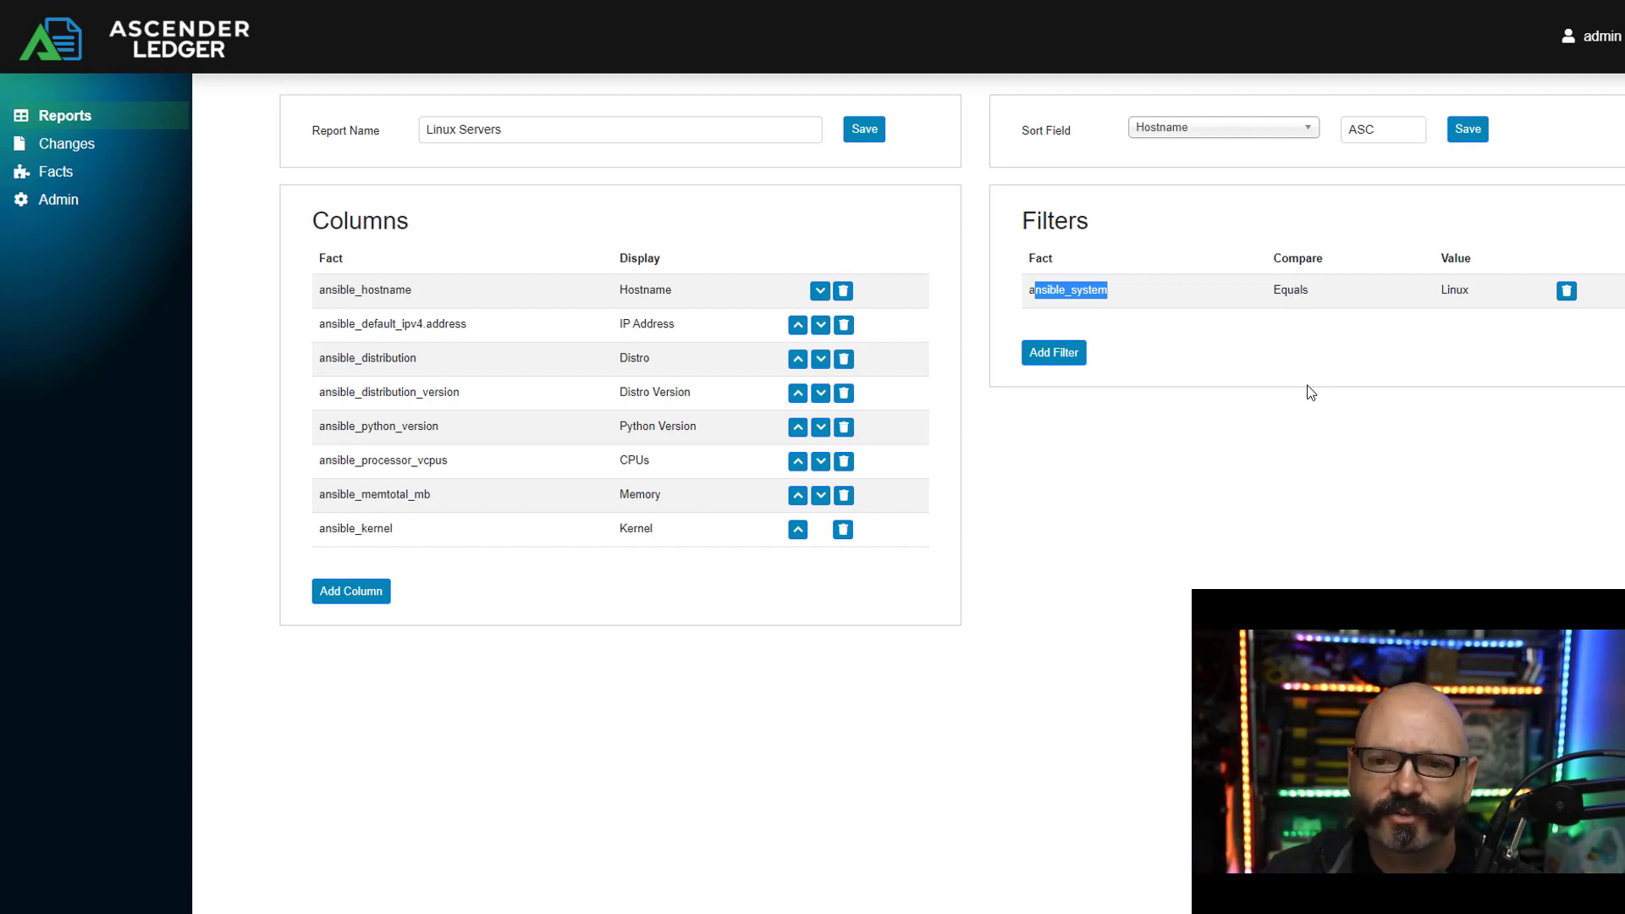
mouse_move(1053, 352)
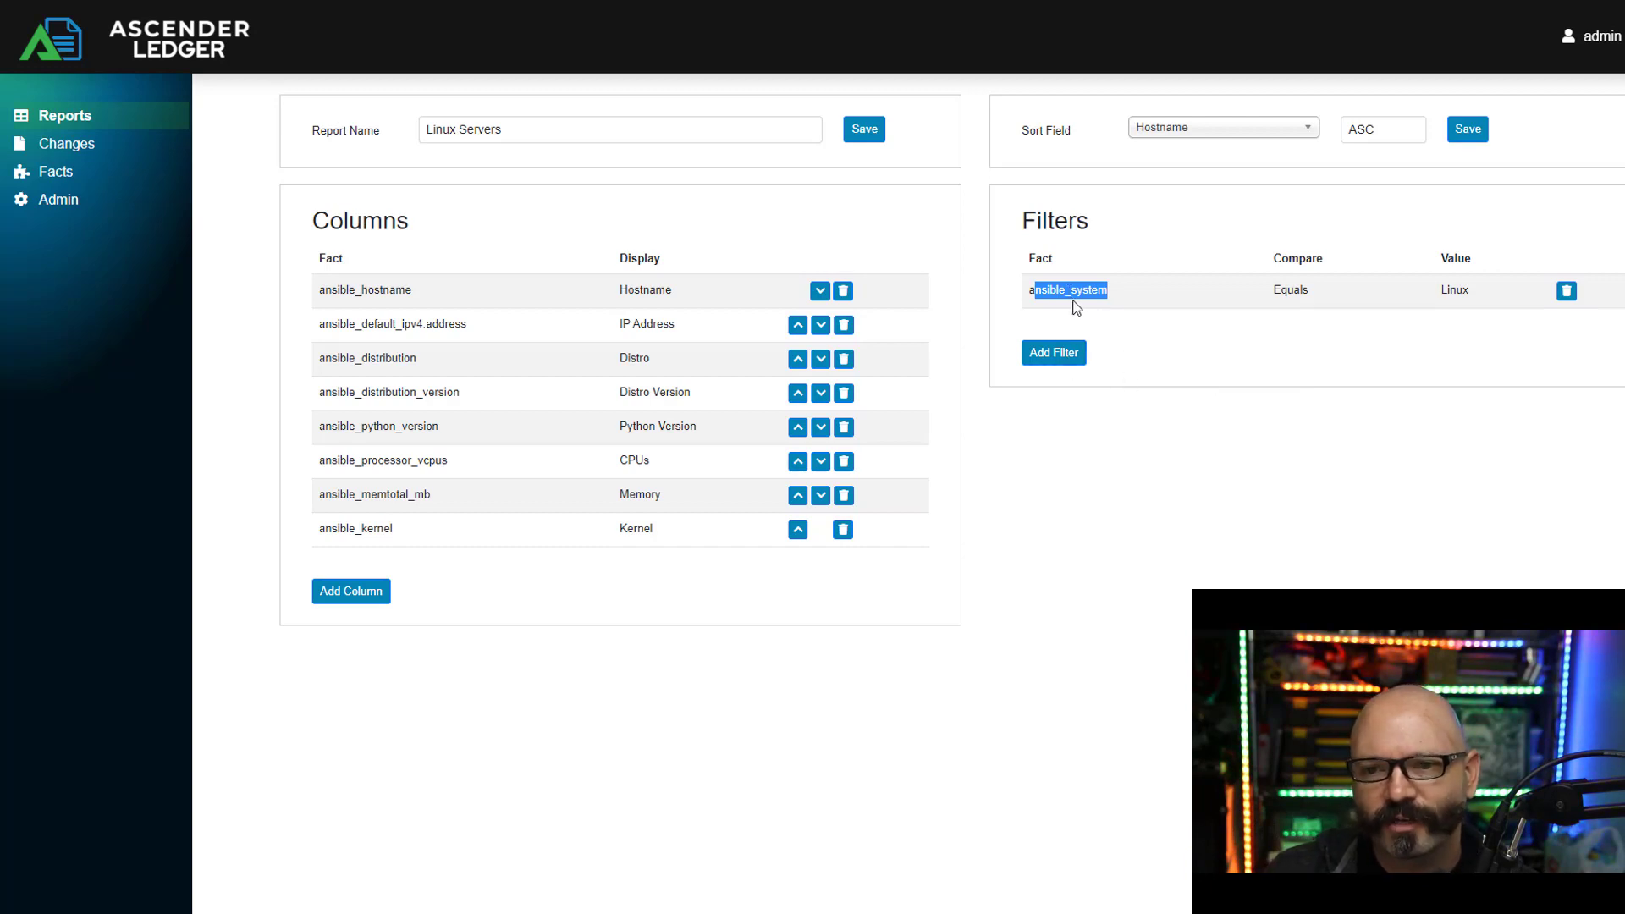
mouse_move(1483, 381)
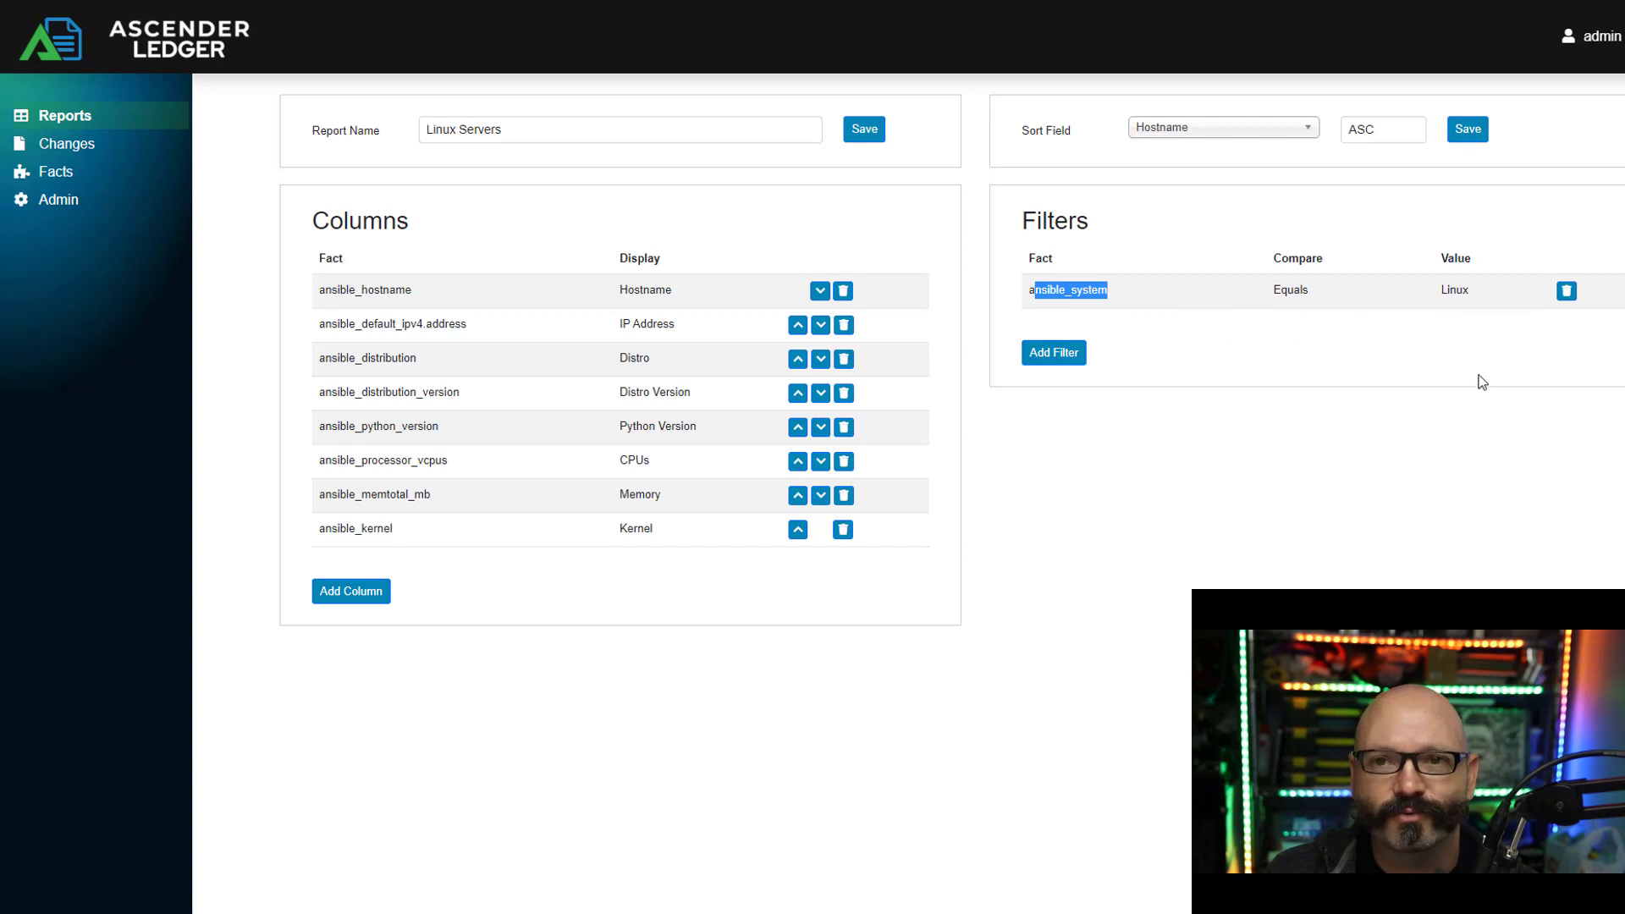
mouse_move(1319, 425)
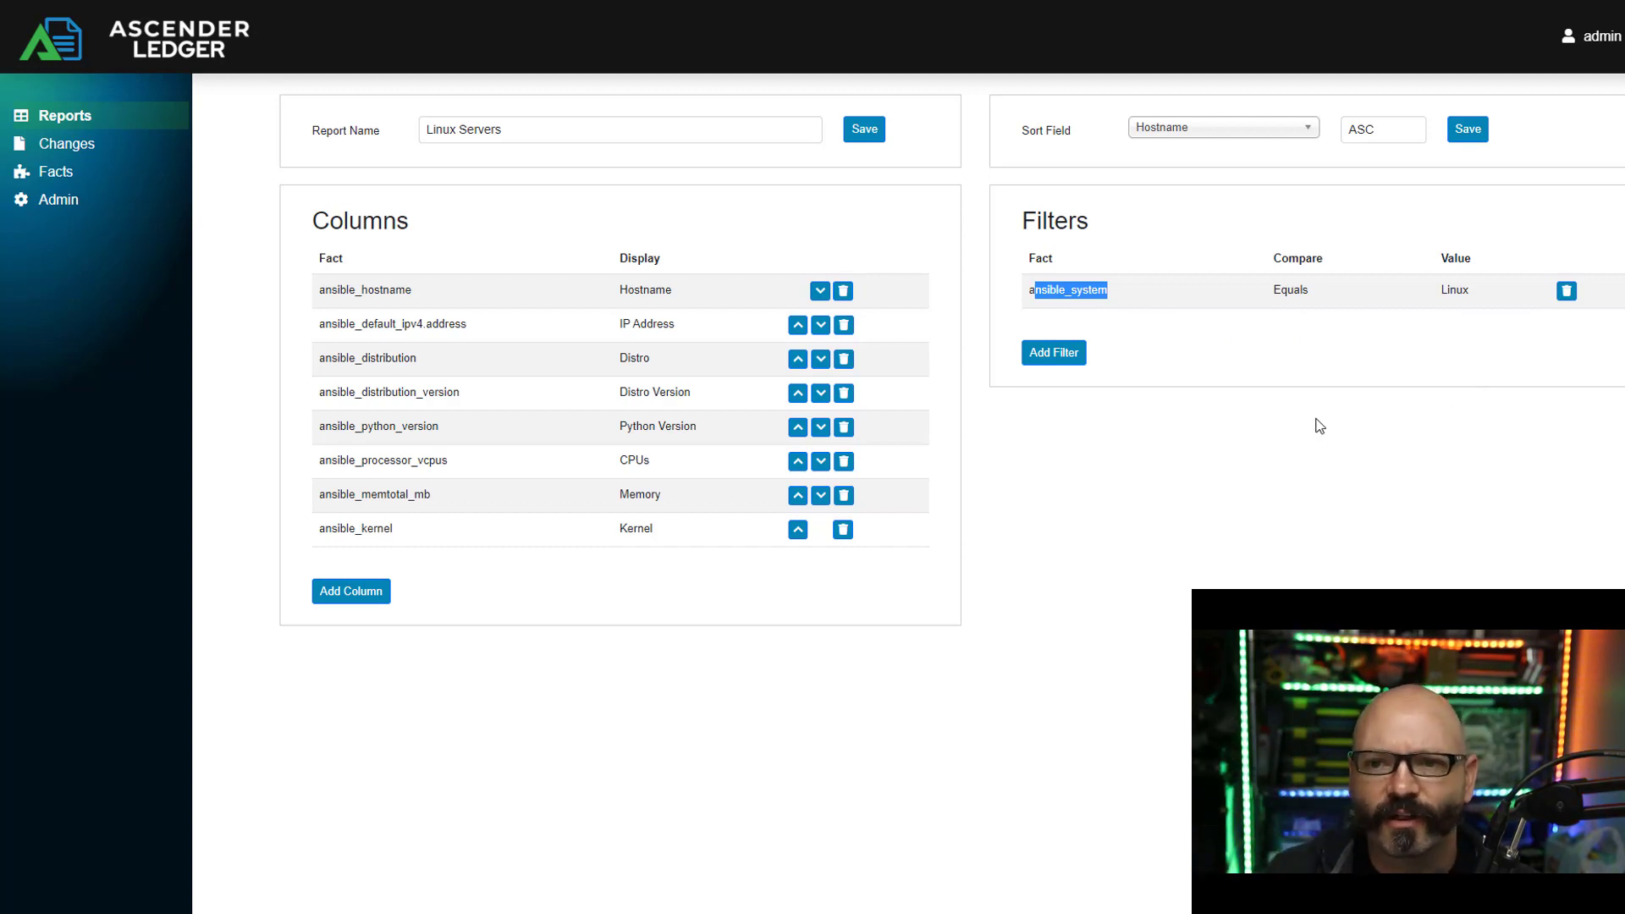
mouse_move(803, 720)
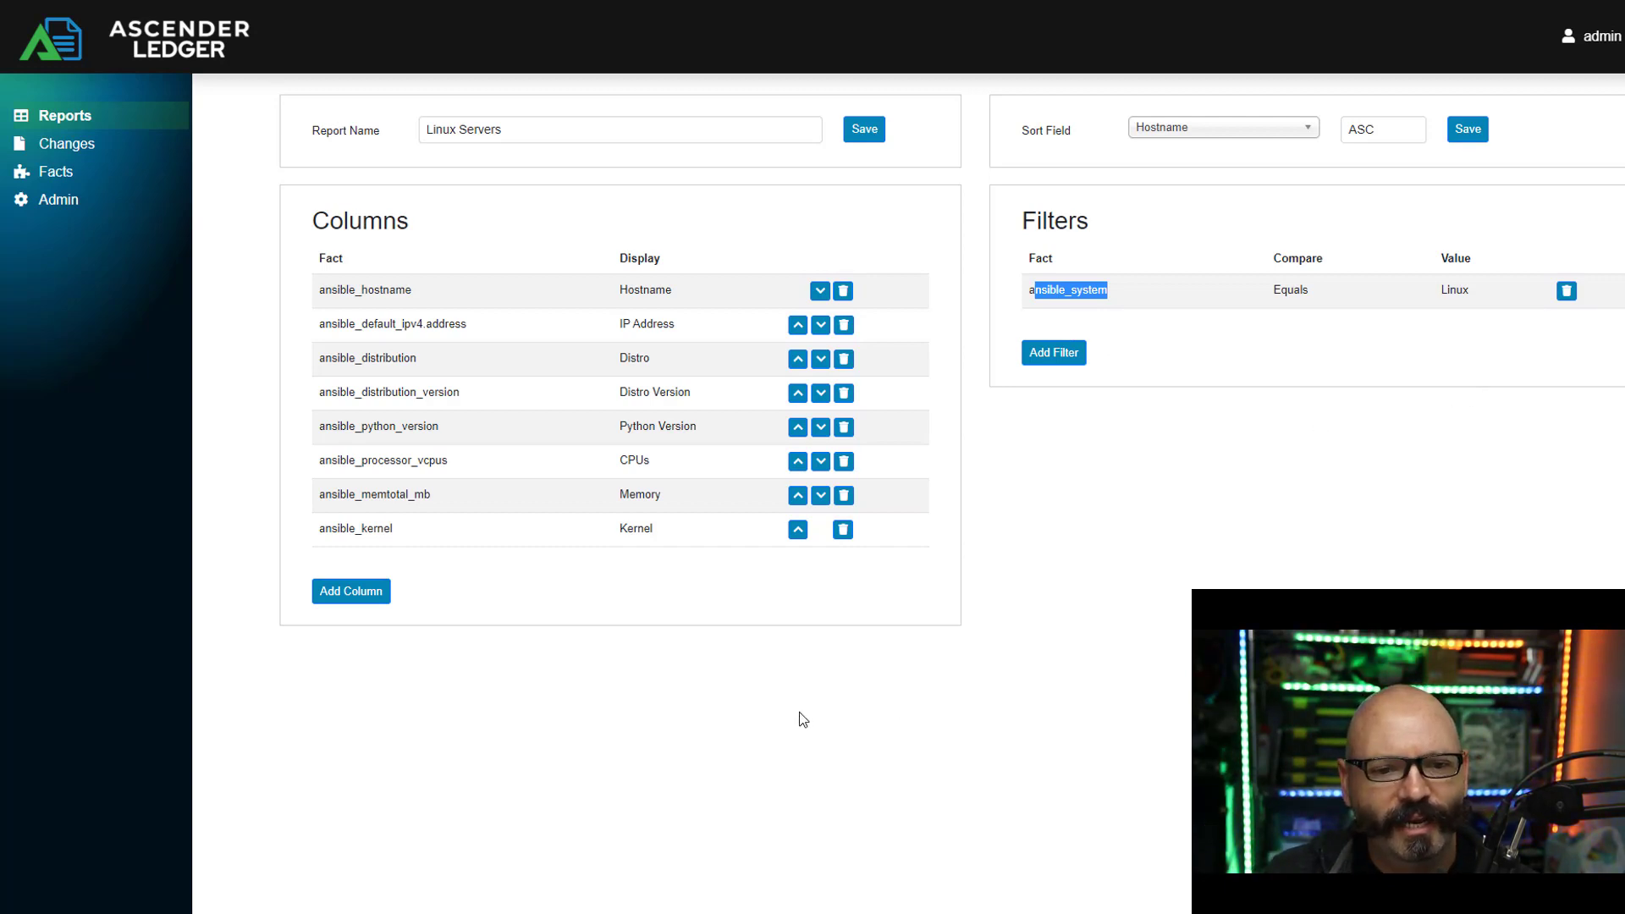
left_click(350, 591)
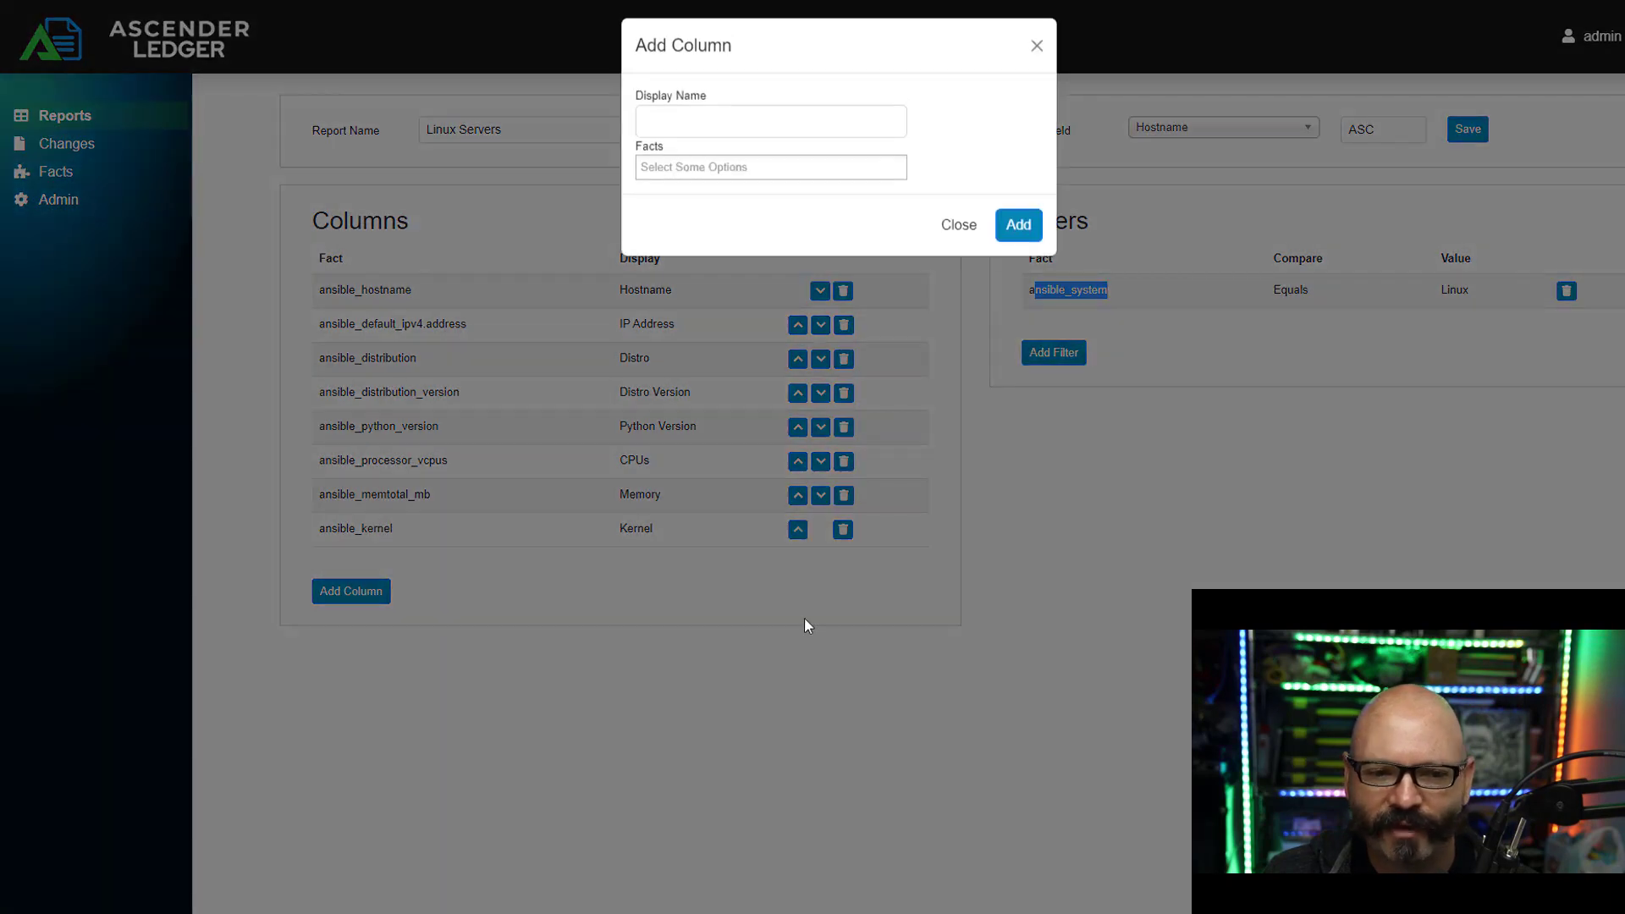
left_click(768, 127)
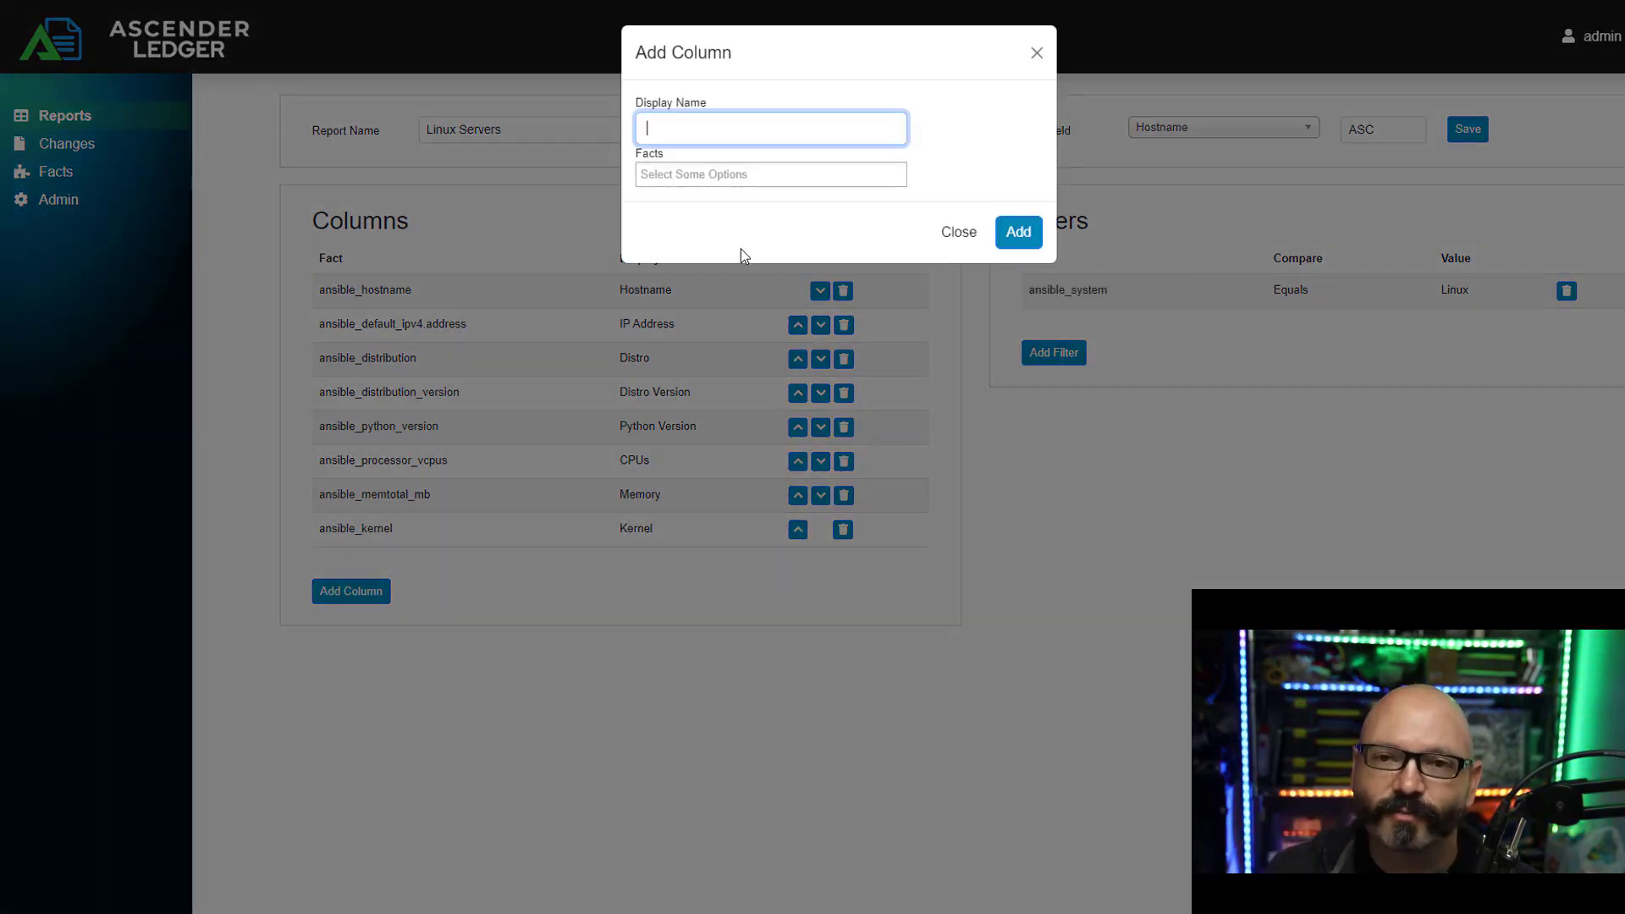
mouse_move(801, 252)
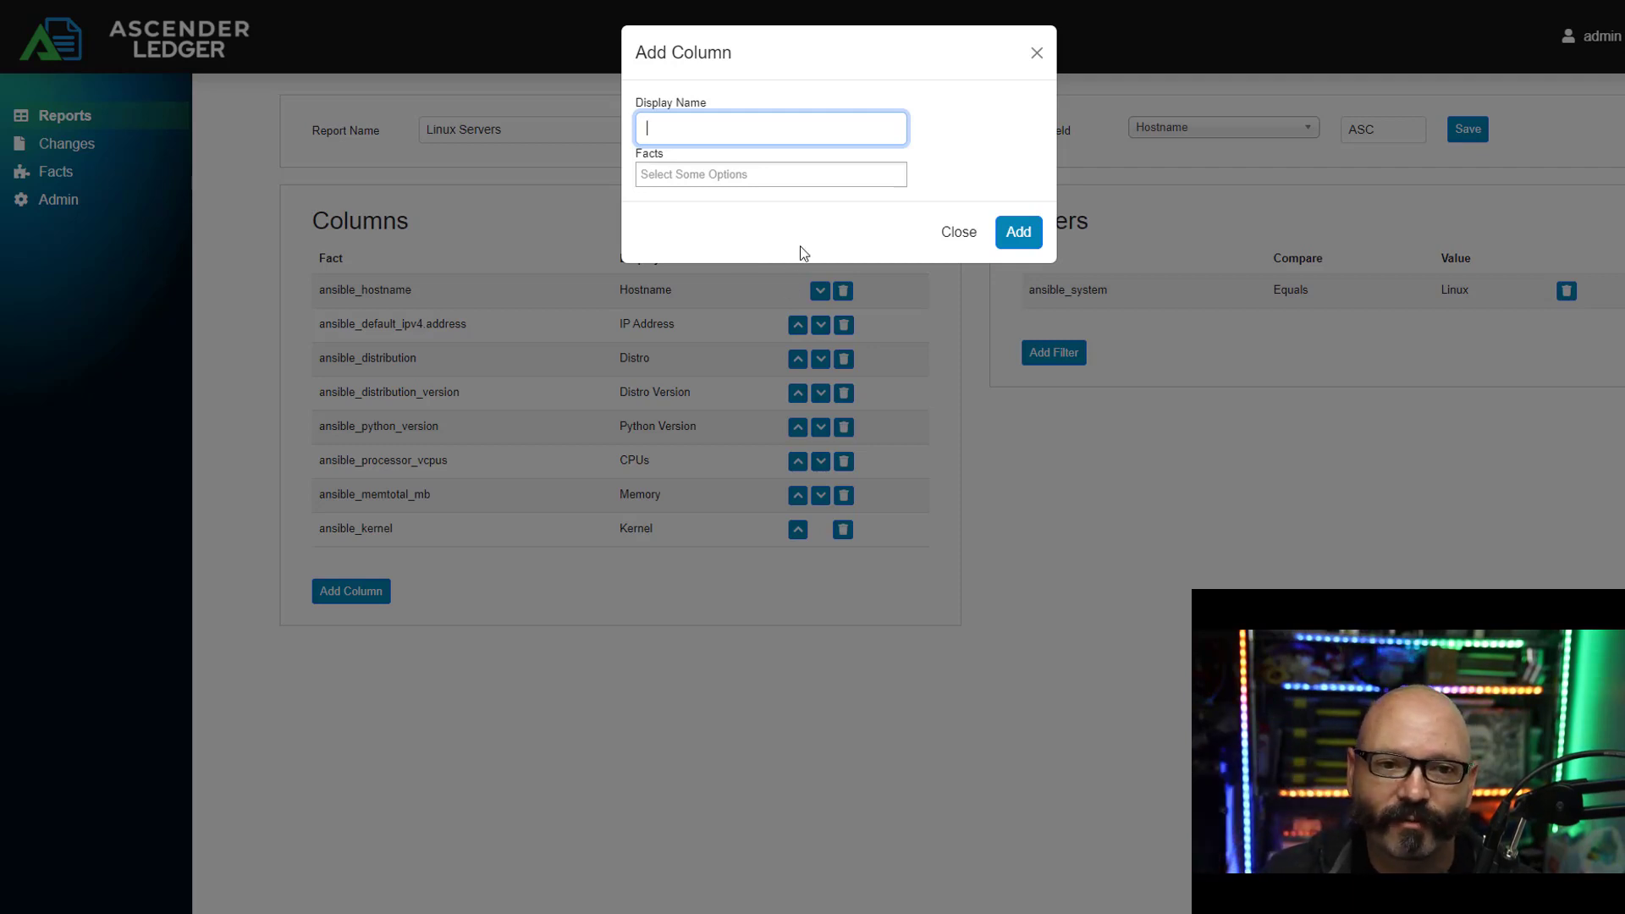
left_click(770, 175)
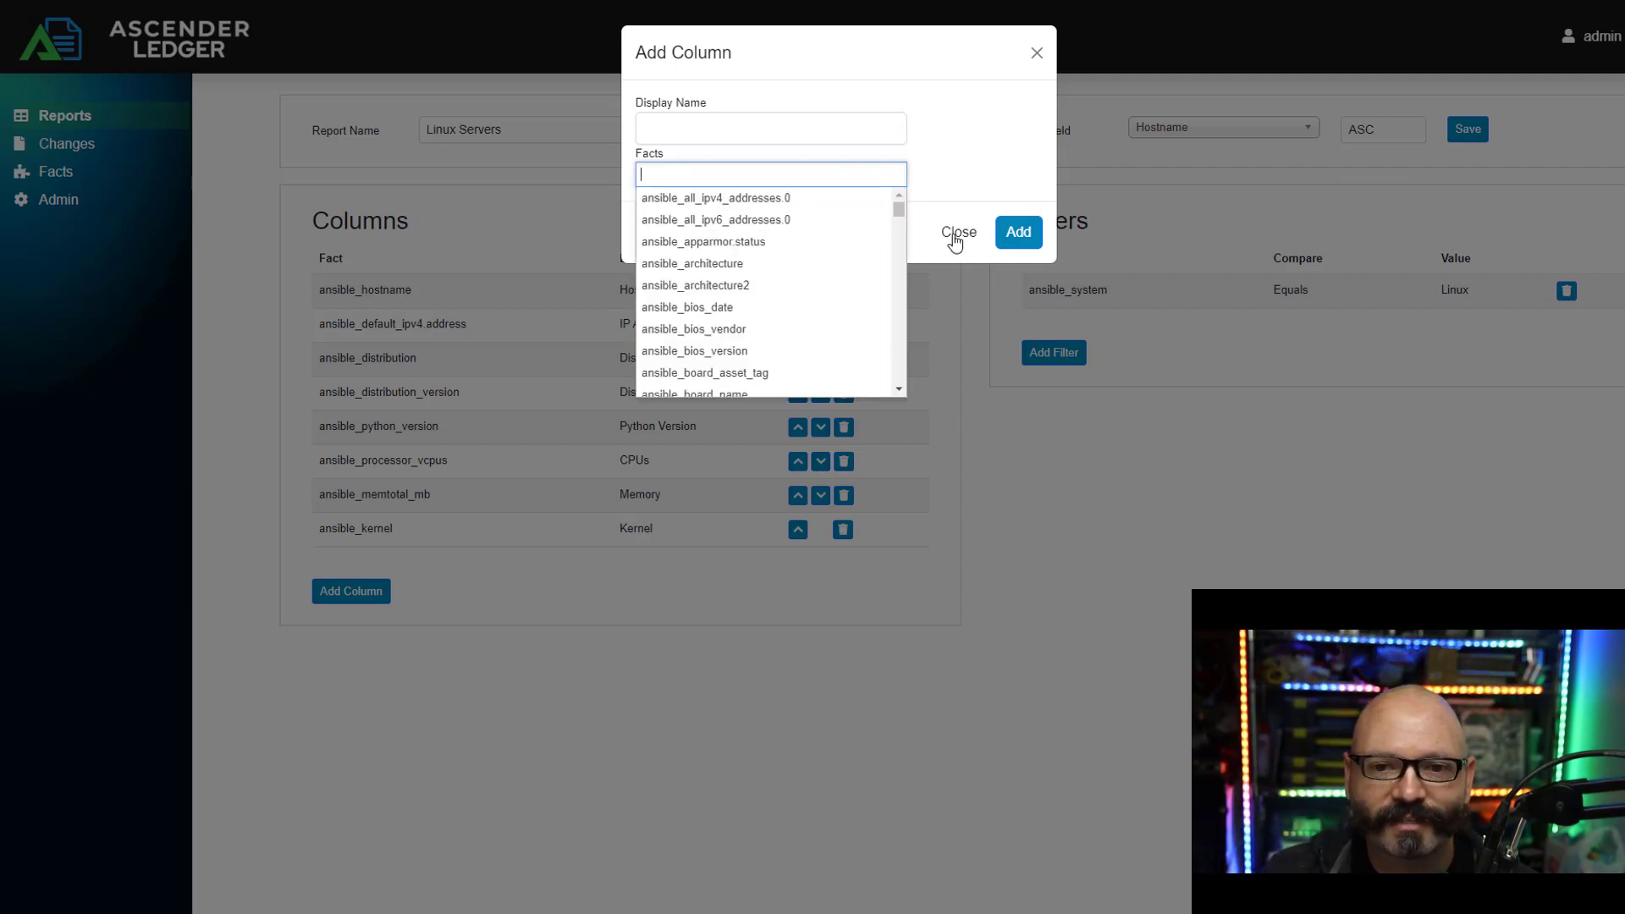
left_click(958, 232)
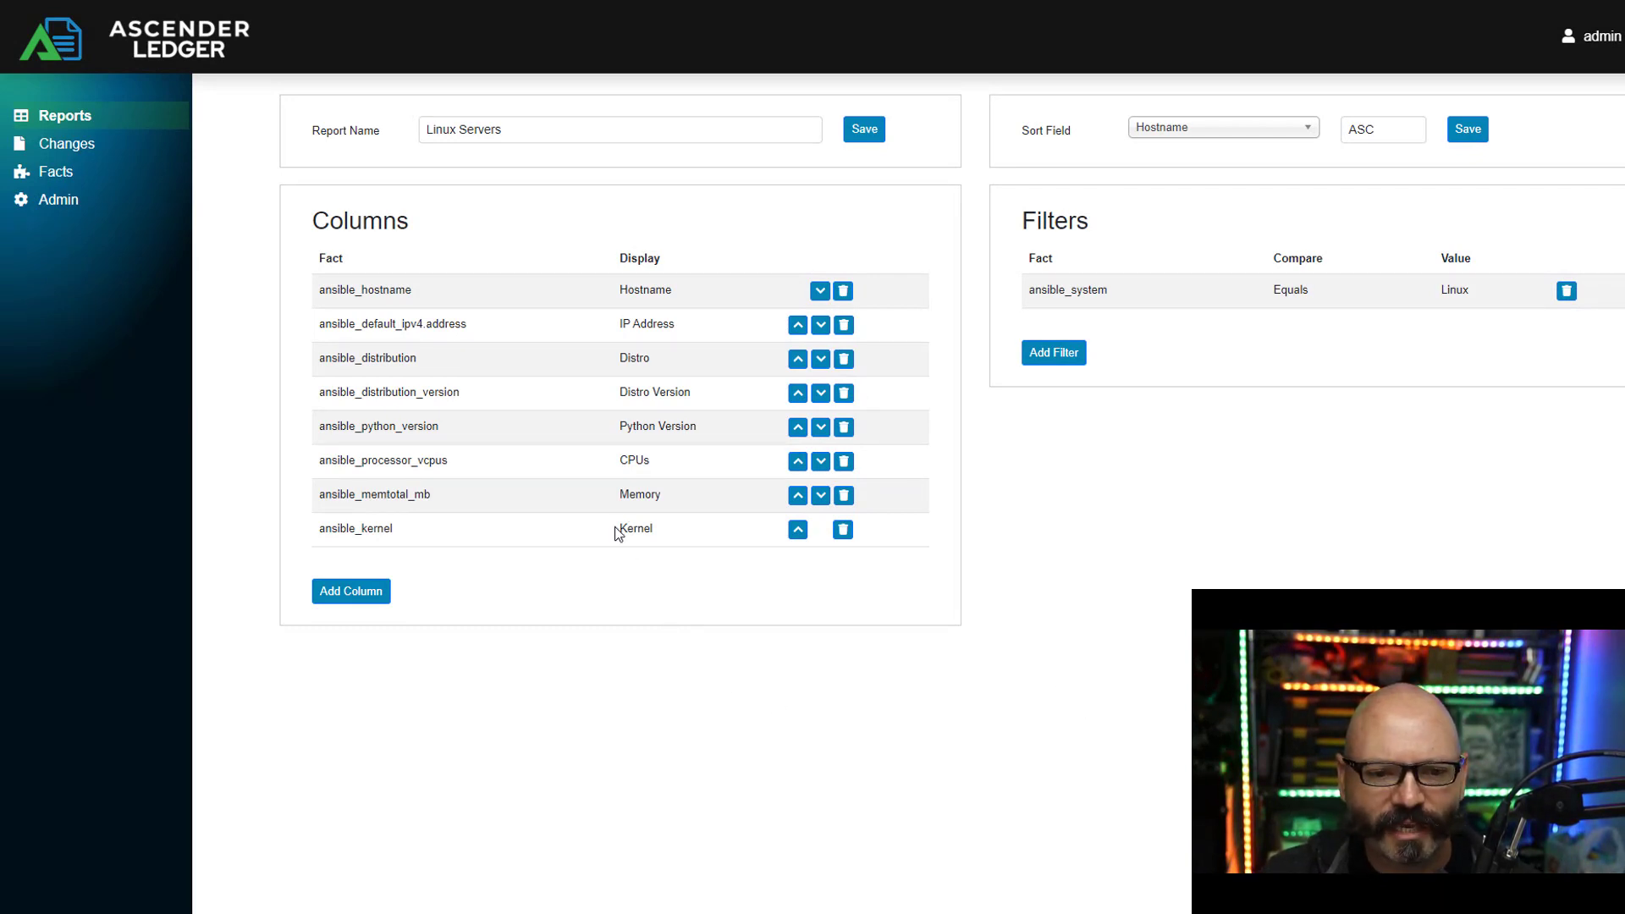
double_click(635, 529)
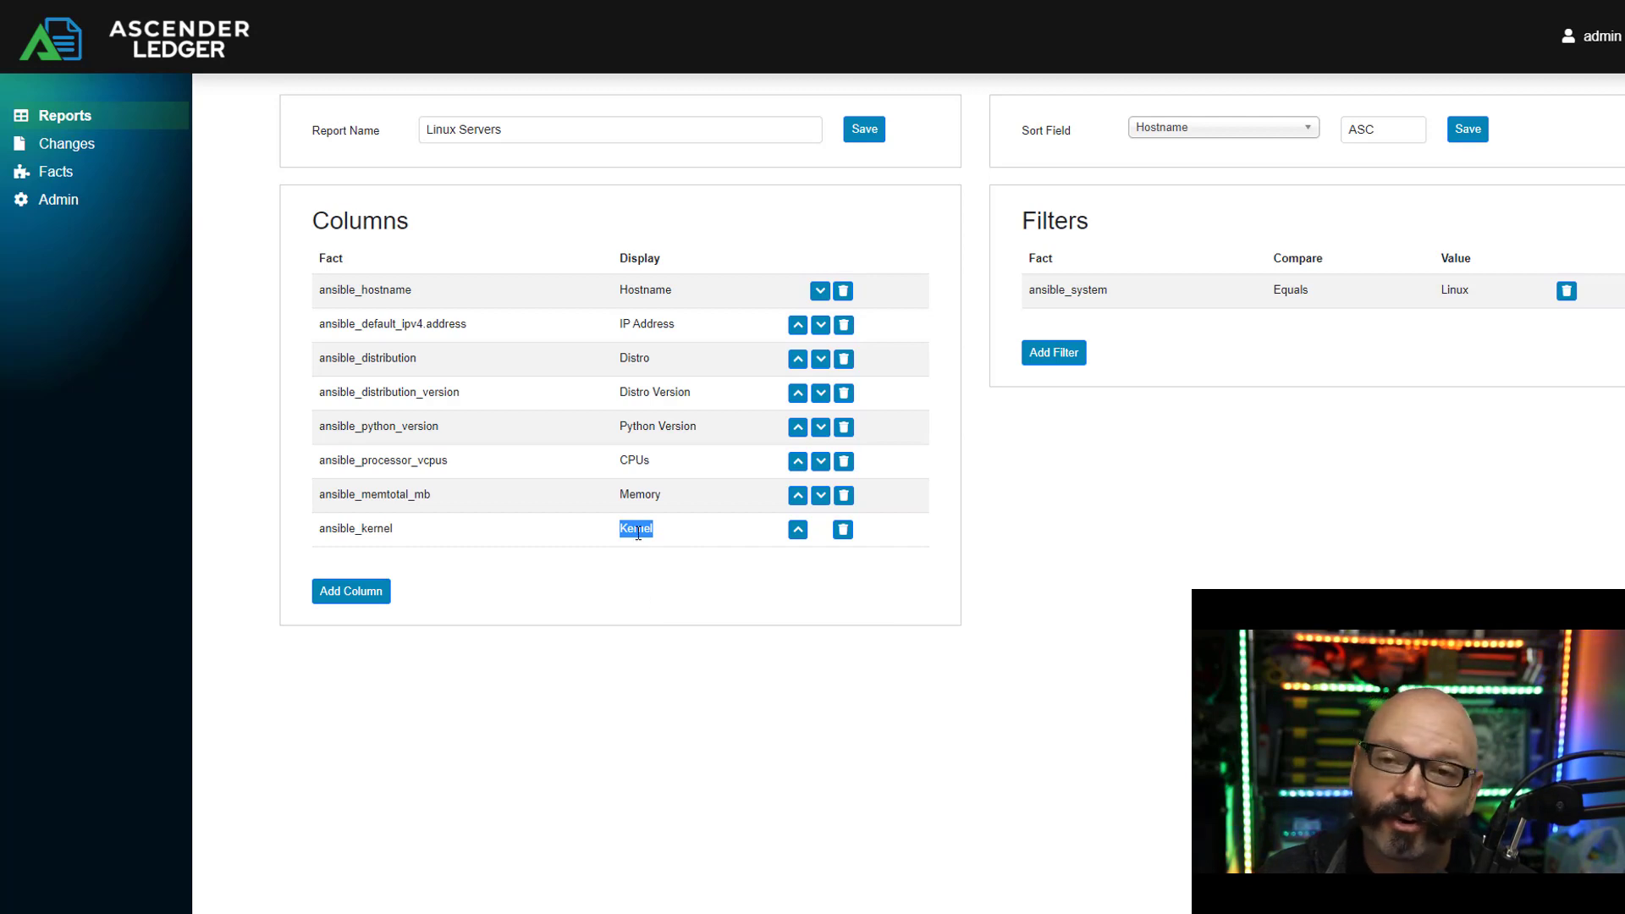
mouse_move(1147, 505)
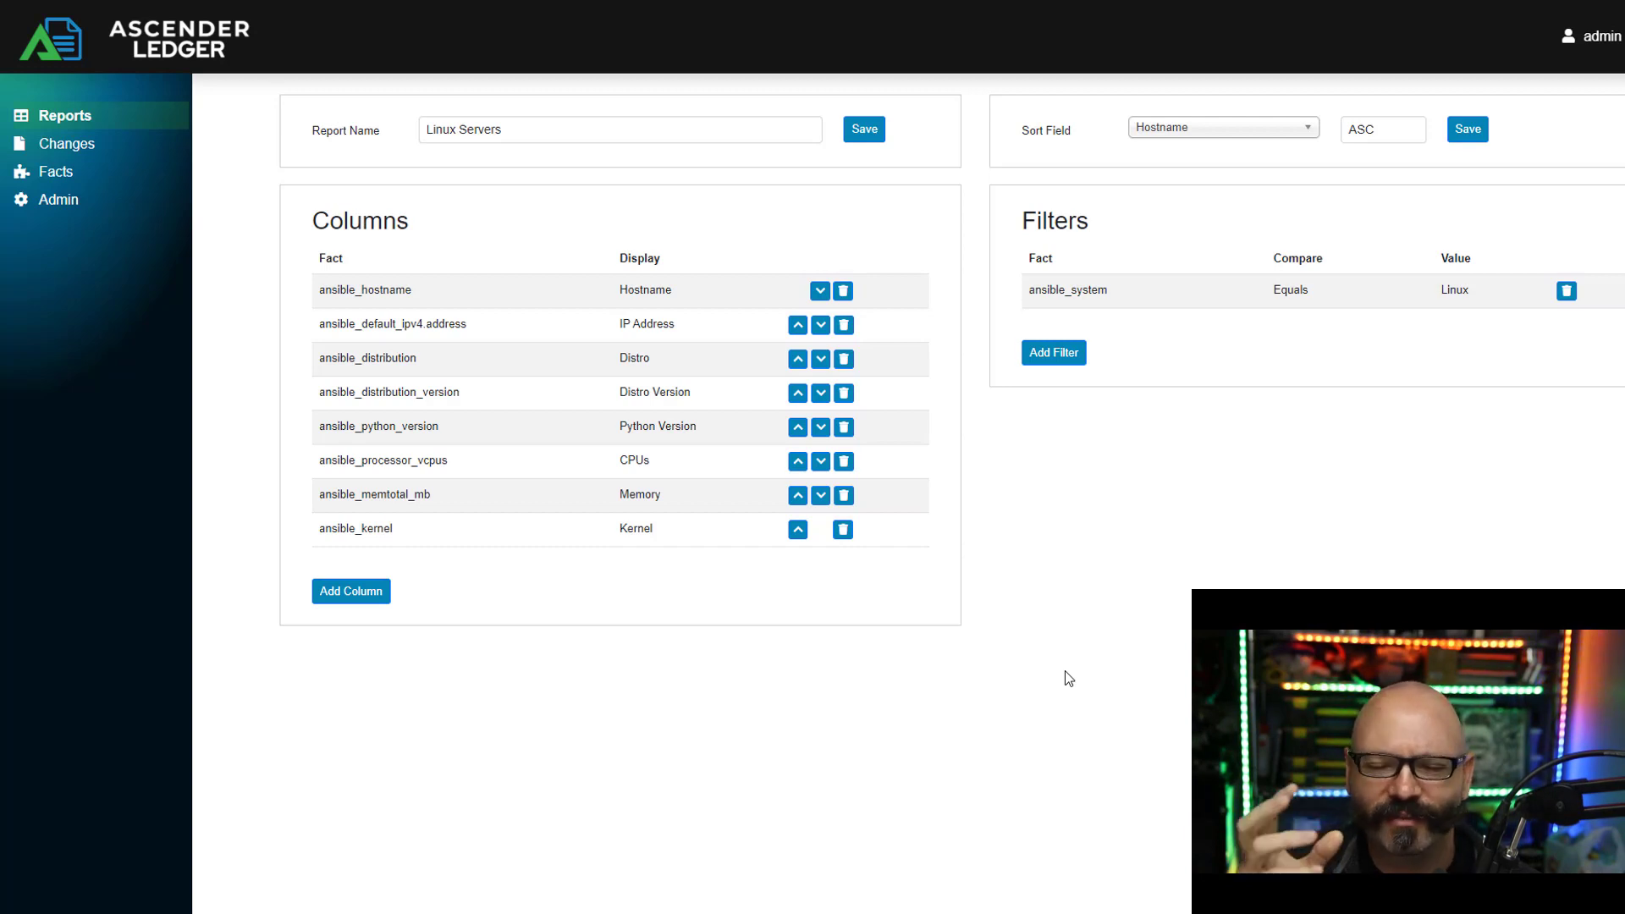
left_click(1023, 330)
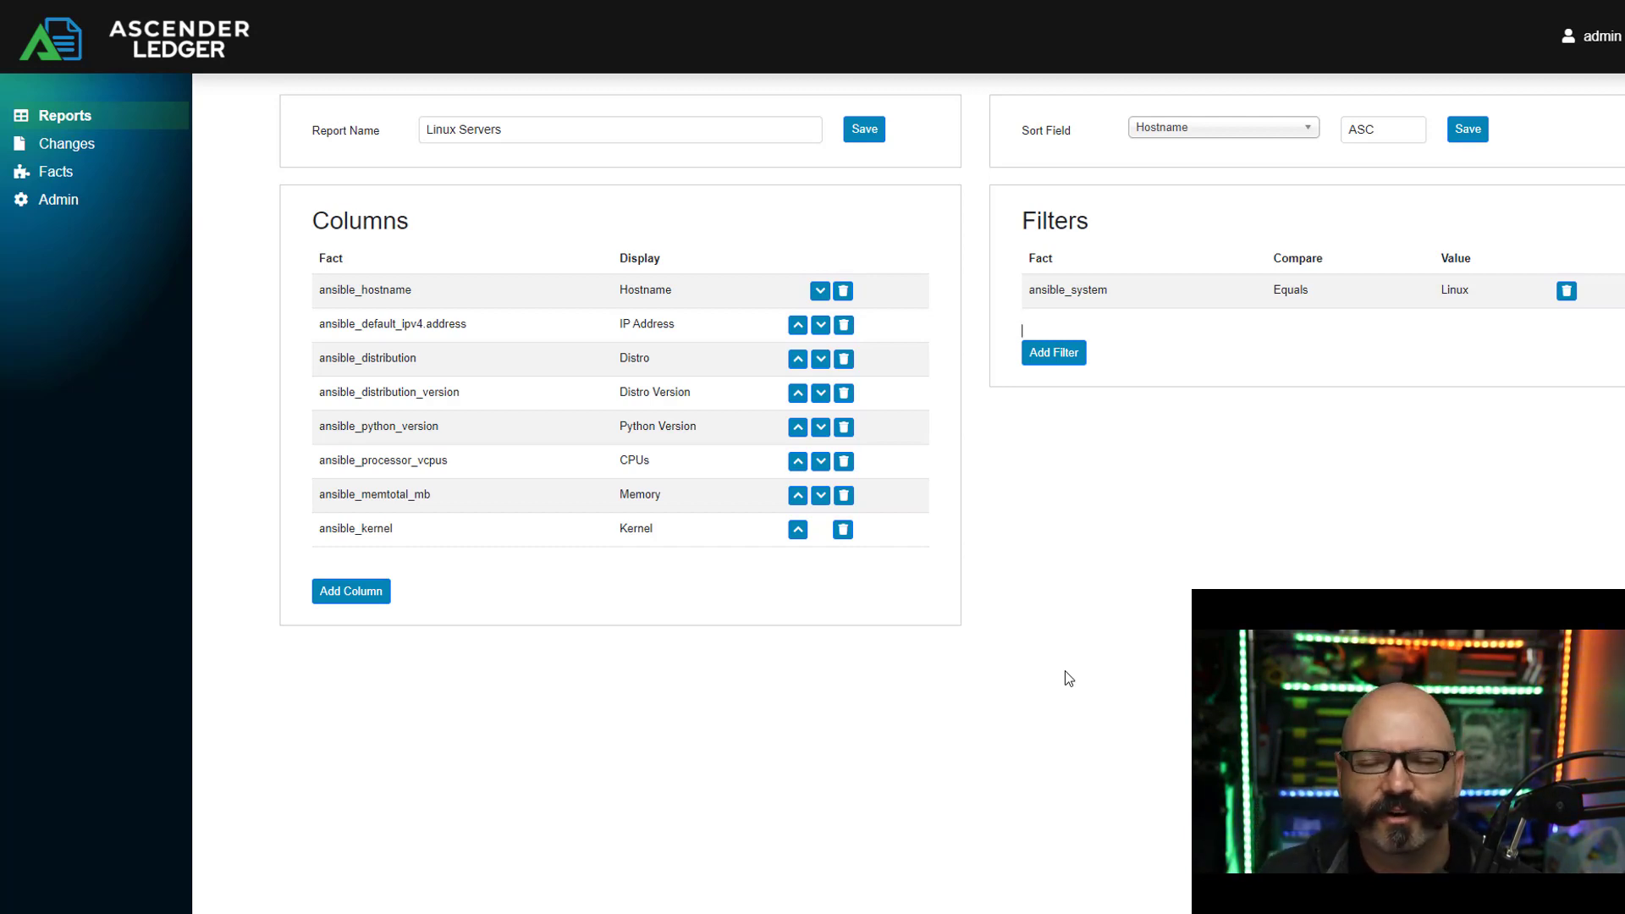
mouse_move(549, 355)
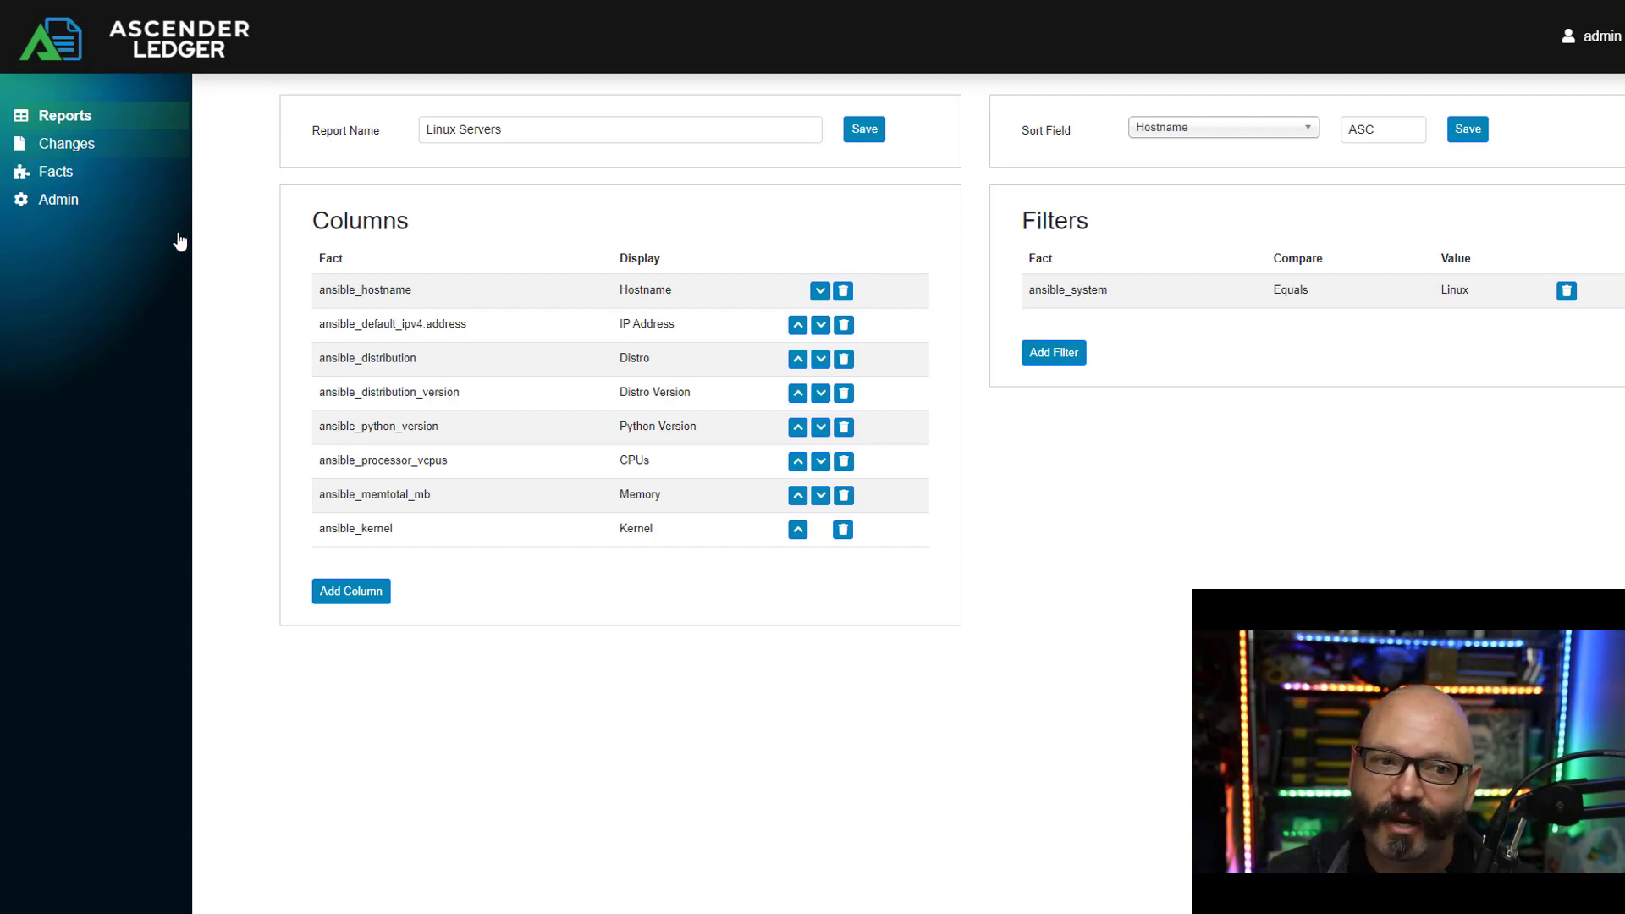
Step: Filter the Changes log to records matching 'timestamp_timeout'
left_click(68, 142)
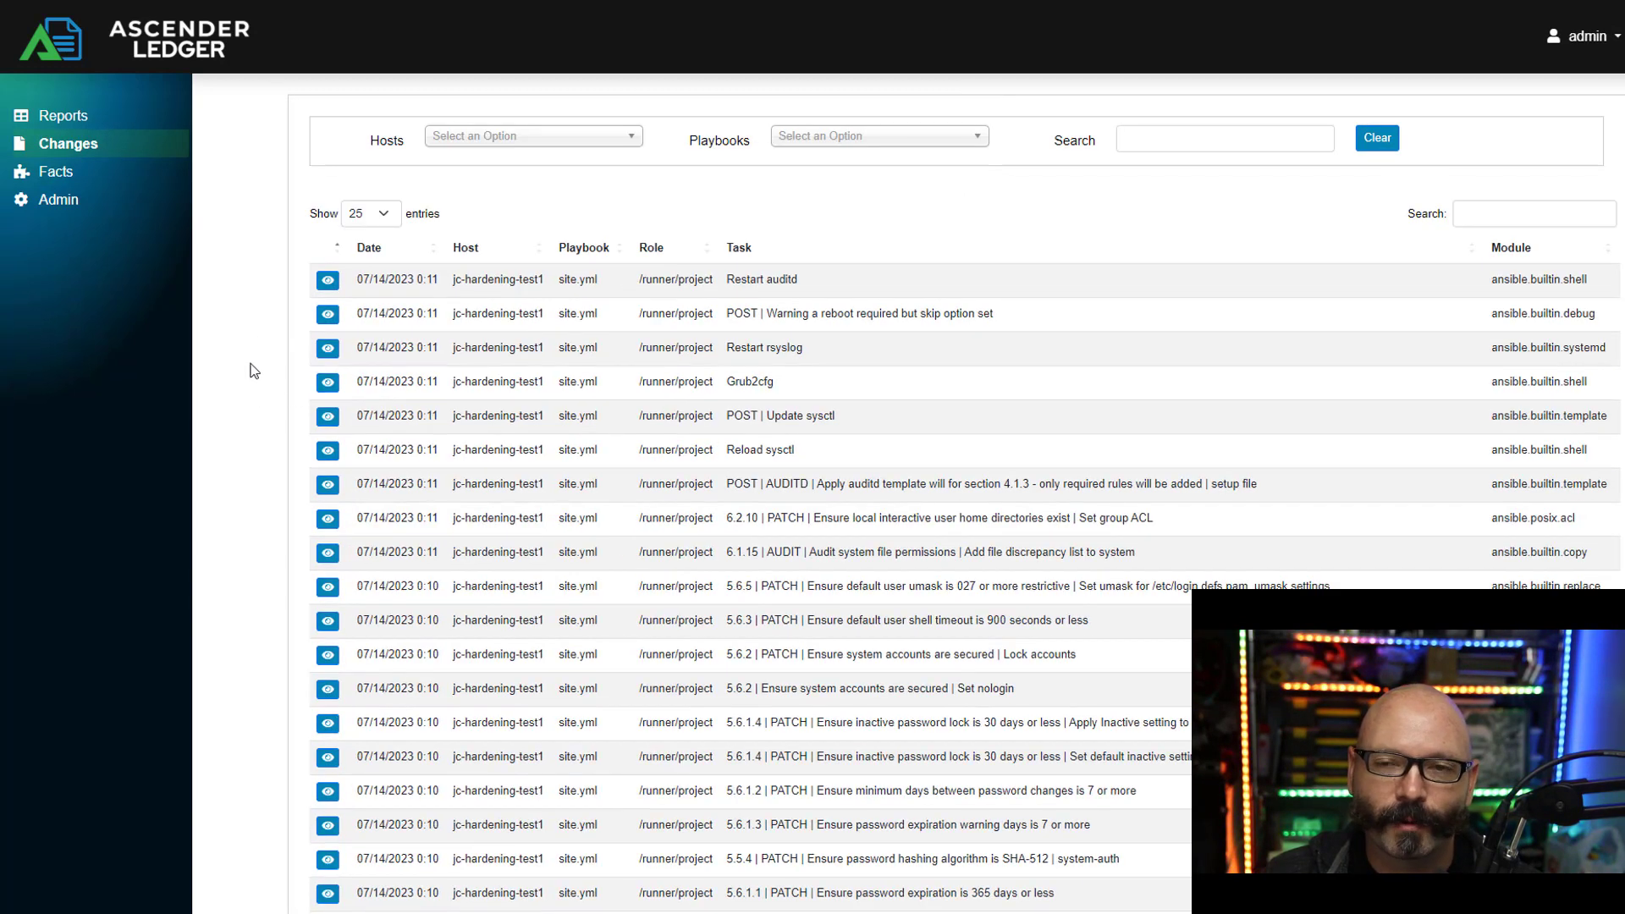
mouse_move(252, 403)
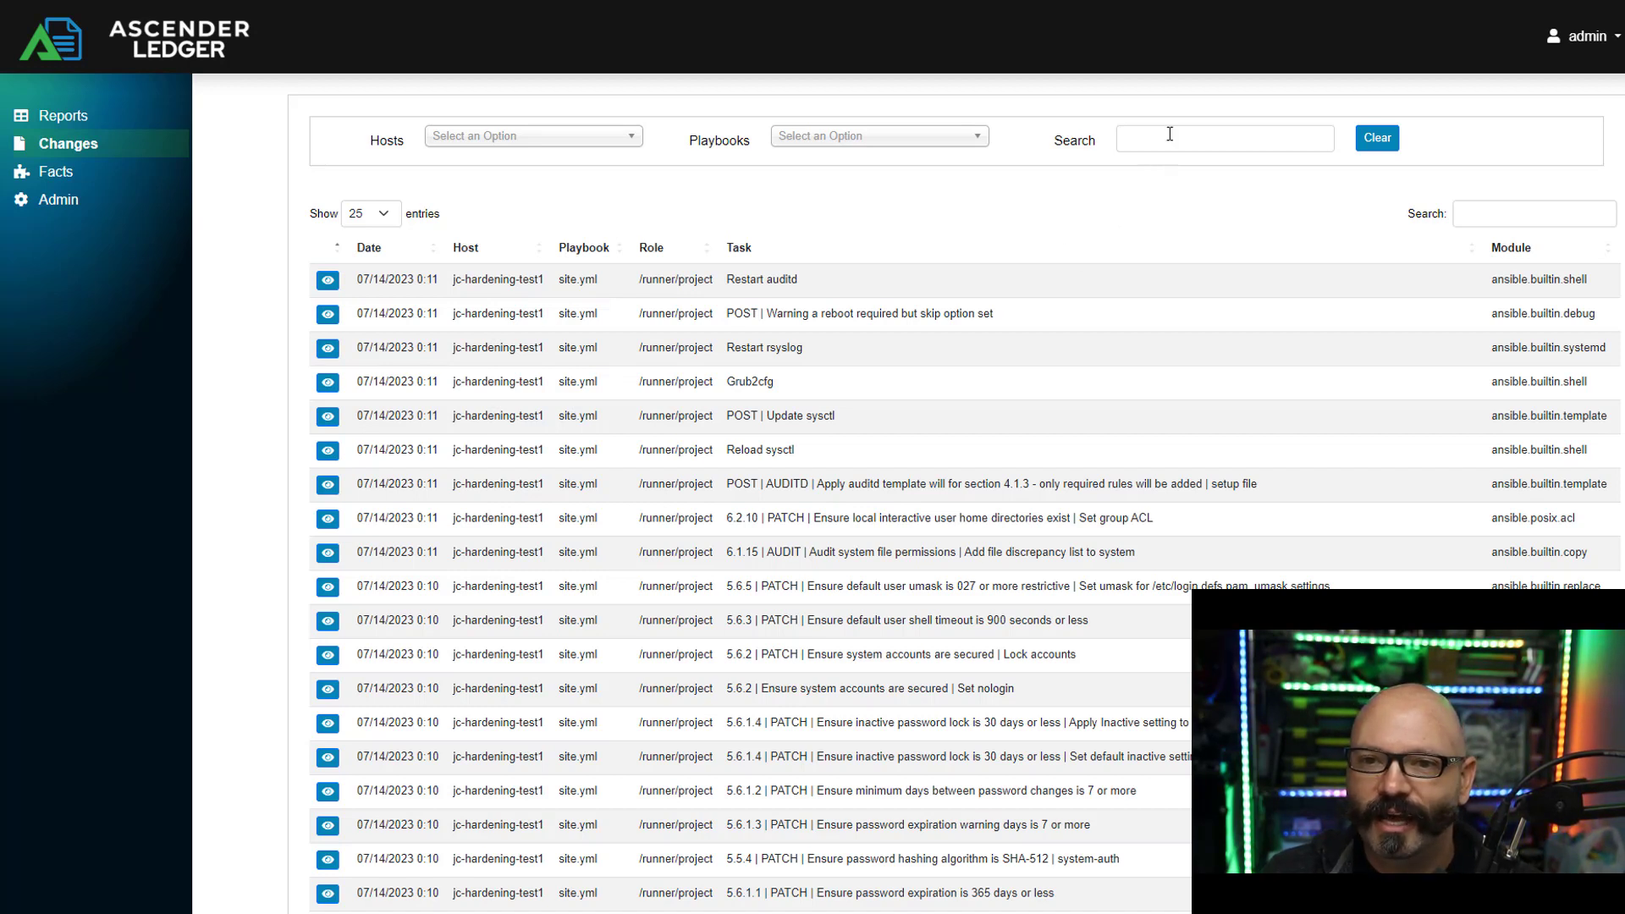
type("timestamp_timeout")
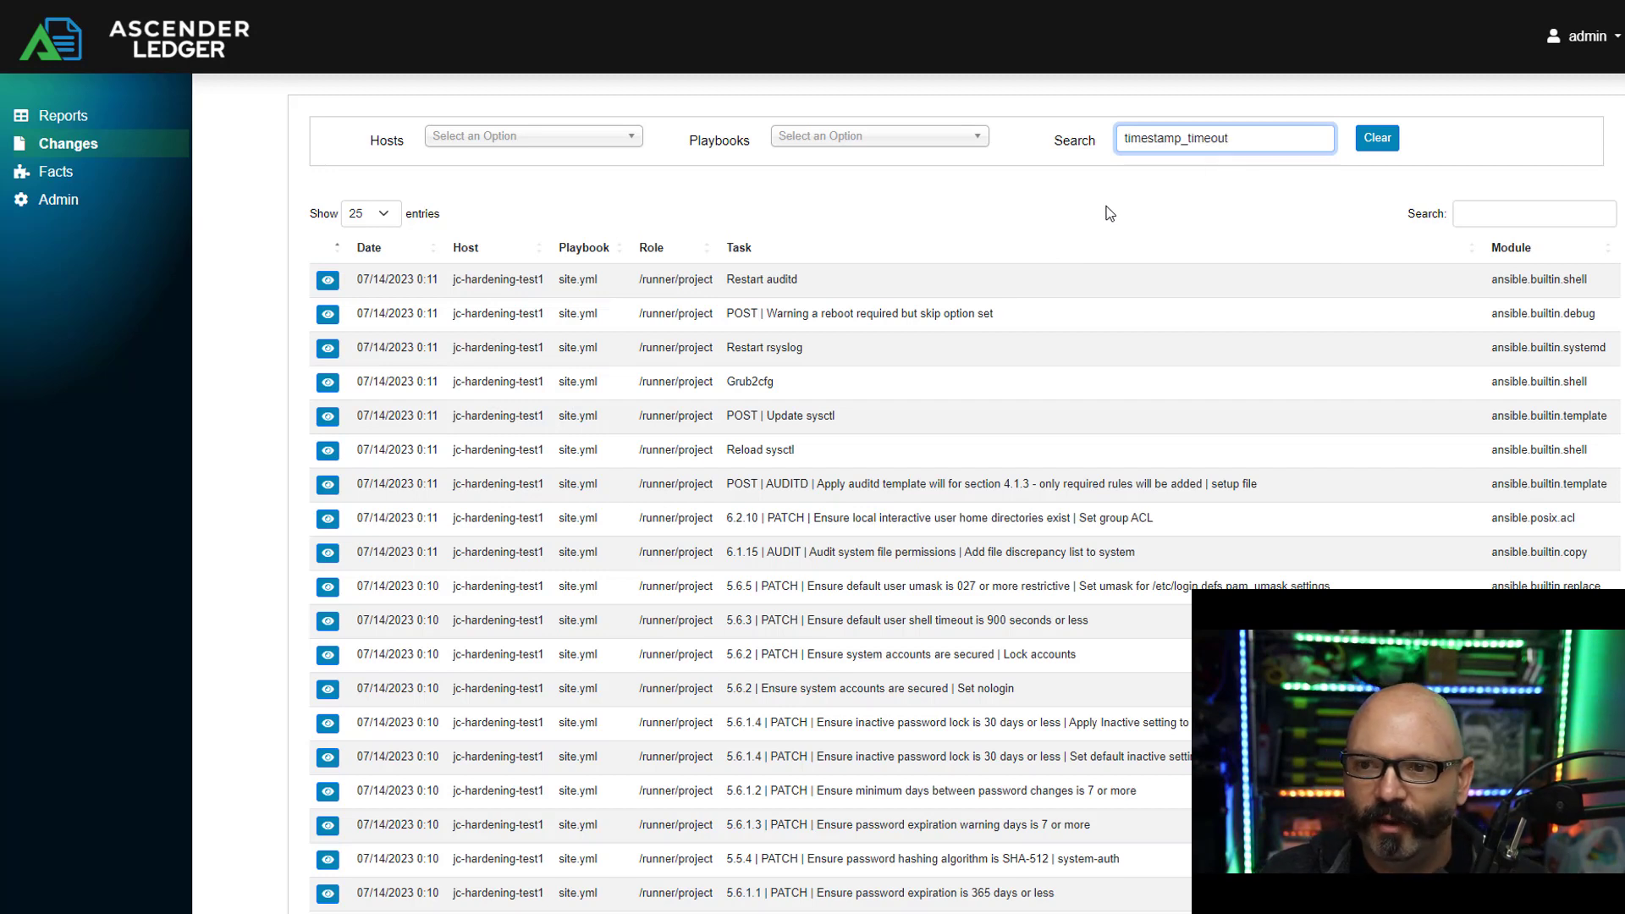
mouse_move(849, 172)
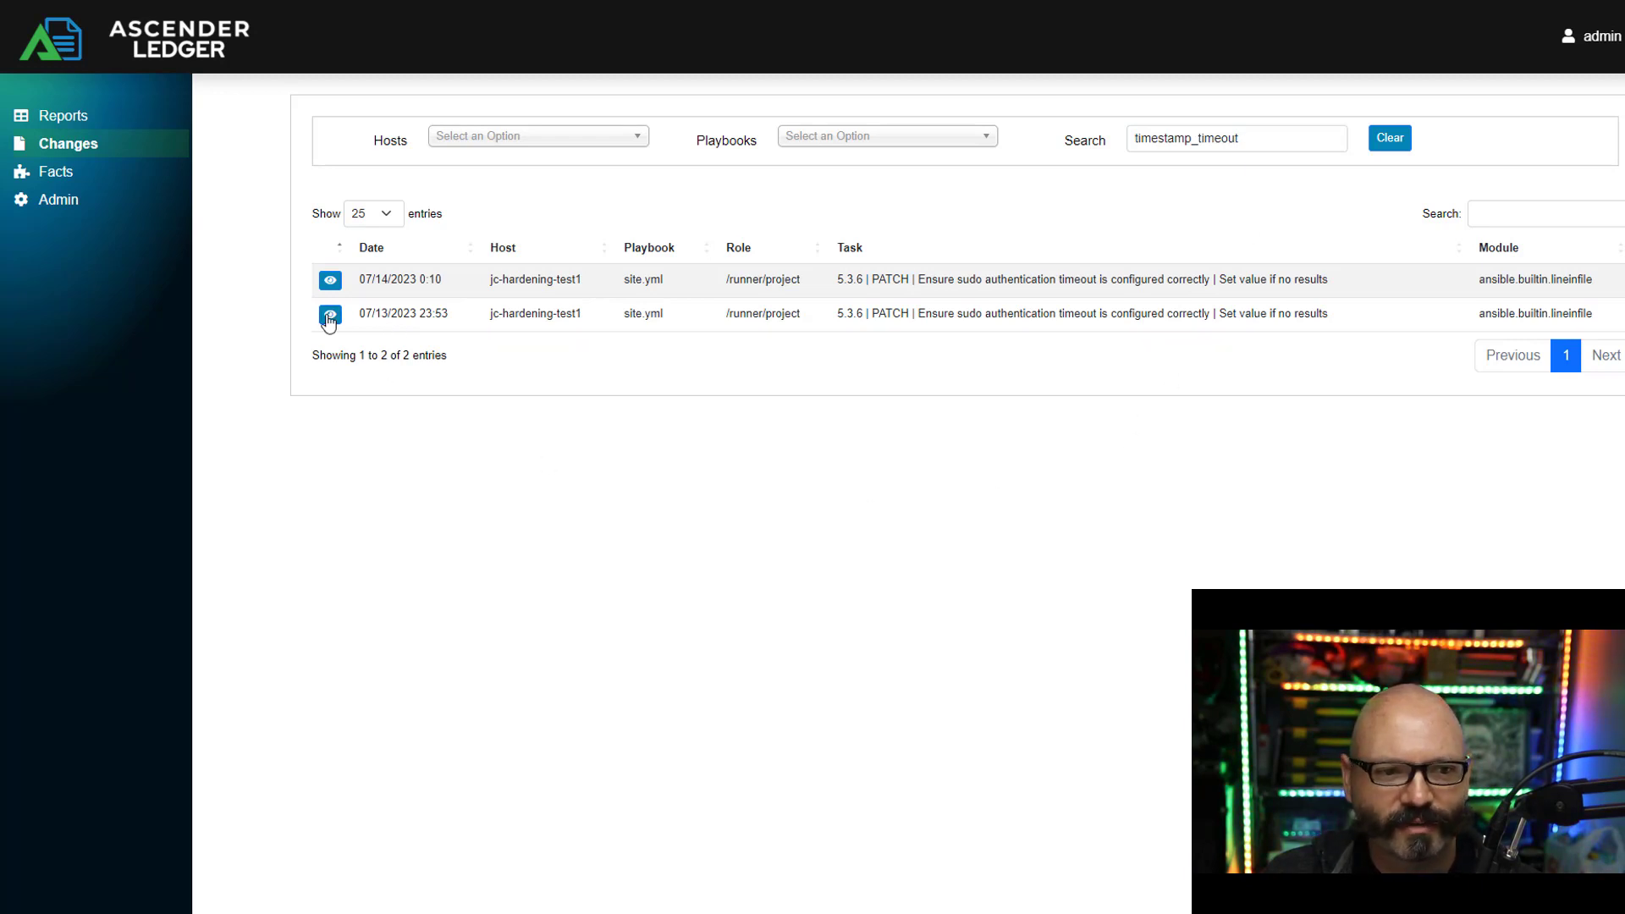
Step: View the 07/13/2023 23:53 change record's /etc/sudoers diff adding Defaults timestamp_timeout=15
left_click(330, 315)
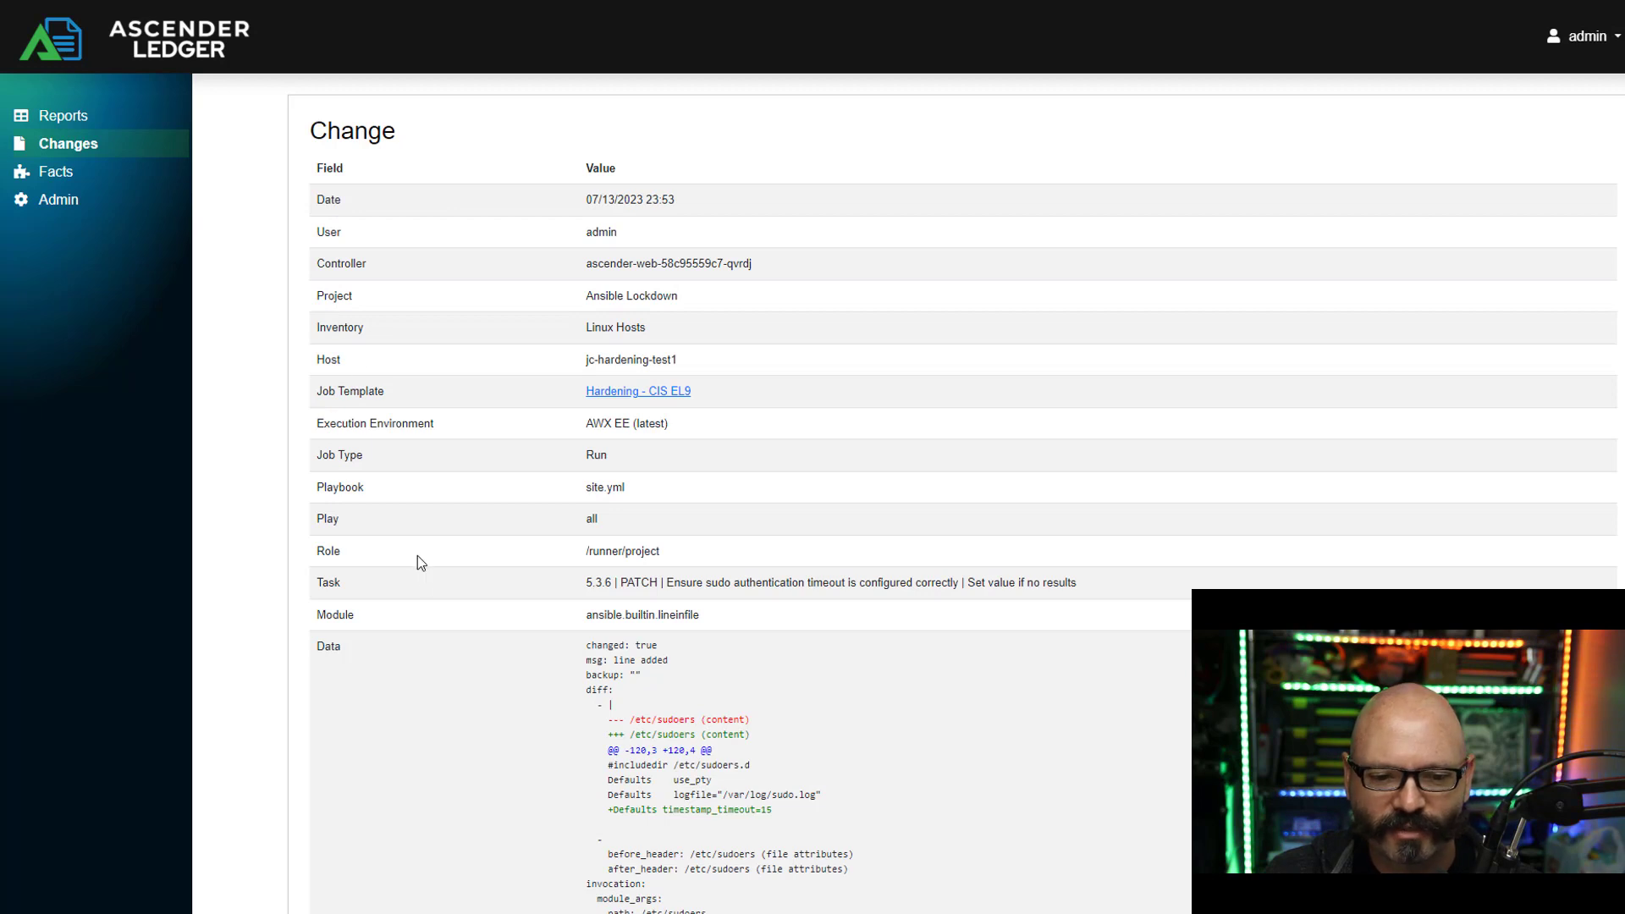
scroll("down", 3)
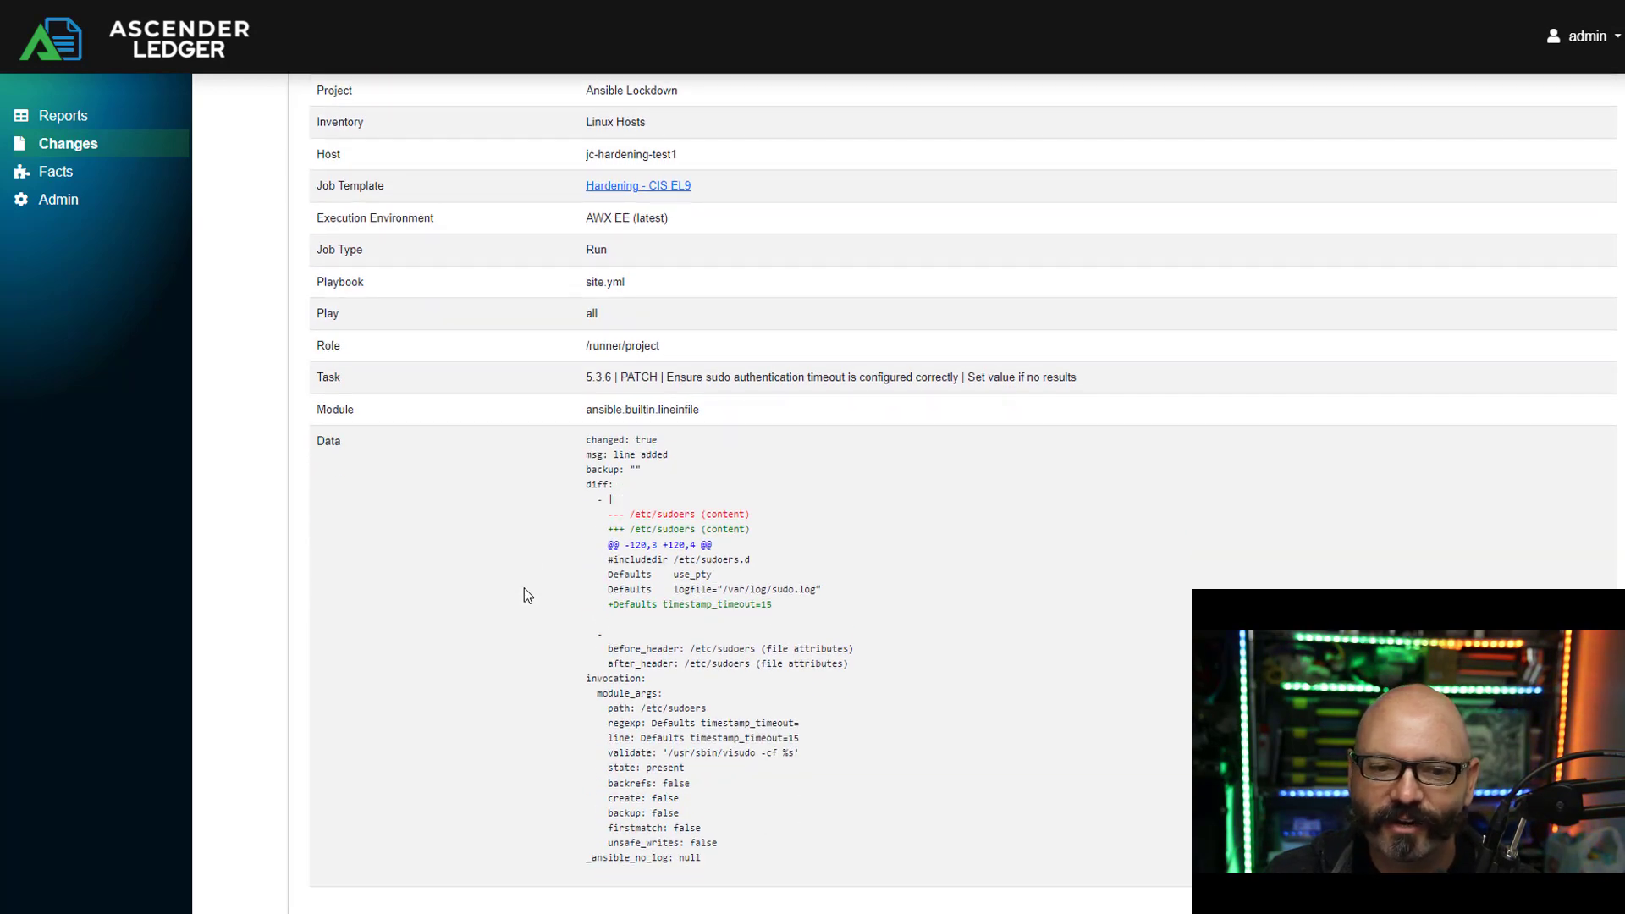
mouse_move(954, 571)
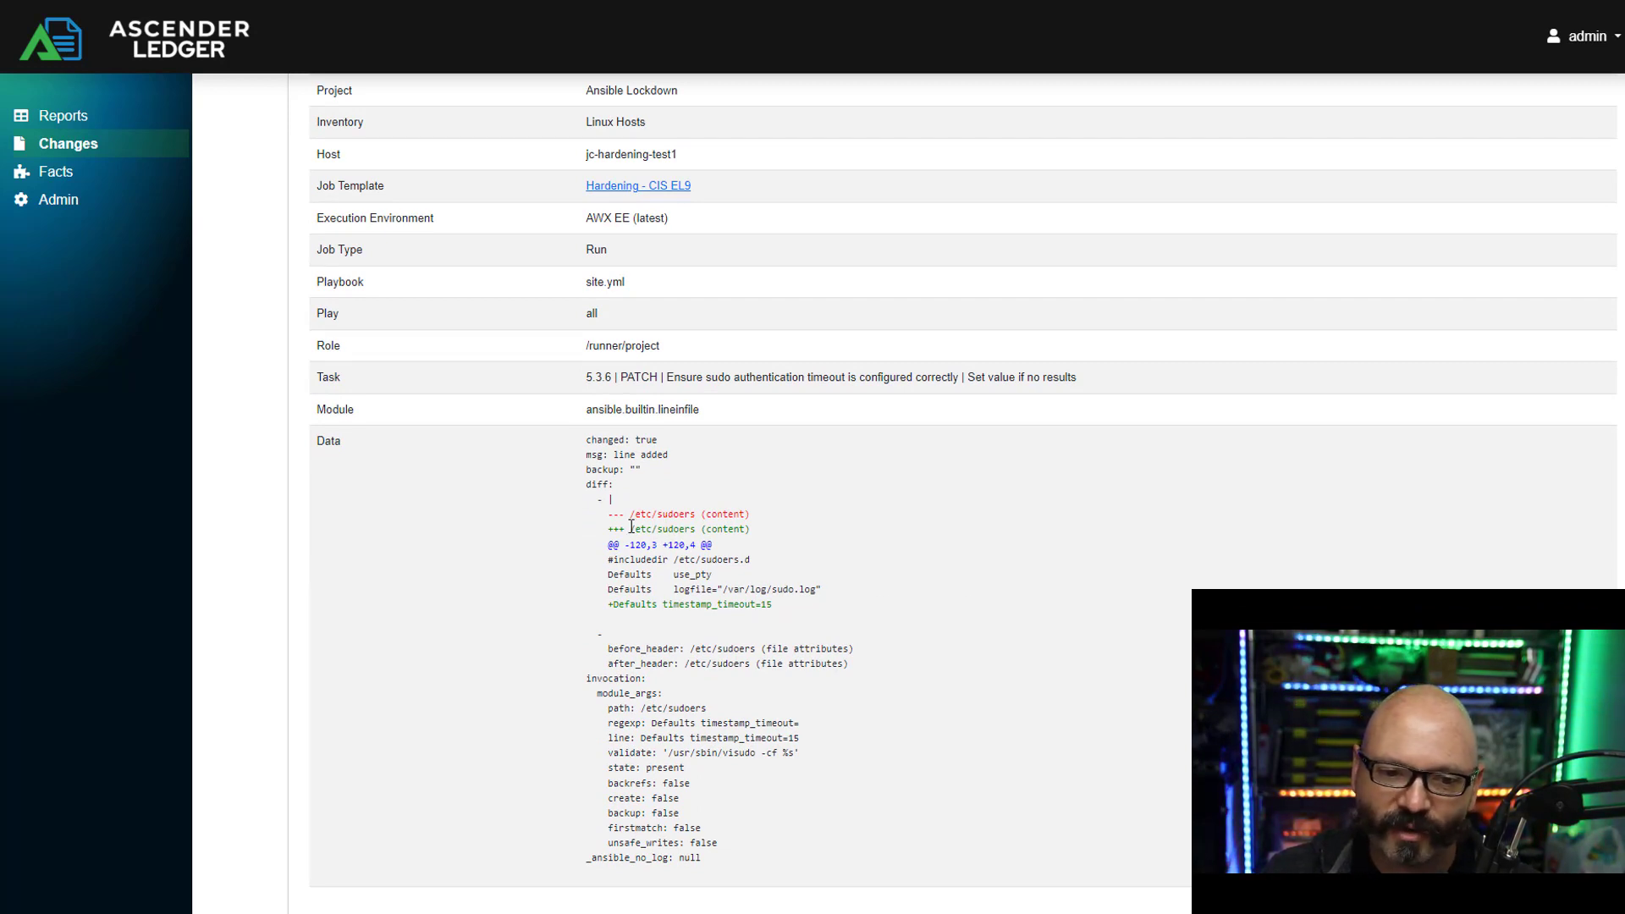
double_click(689, 528)
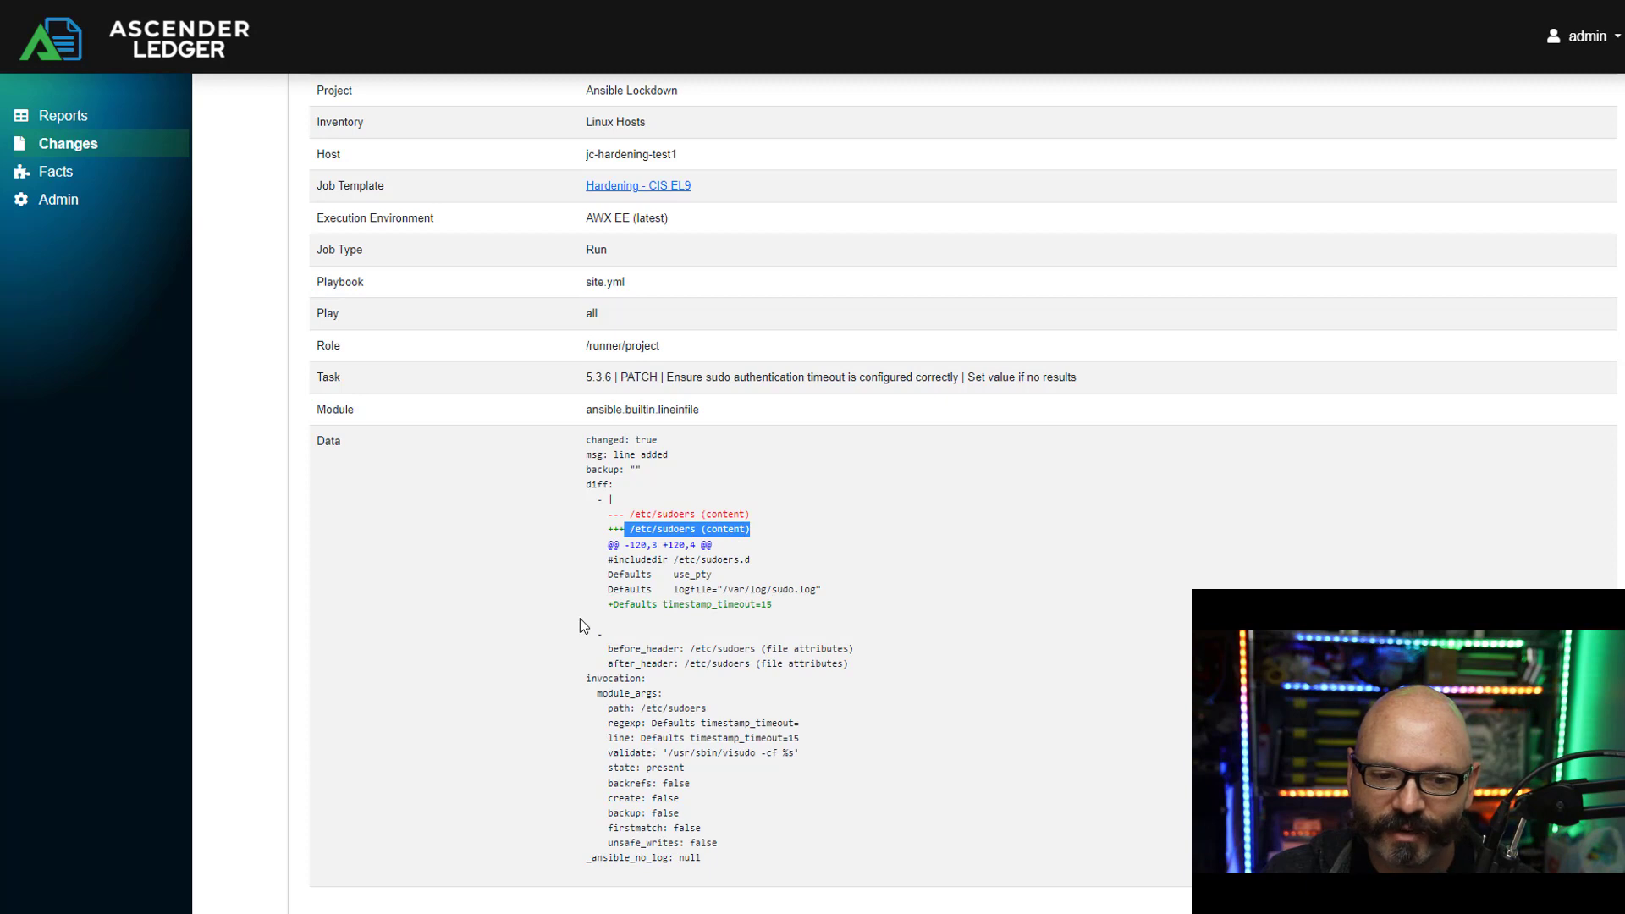